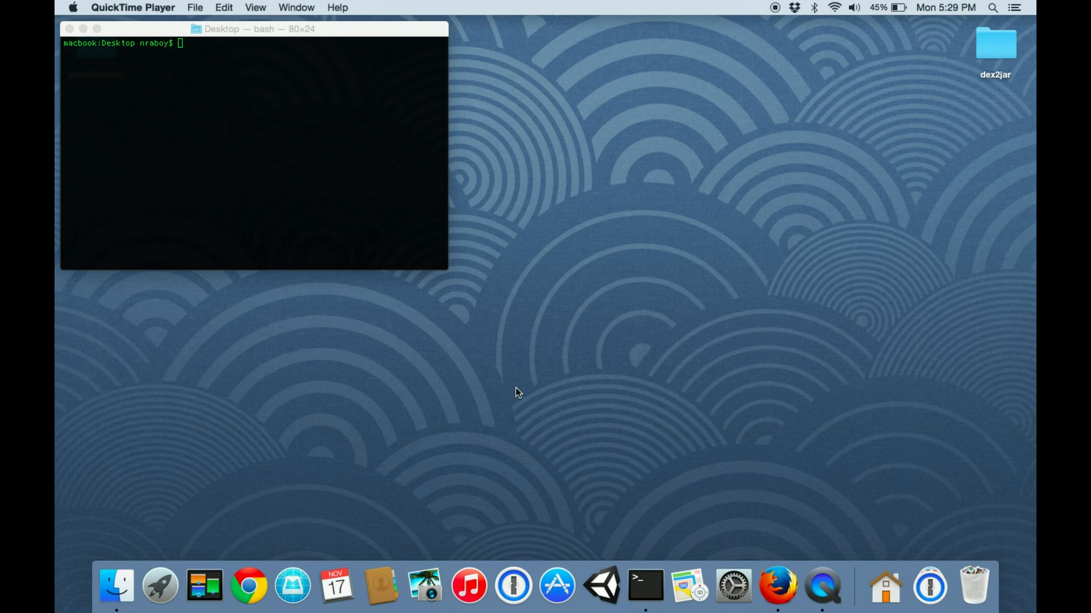
mouse_move(410, 329)
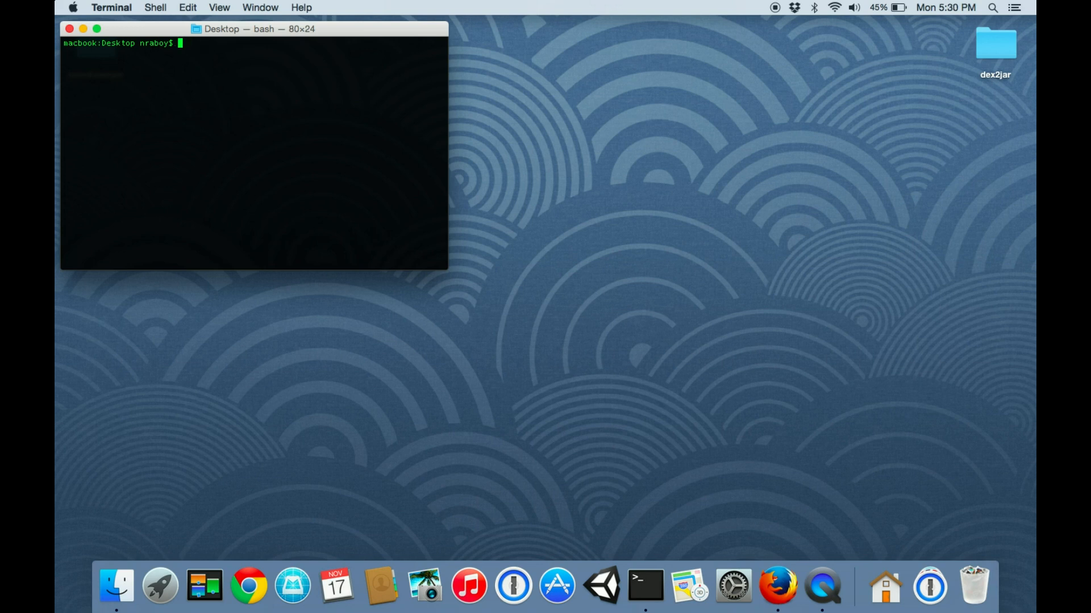
Step: Run android create project for TestProject at ./TestProject, target 19, activity TestProjectActivity
text(android create project)
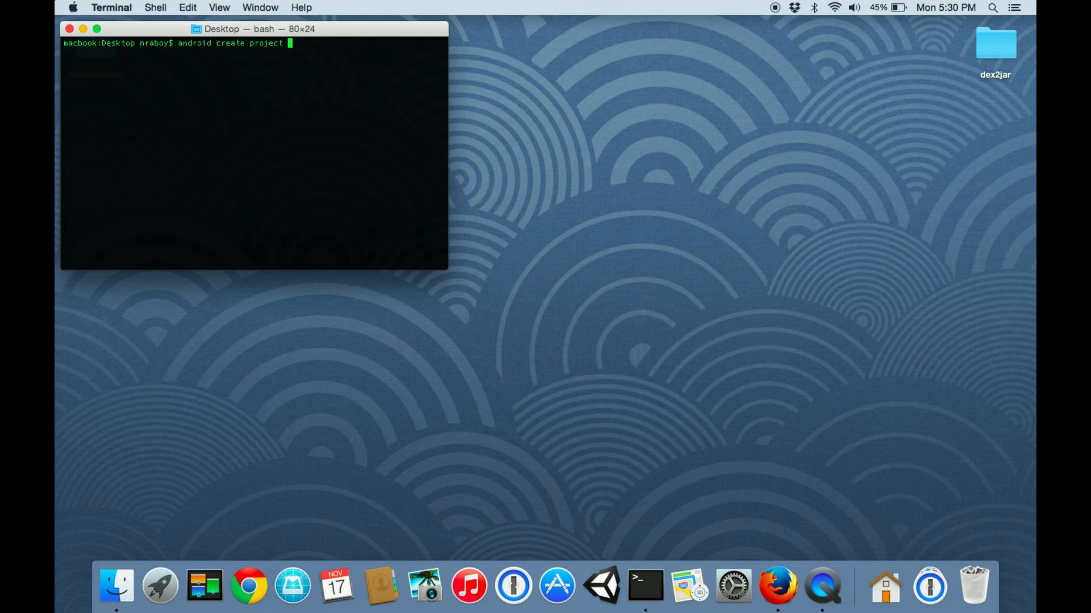
text(--tar)
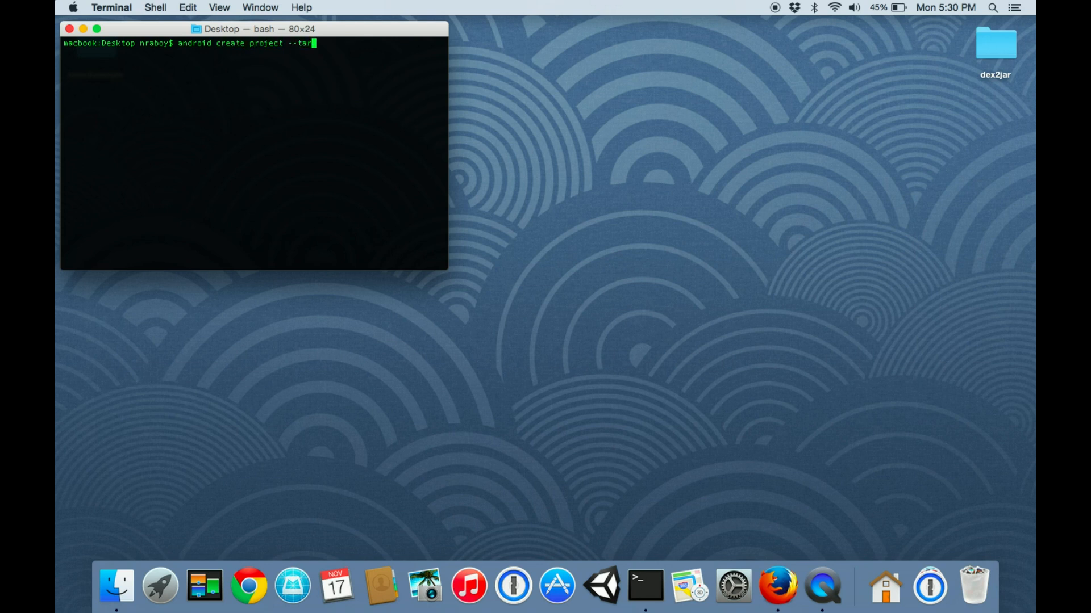
text(get 19 -)
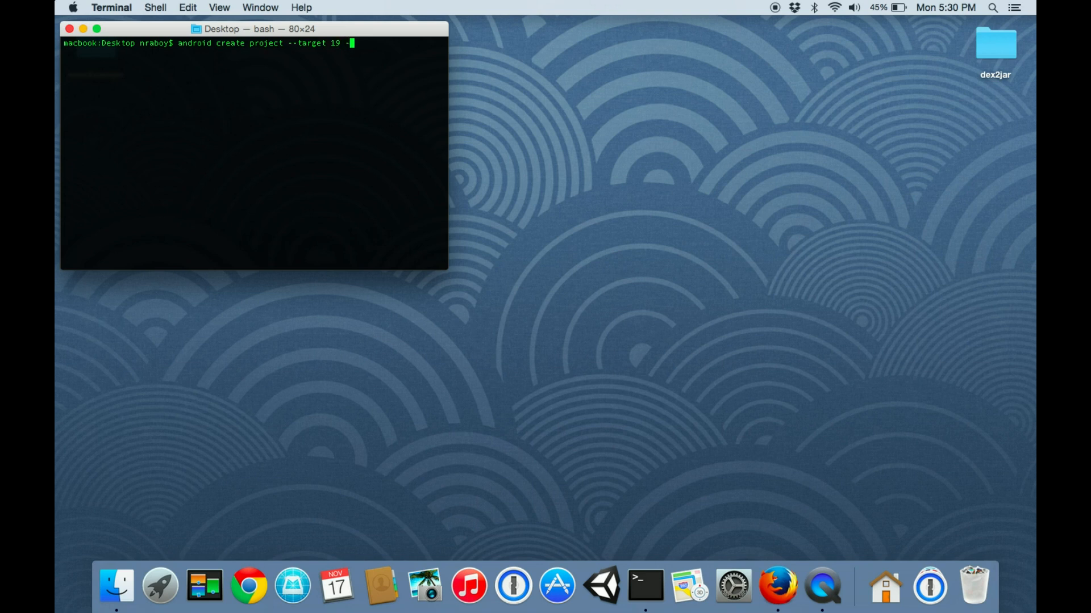
text(name TestProject --)
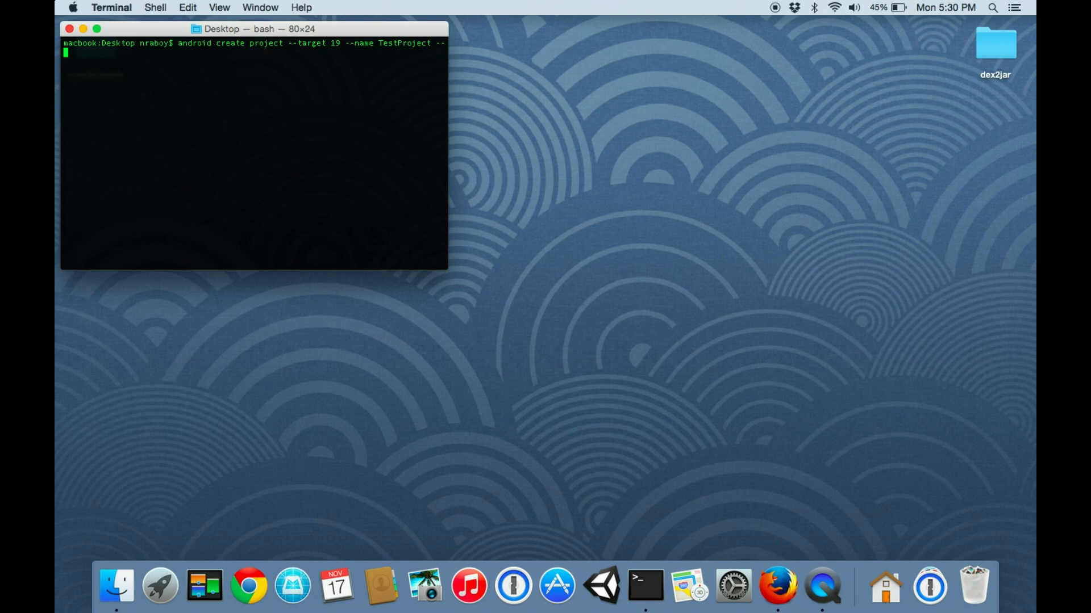
text(path ./Test)
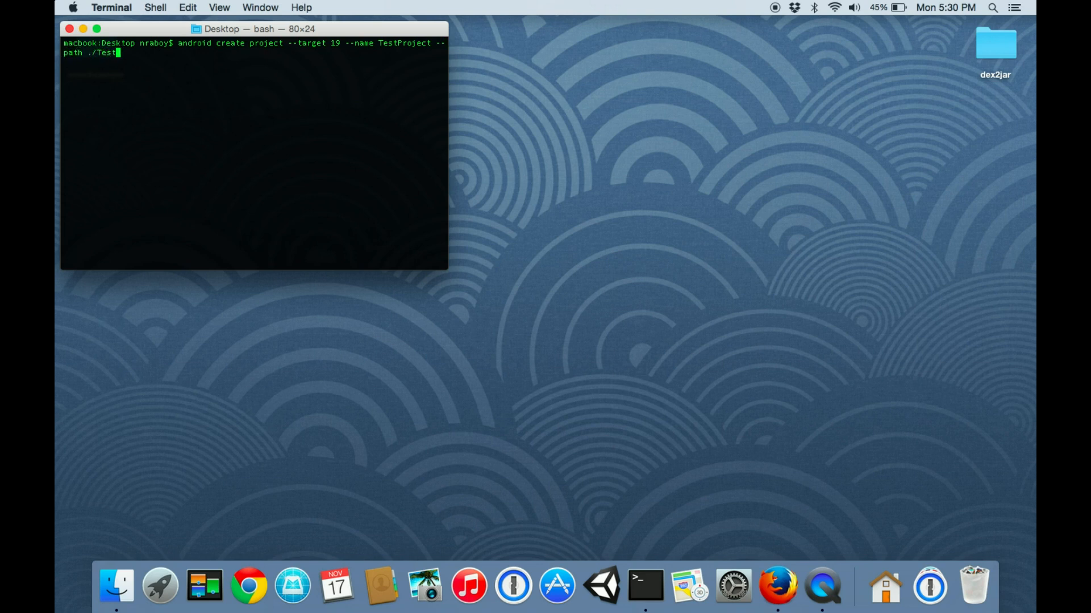
text(Project --)
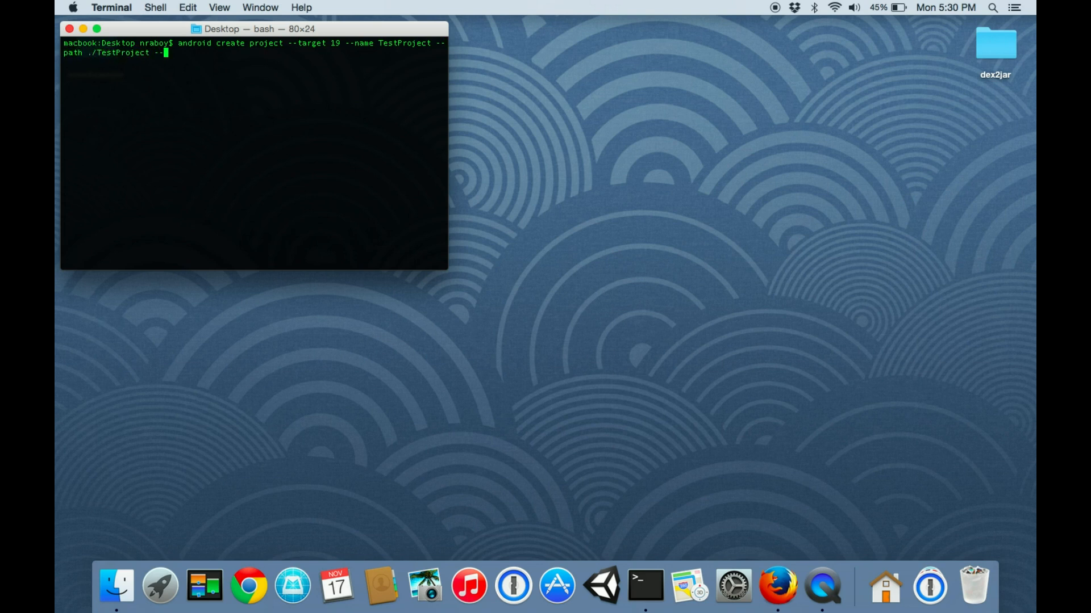
text(activity)
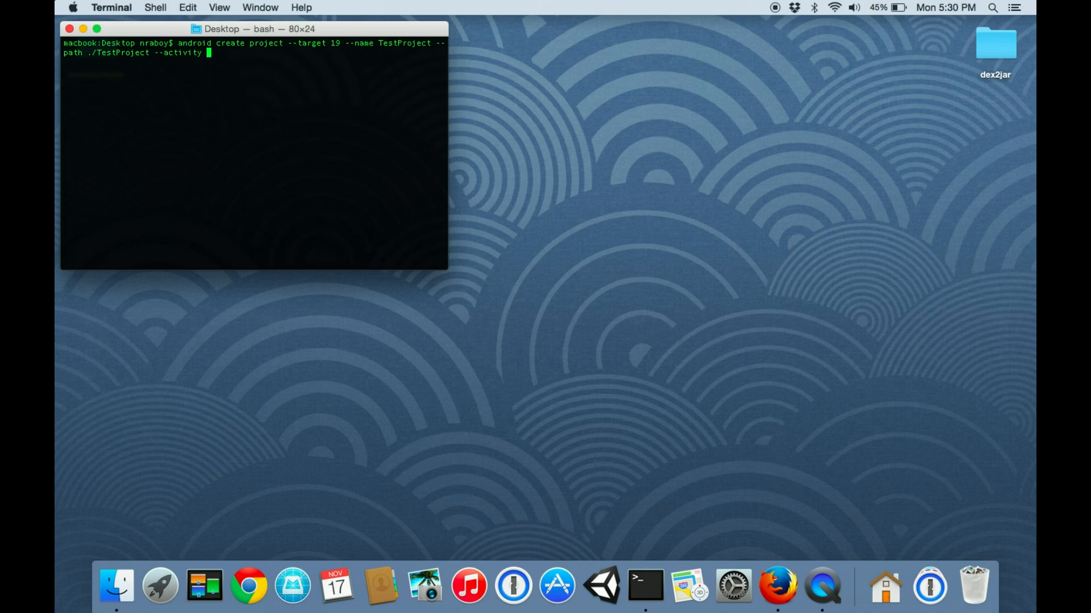
text(TestProje)
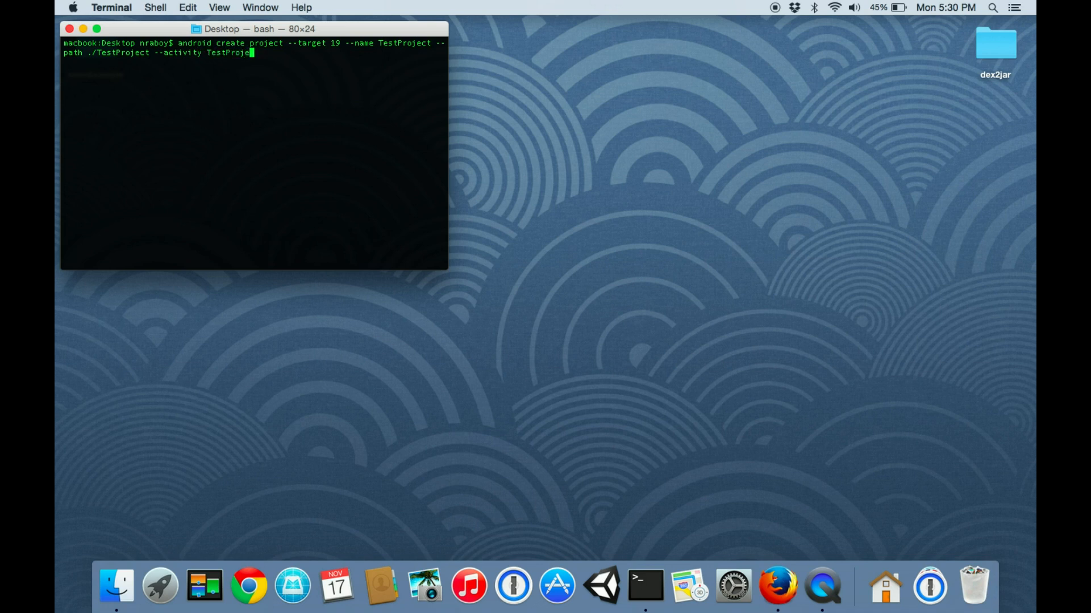
text(Activity --package com.nraboy.testp)
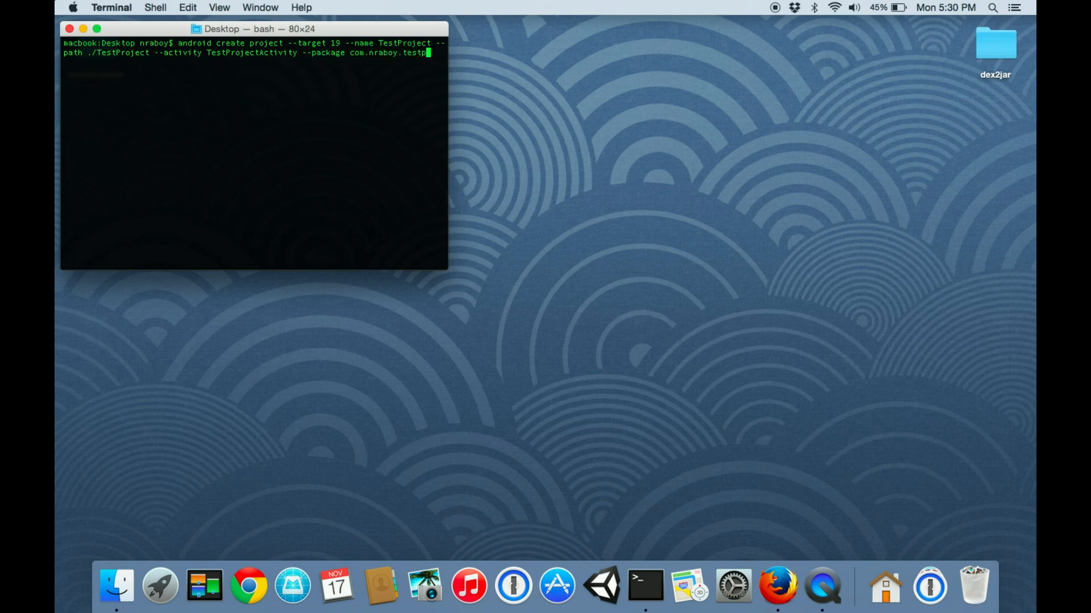
key(Return)
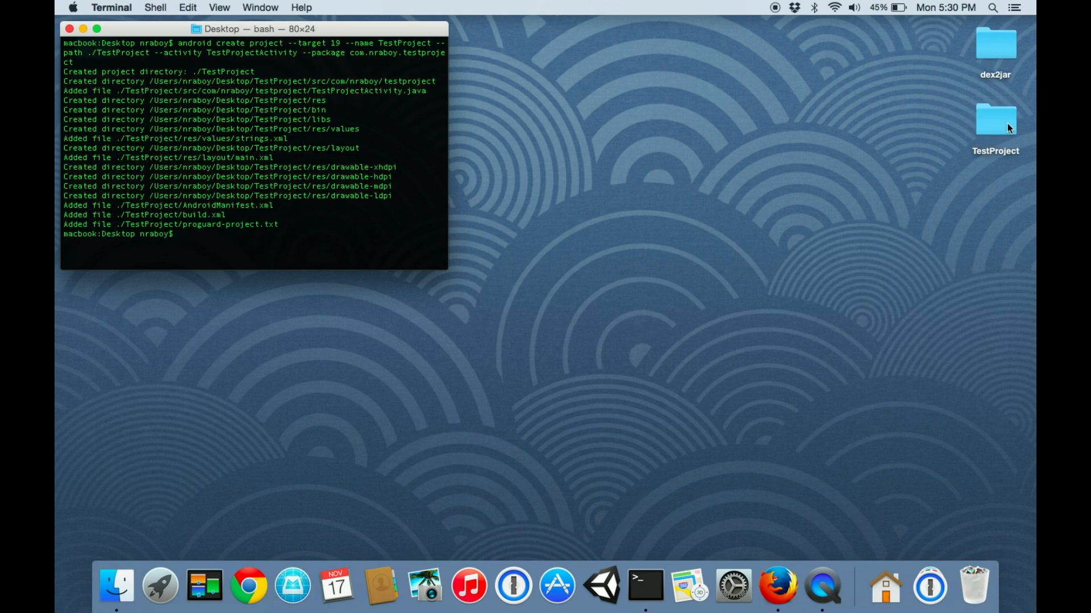
Step: Browse TestProject's src package folders down to TestProjectActivity.java and open it
double_click(994, 119)
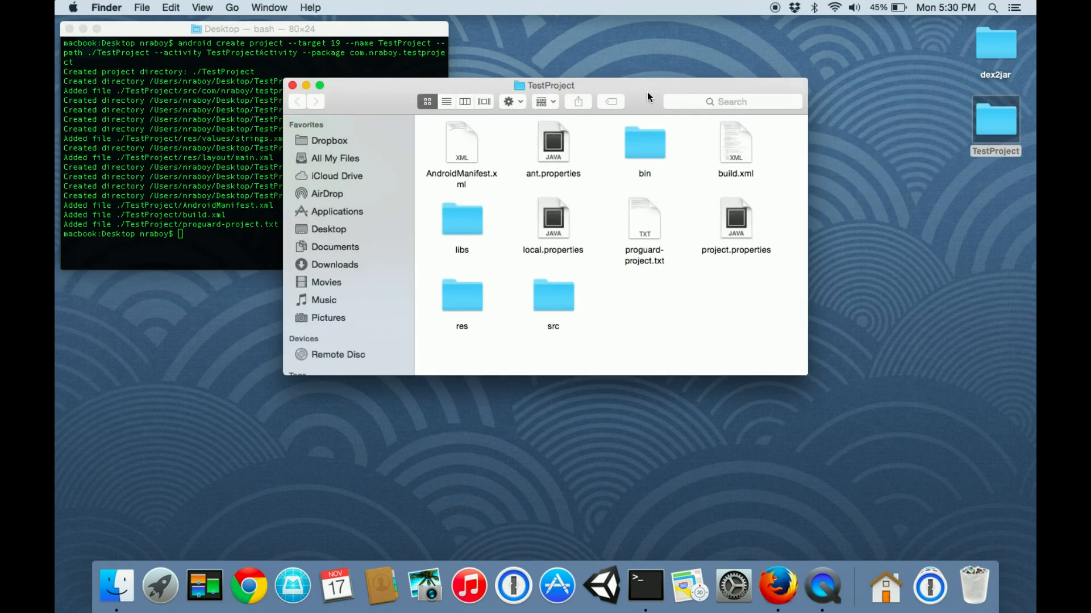
drag(550, 85, 740, 166)
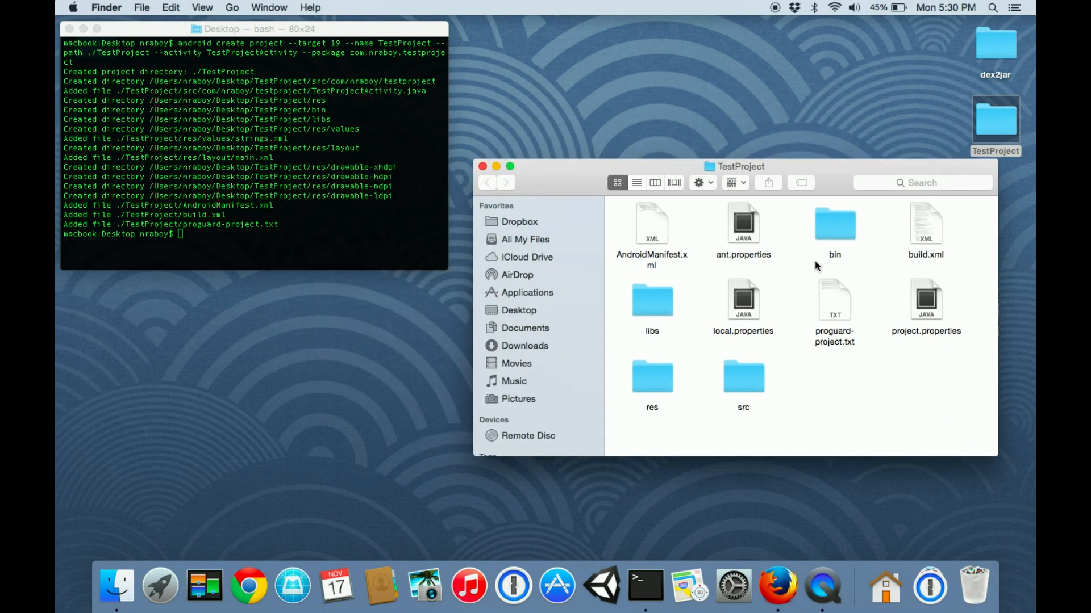
mouse_move(756, 380)
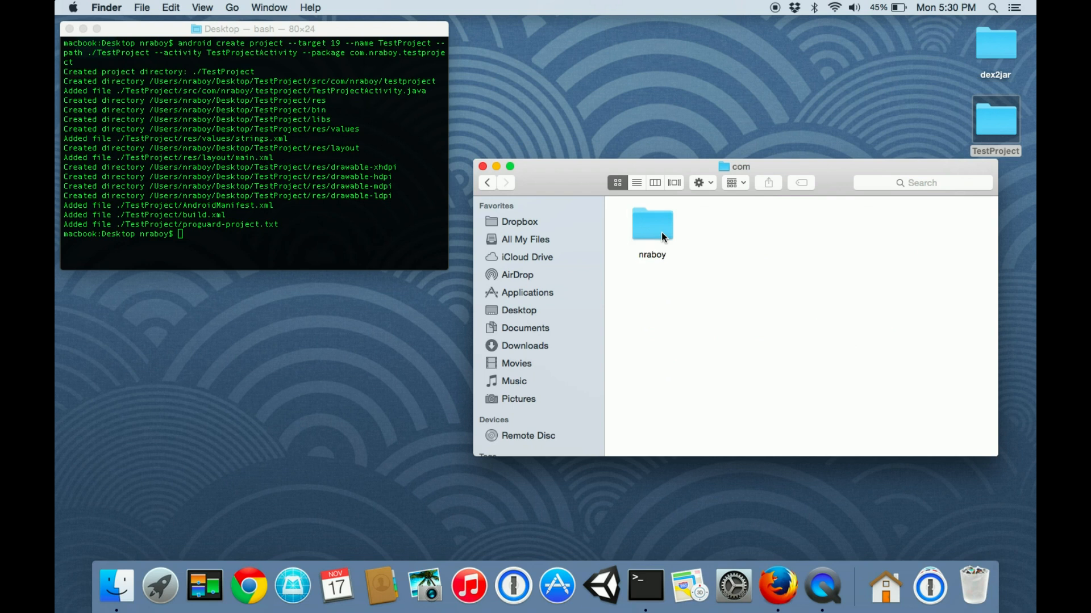
double_click(651, 229)
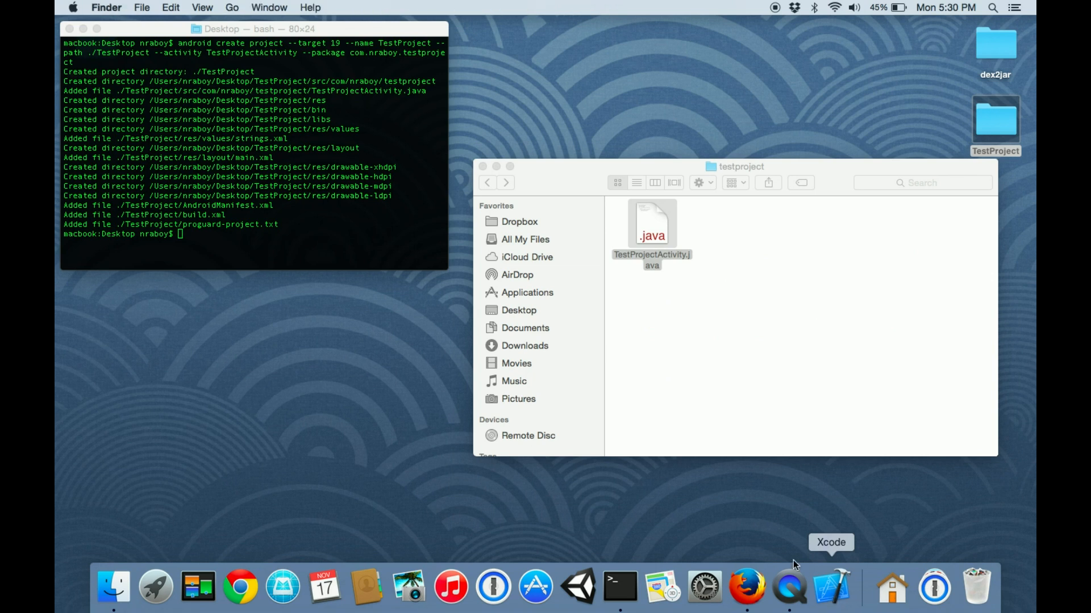
right_click(651, 224)
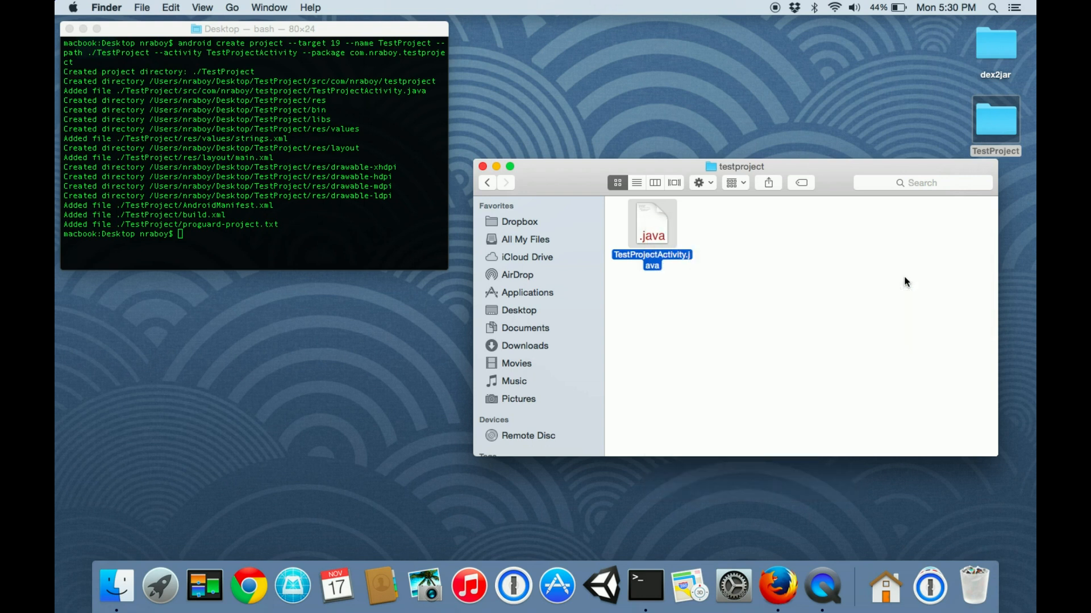
double_click(651, 224)
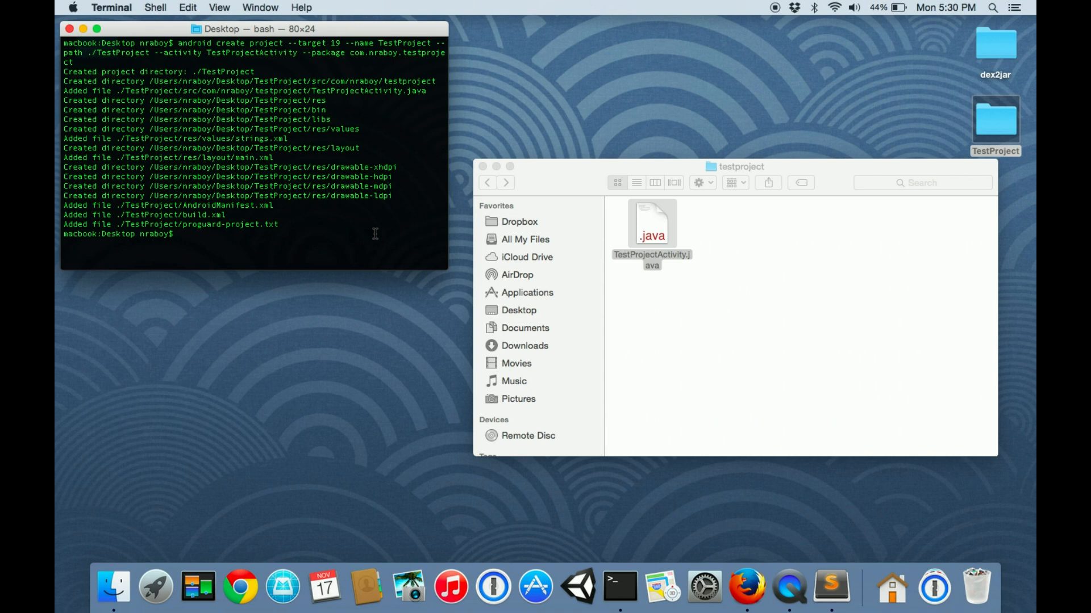
Step: cd into TestProject and start the ant debug build
text(cd Tes)
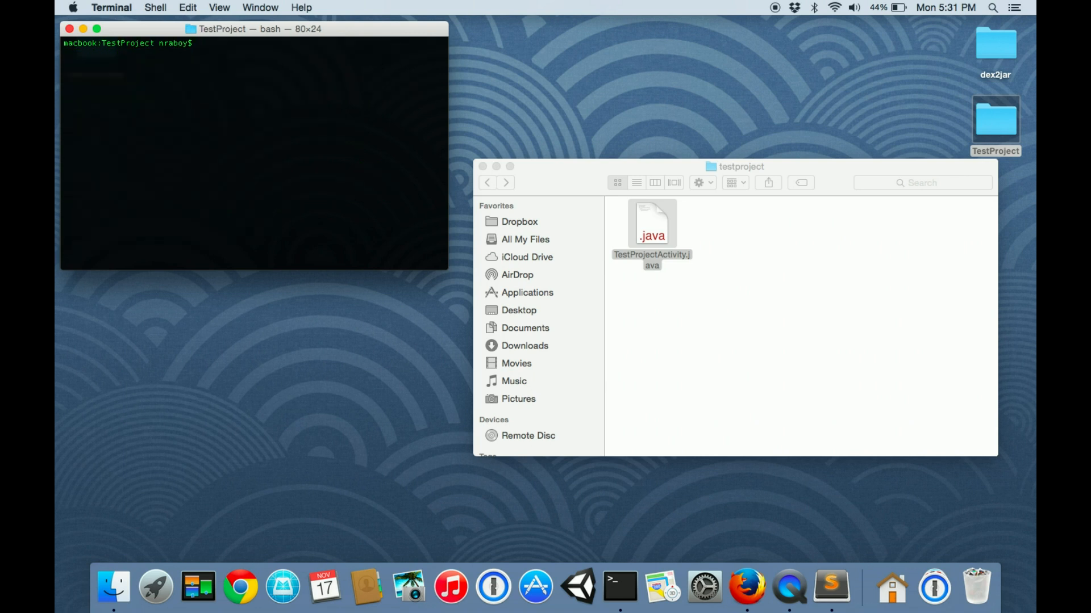
text(ant)
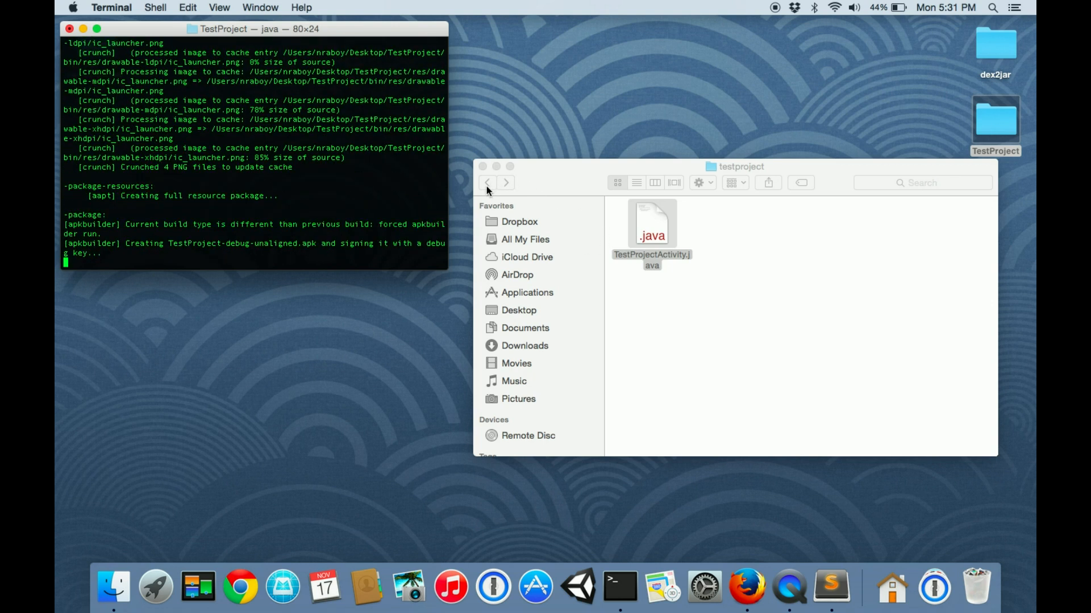
Step: Go up to TestProject's bin folder and move TestProject-debug.apk onto the Desktop
click(487, 181)
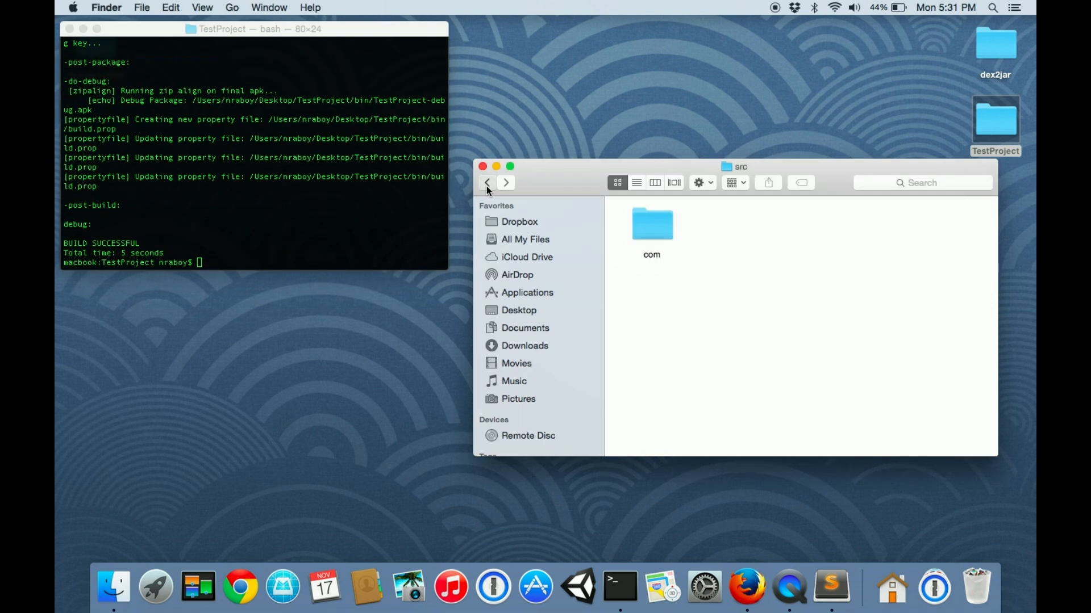
click(487, 182)
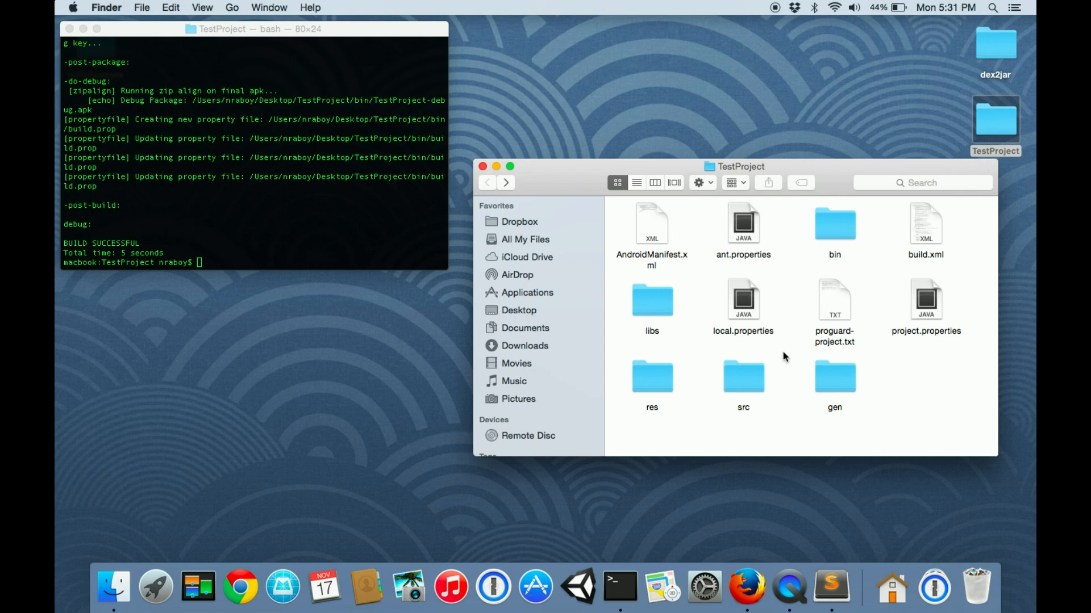
double_click(833, 224)
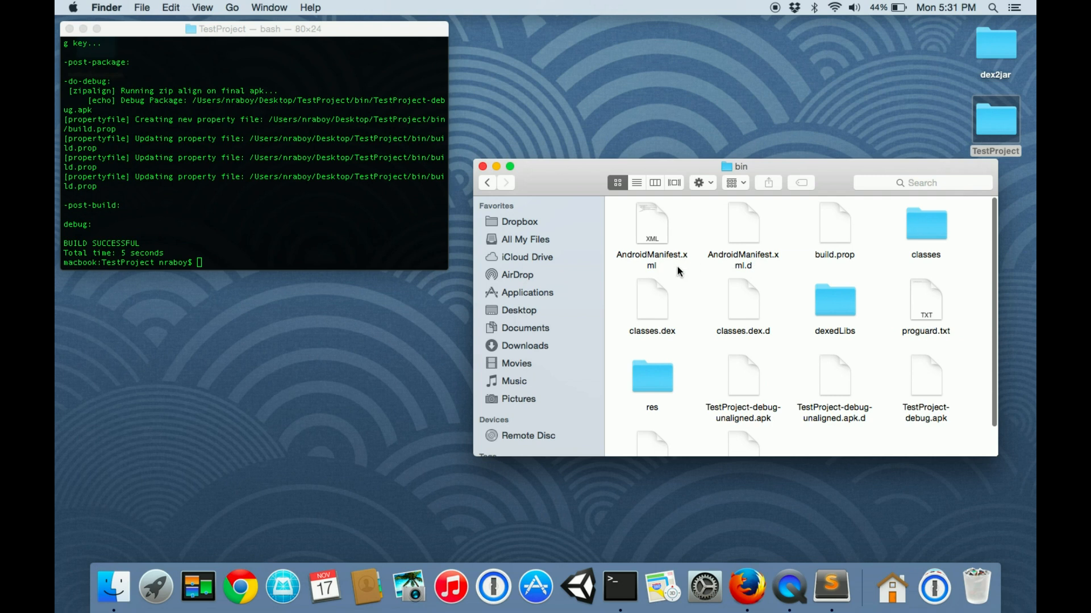
click(924, 361)
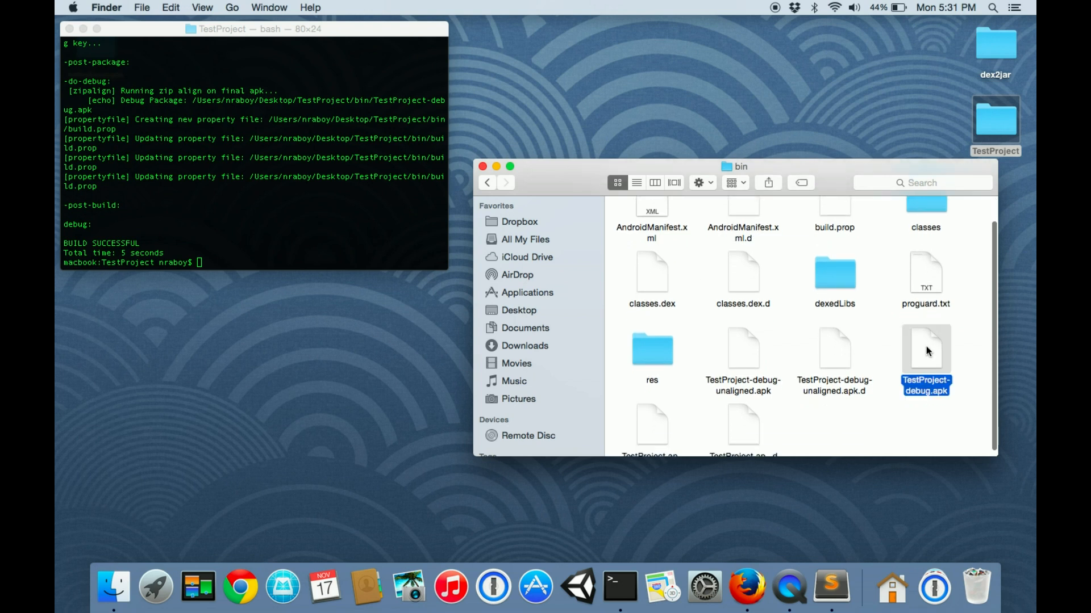
click(735, 76)
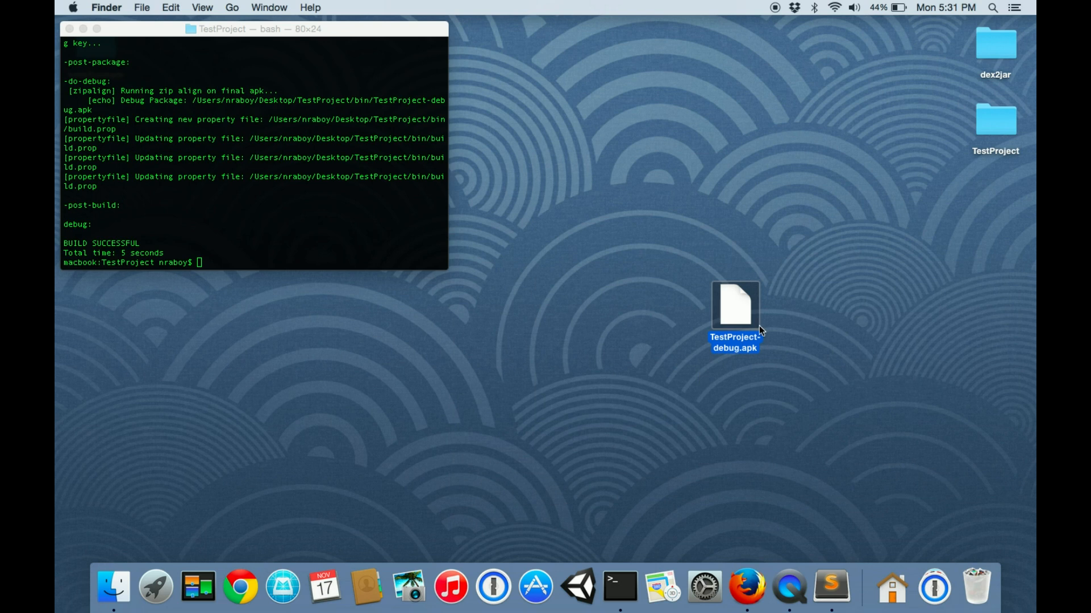
mouse_move(718, 333)
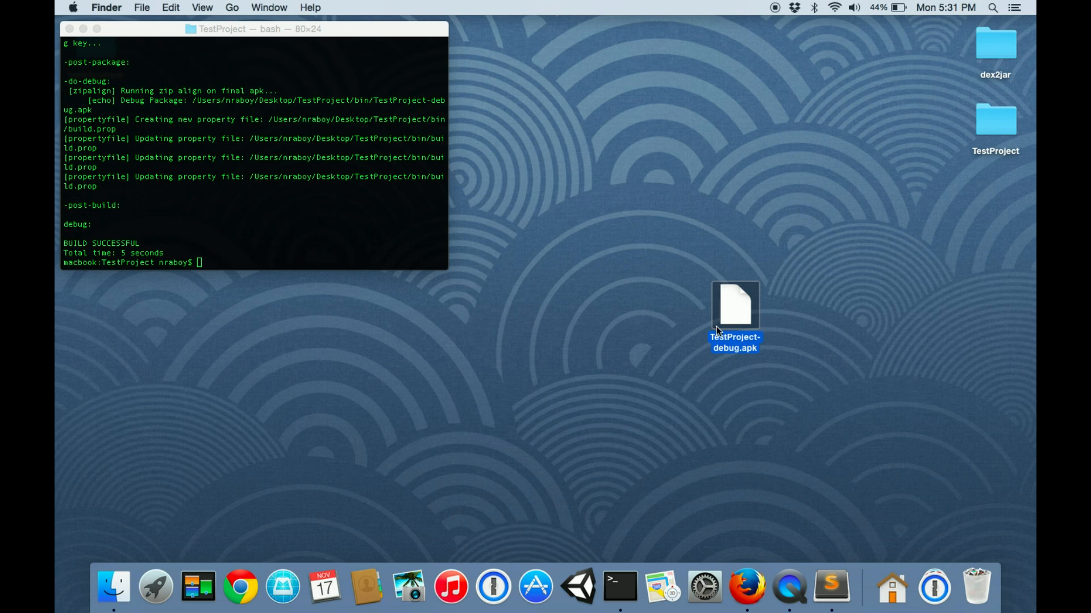
mouse_move(880, 249)
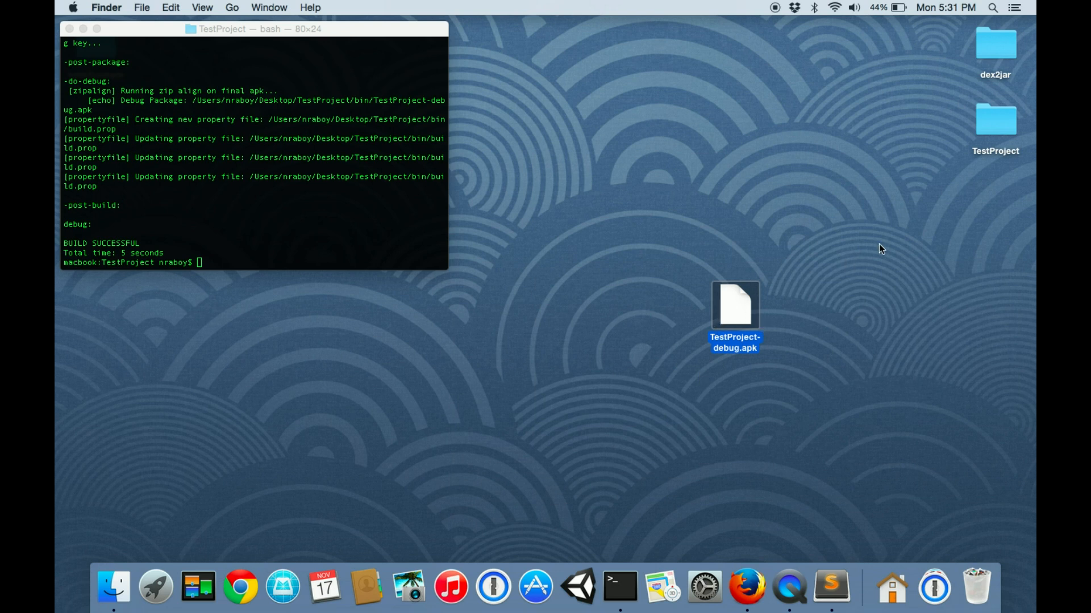
mouse_move(795, 225)
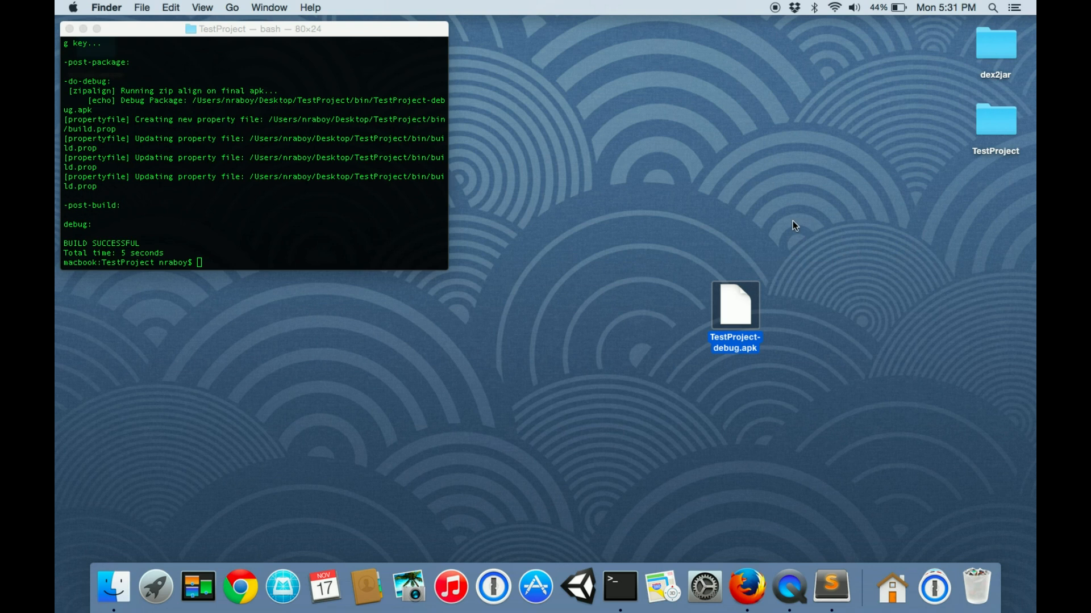
mouse_move(828, 185)
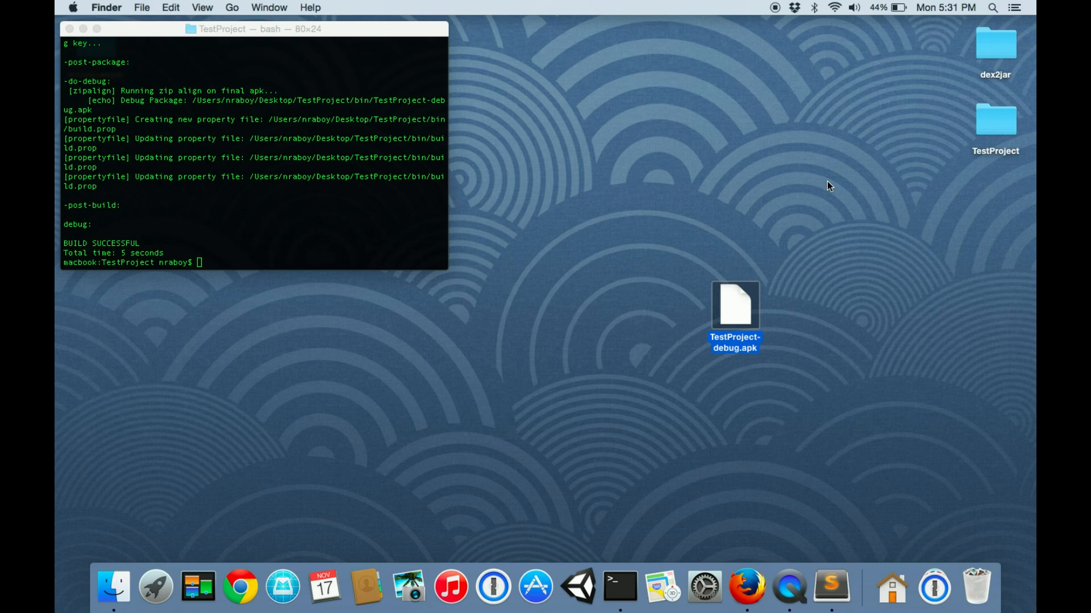
mouse_move(727, 280)
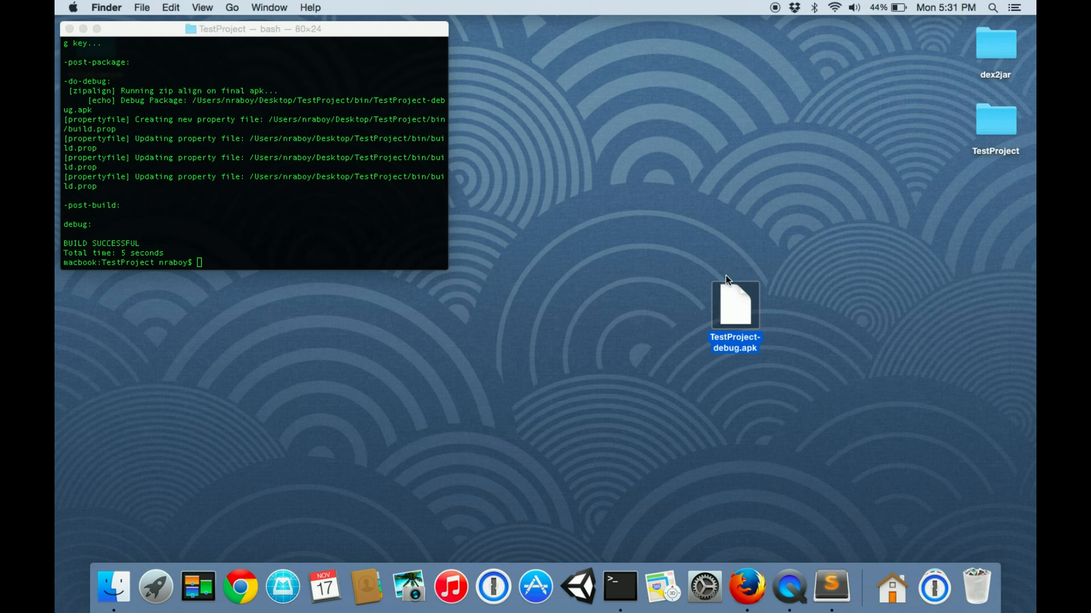
mouse_move(980, 79)
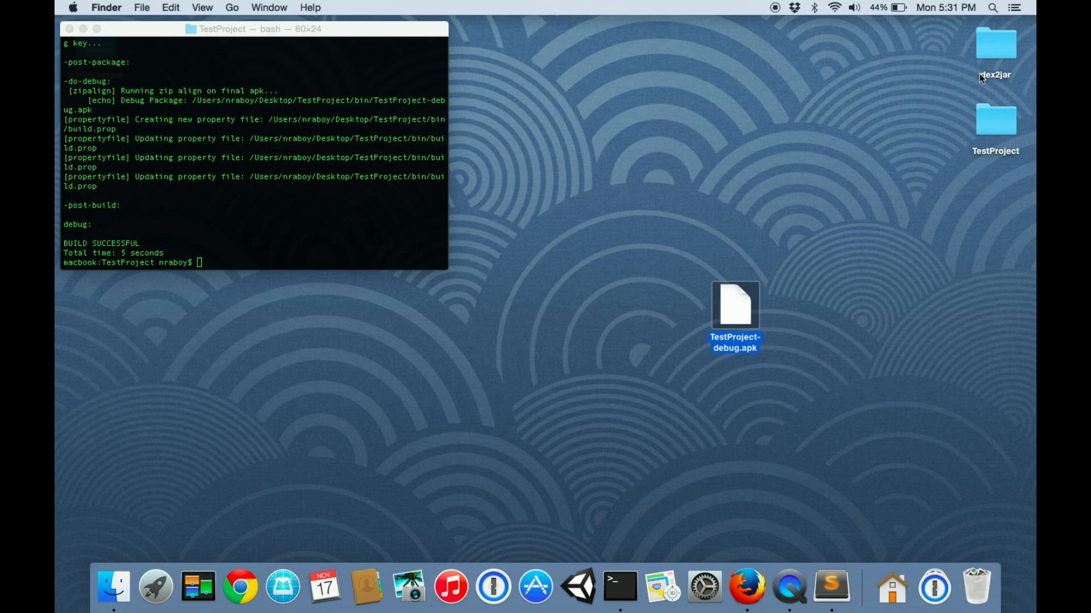
mouse_move(823, 433)
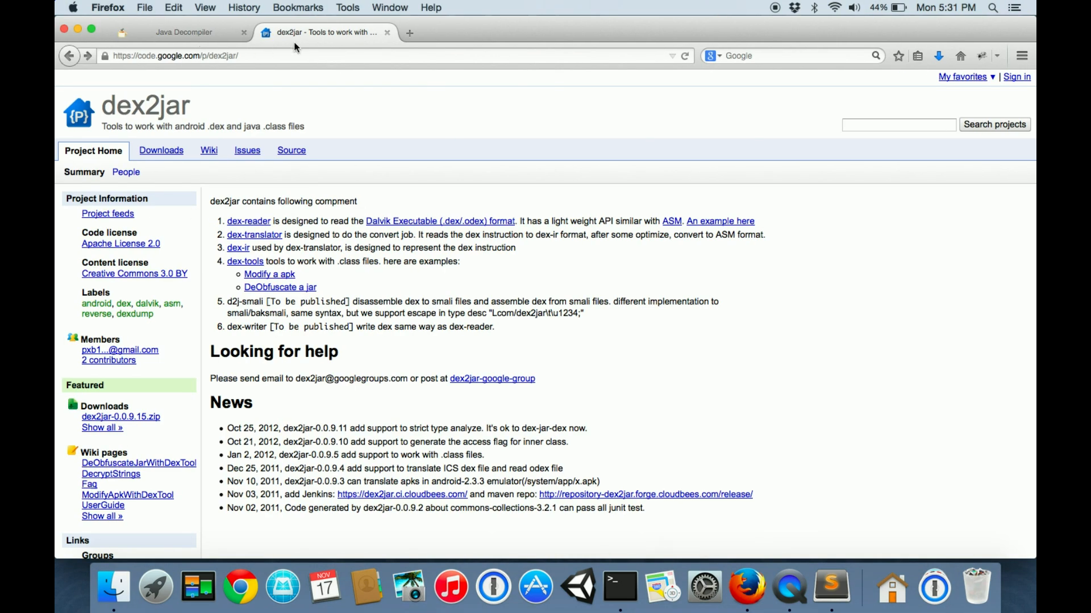
mouse_move(507, 207)
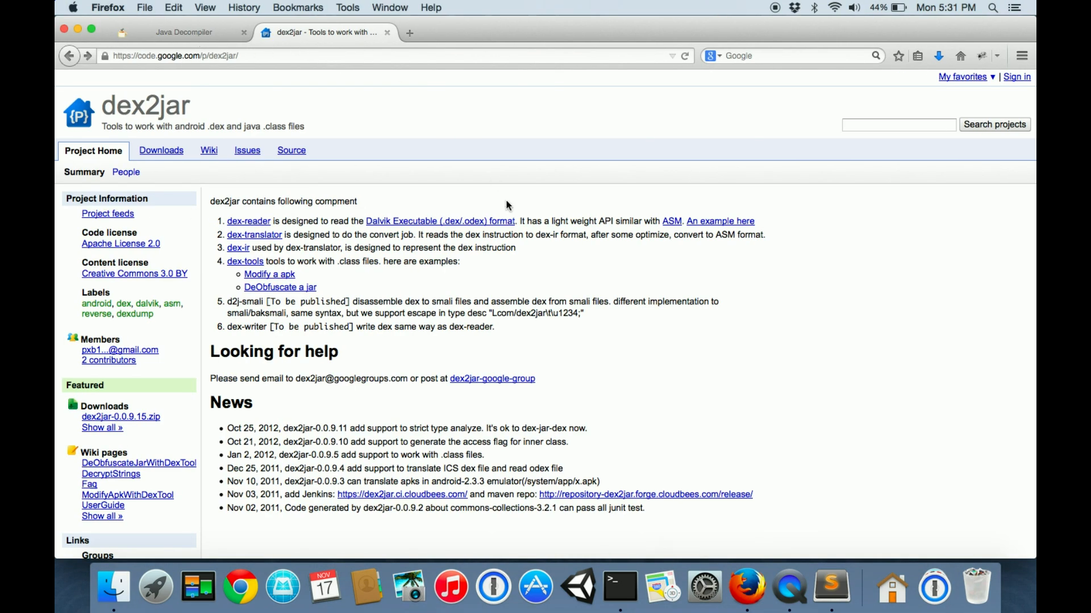
mouse_move(488, 243)
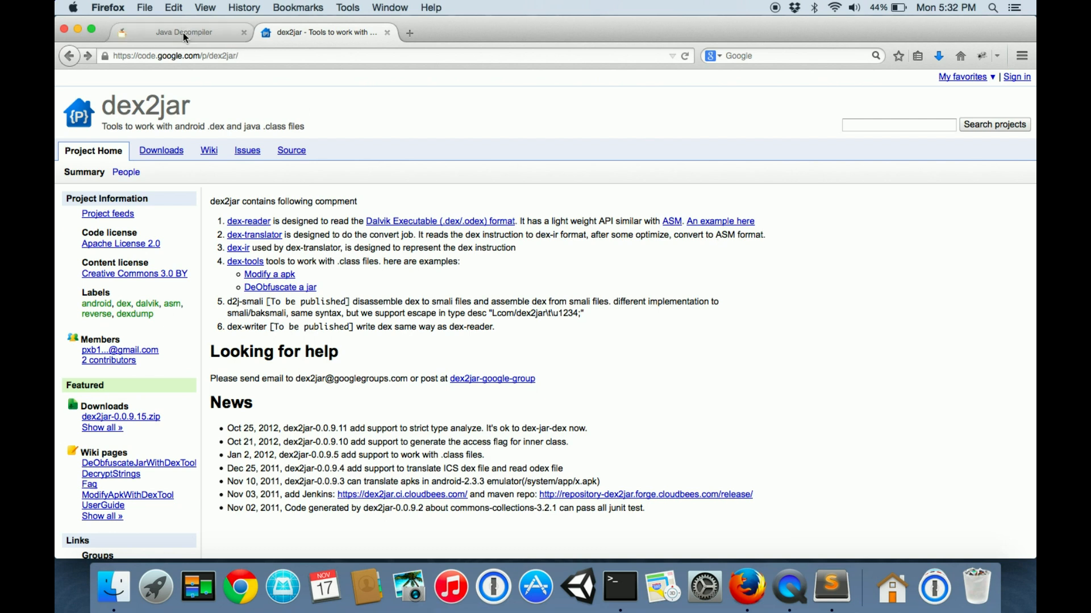
Step: Show the dex2jar project page on code.google.com in Firefox
click(183, 32)
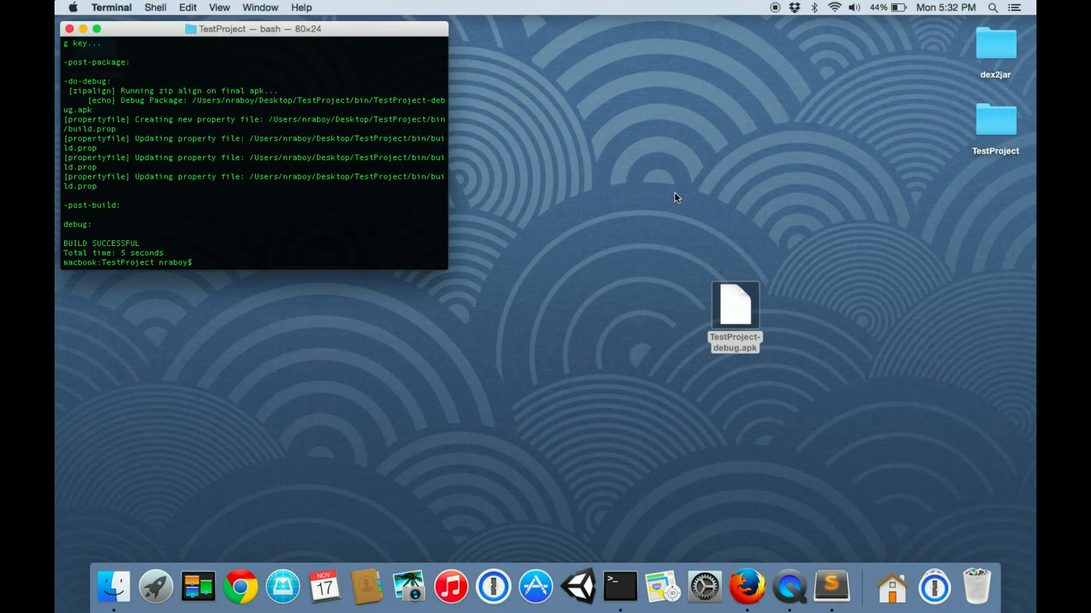
mouse_move(652, 197)
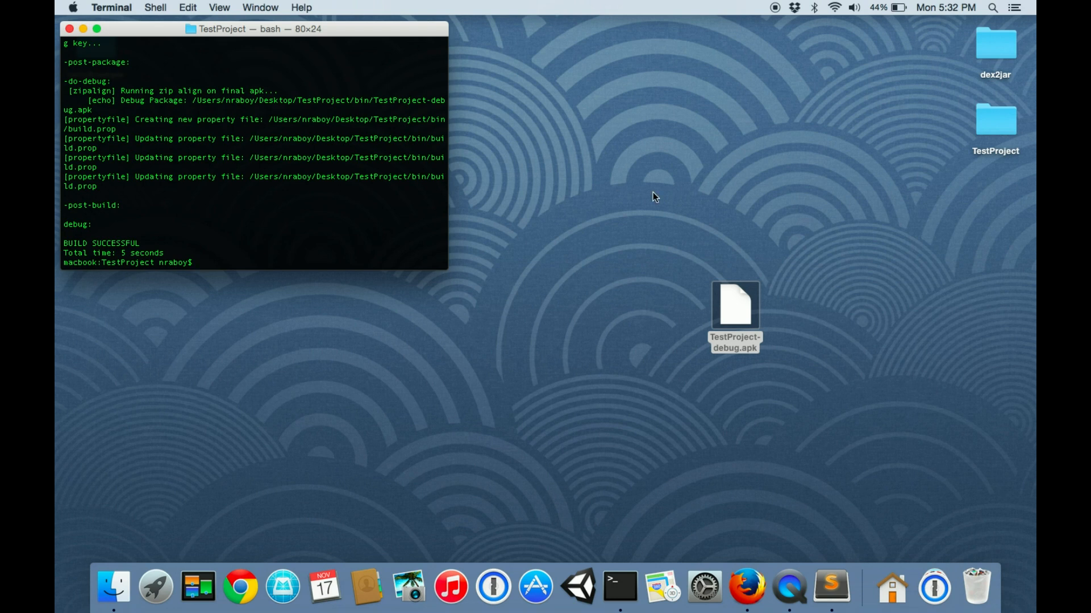
Step: cd up to the Desktop, list it, and unzip TestProject-debug.apk there
text(c)
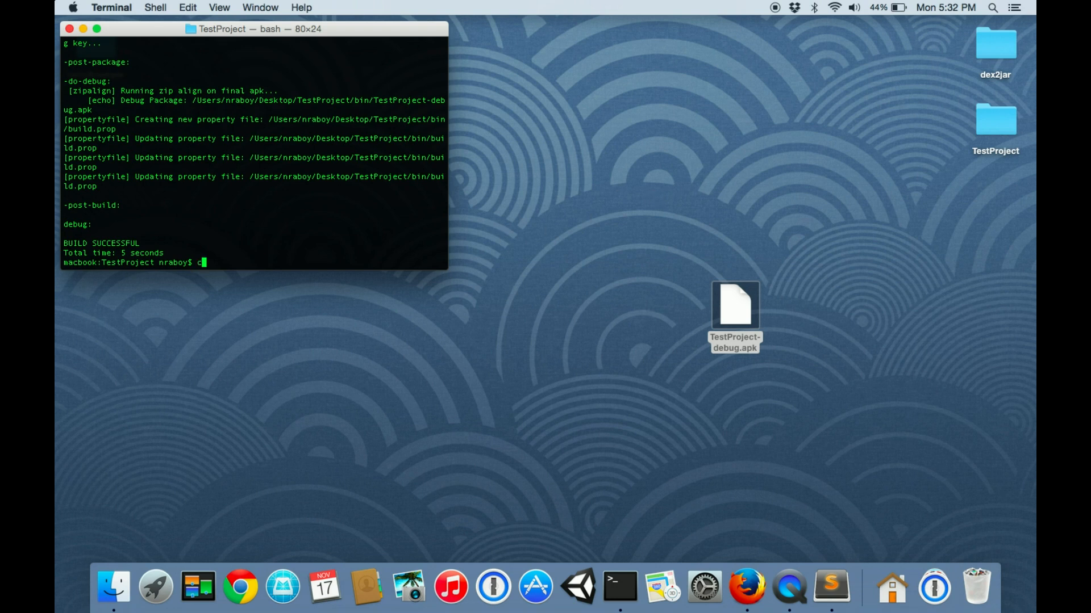
text(d ..)
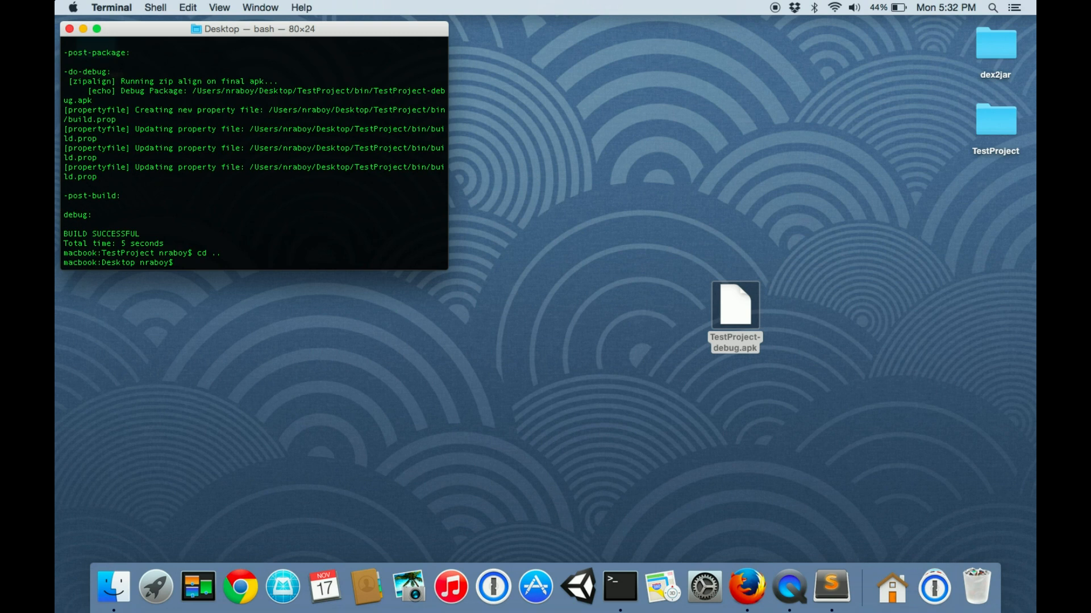
text(ls)
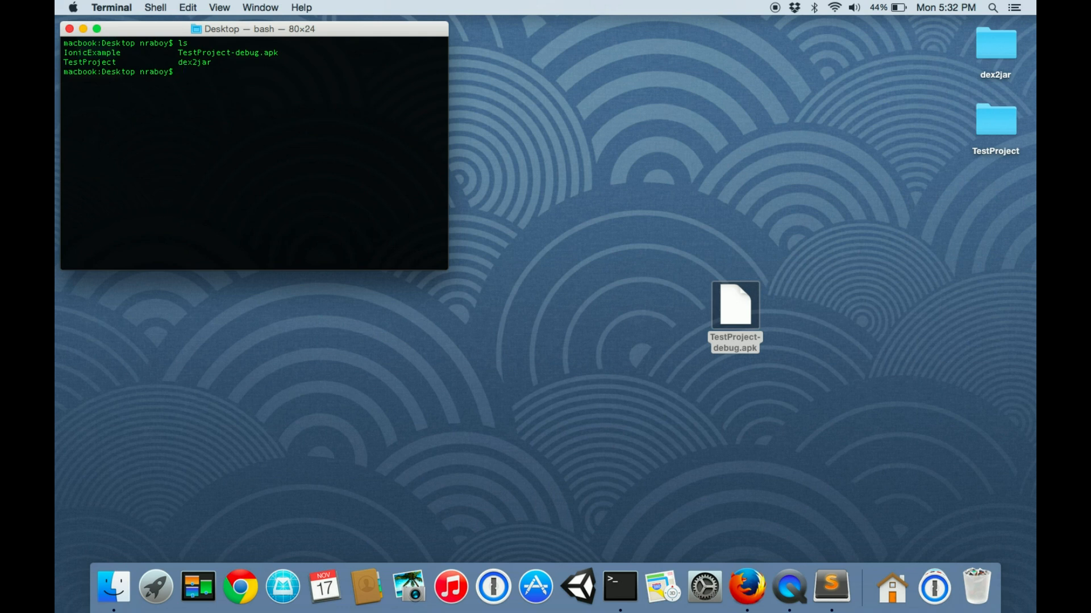
text(unz)
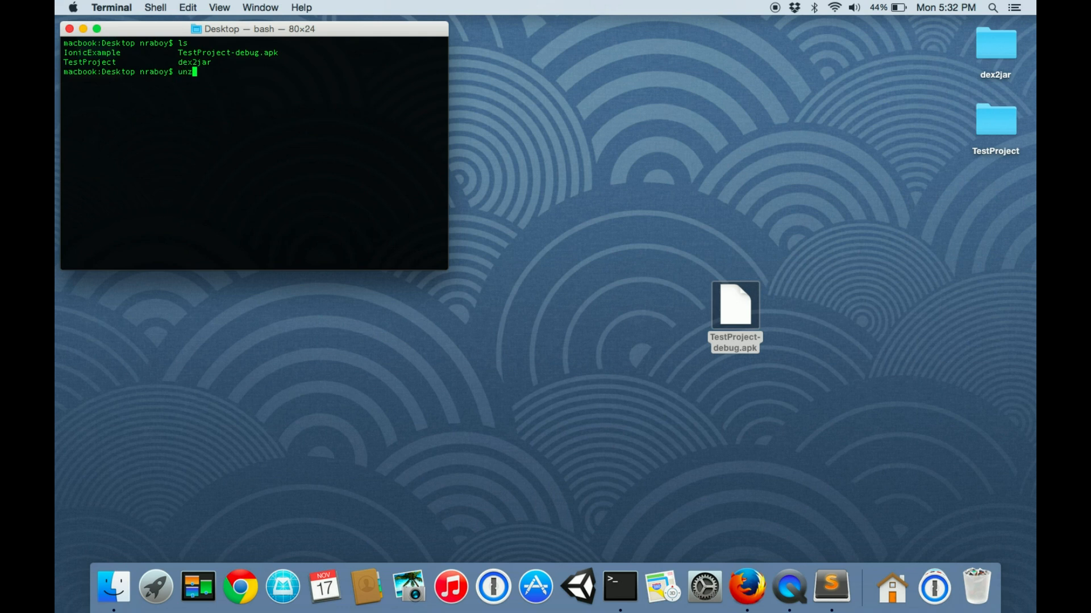
text(ip)
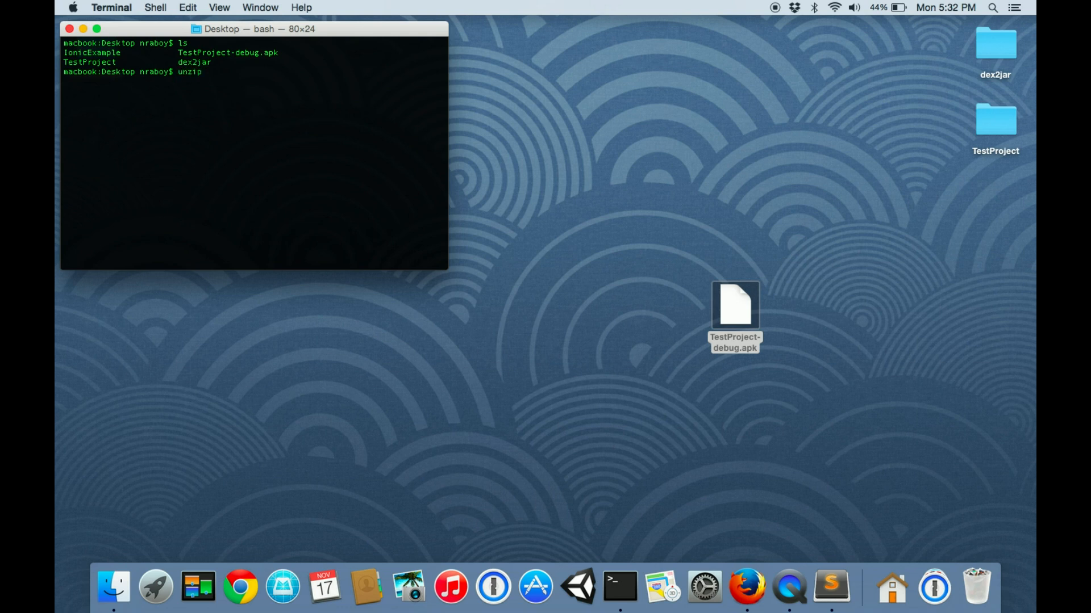
text(TestProject-debug.apk)
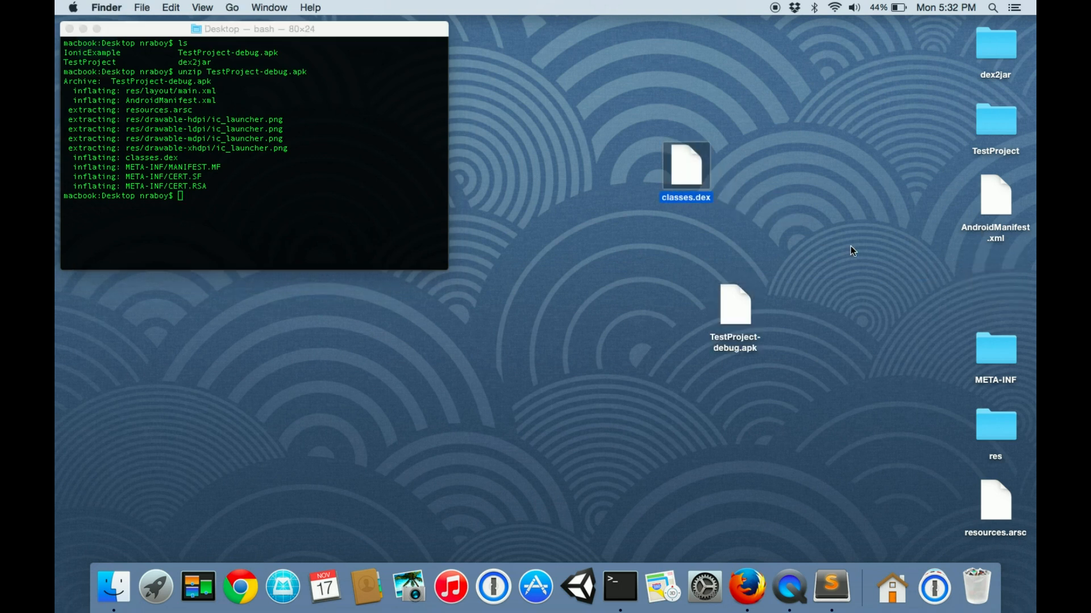
Step: Tidy the extracted files aside on the Desktop and look inside the dex2jar folder
drag(994, 194, 1005, 492)
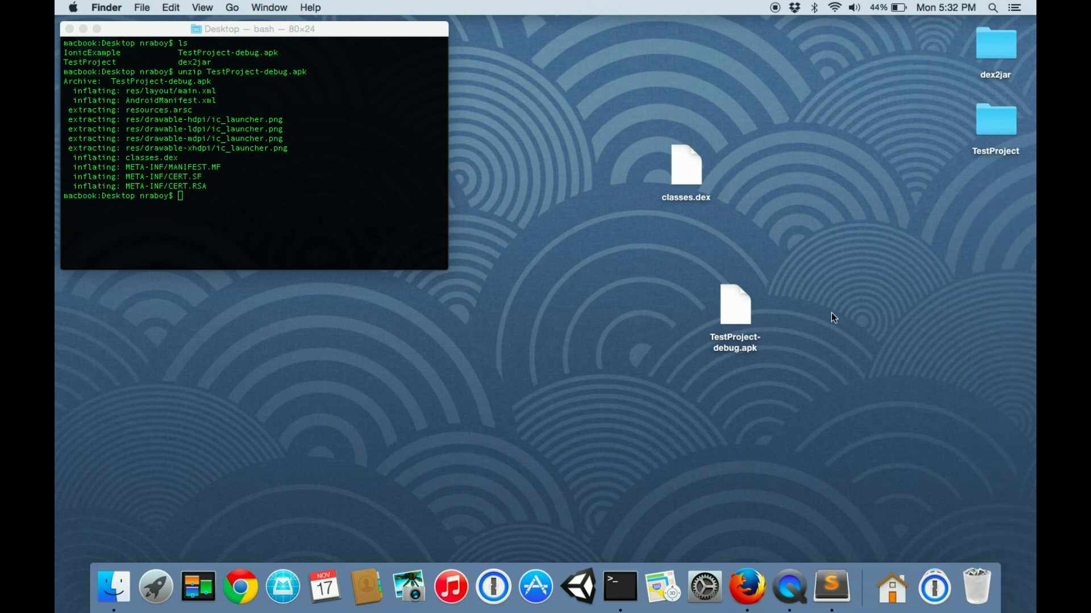
click(253, 28)
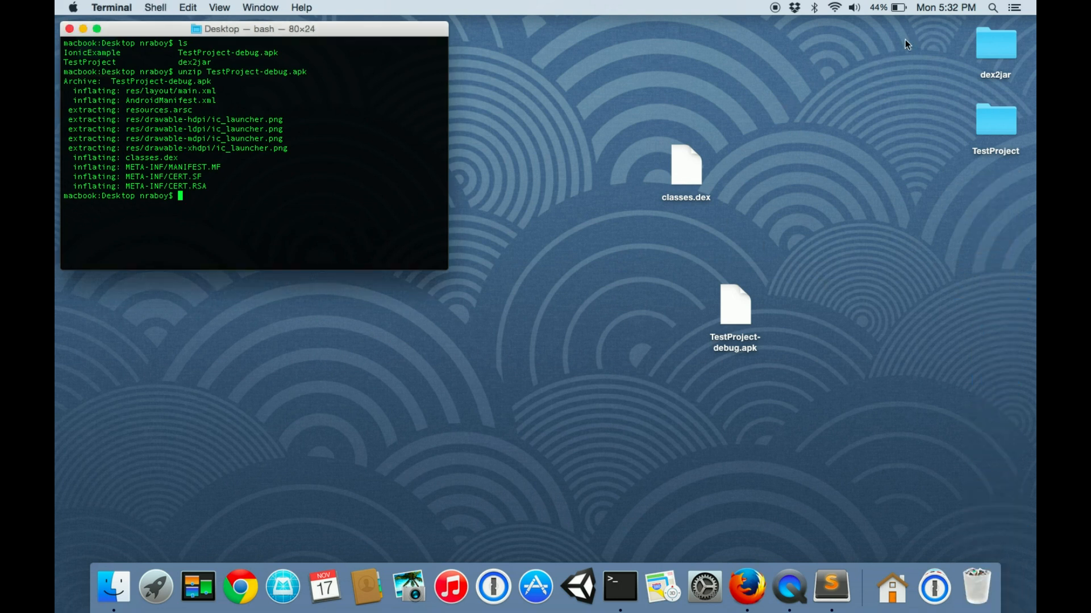
click(994, 43)
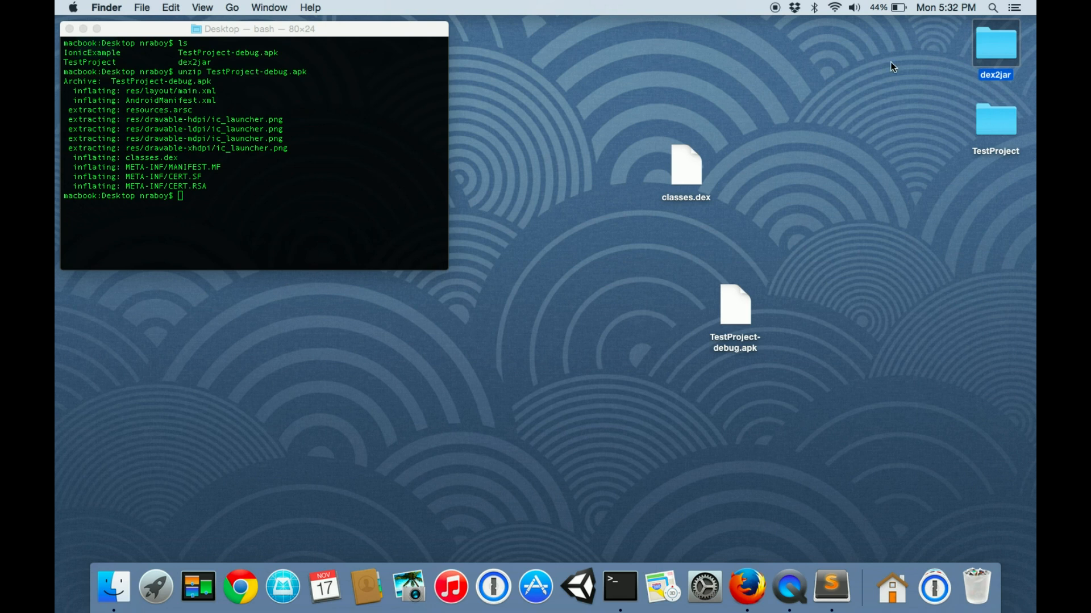
double_click(994, 43)
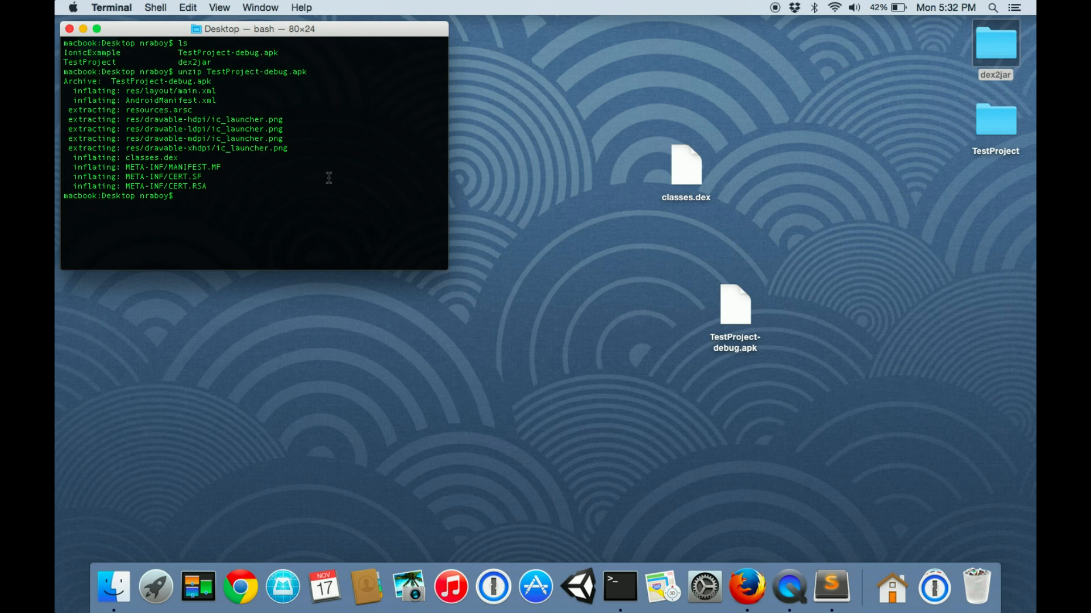
Step: Run ./dex2jar/dex2jar.sh classes.dex to produce classes_dex2jar.jar
text(./dex)
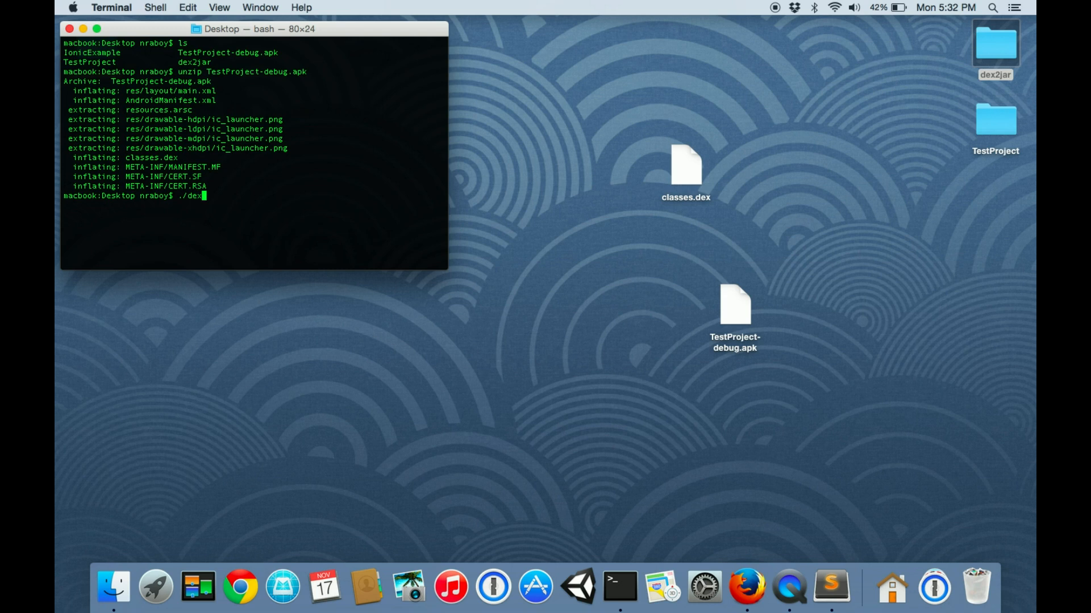
text(2jar/dex)
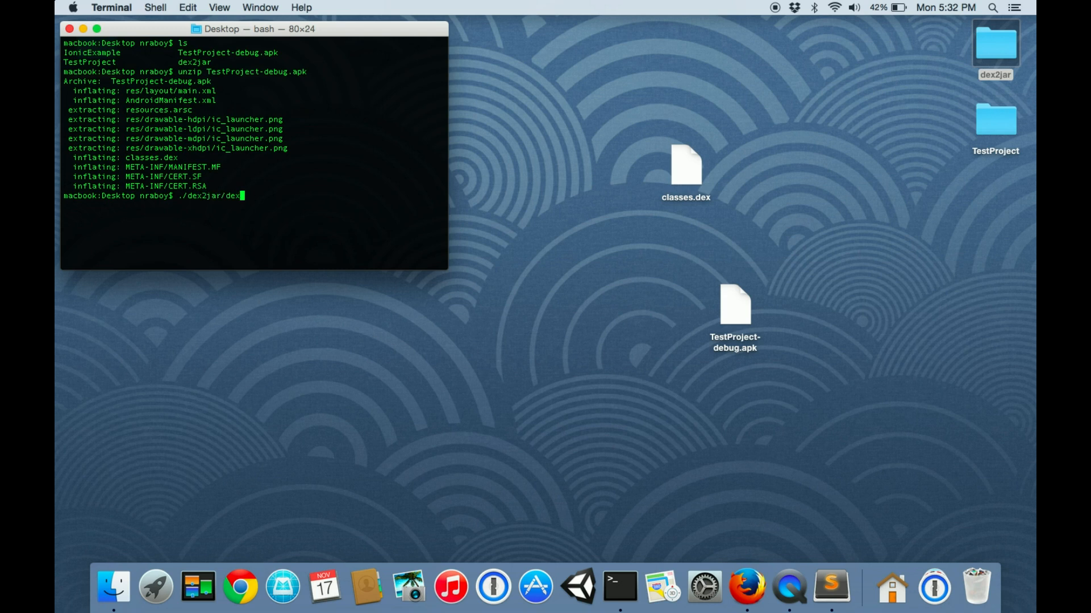
text(2jar.s)
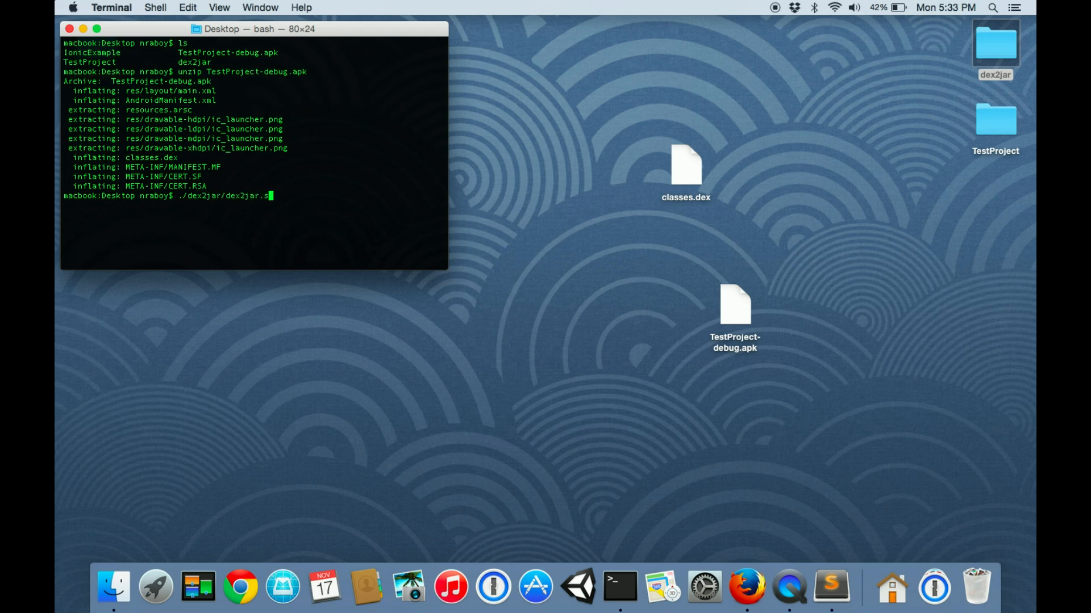
text(h)
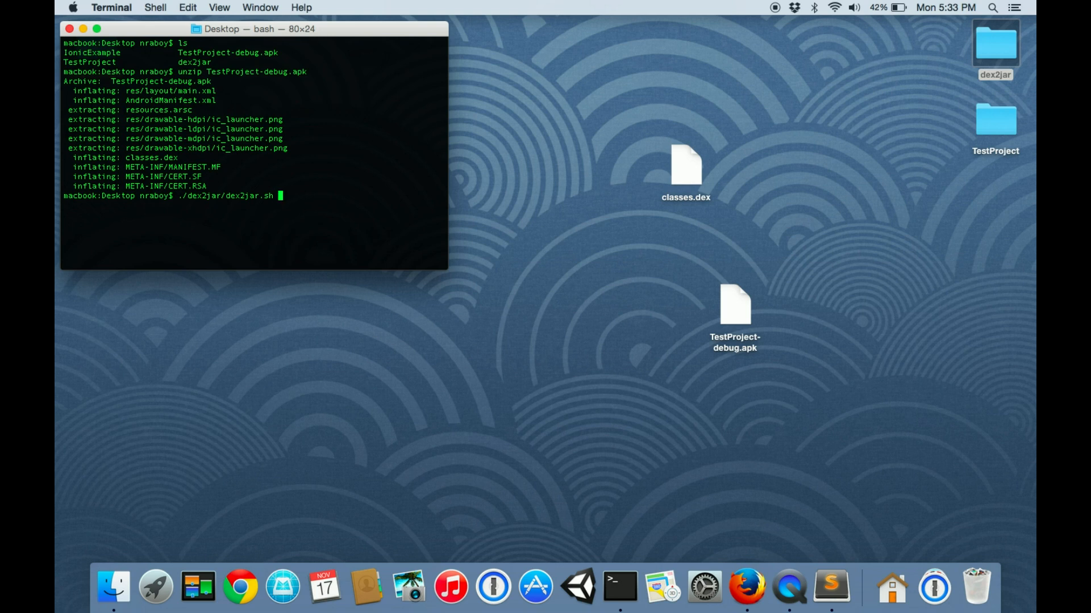
text(classes.dex)
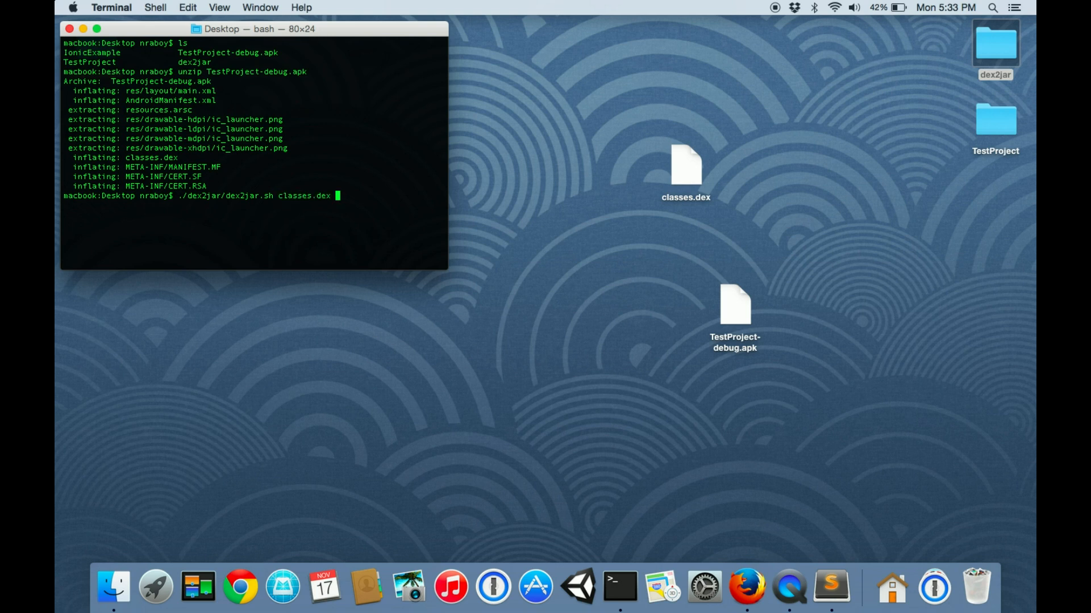
key(Return)
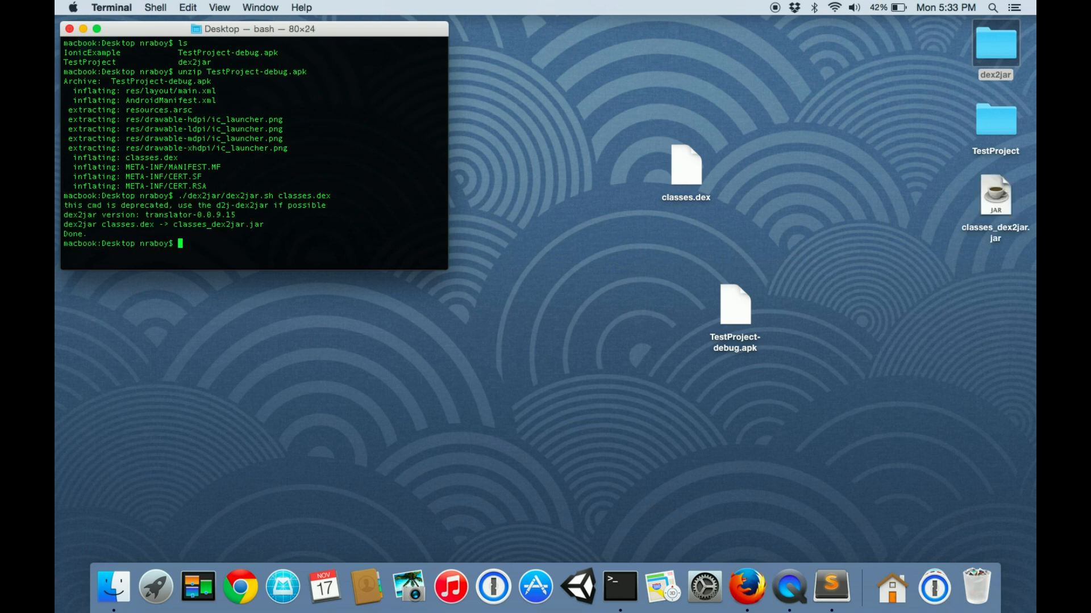
mouse_move(981, 212)
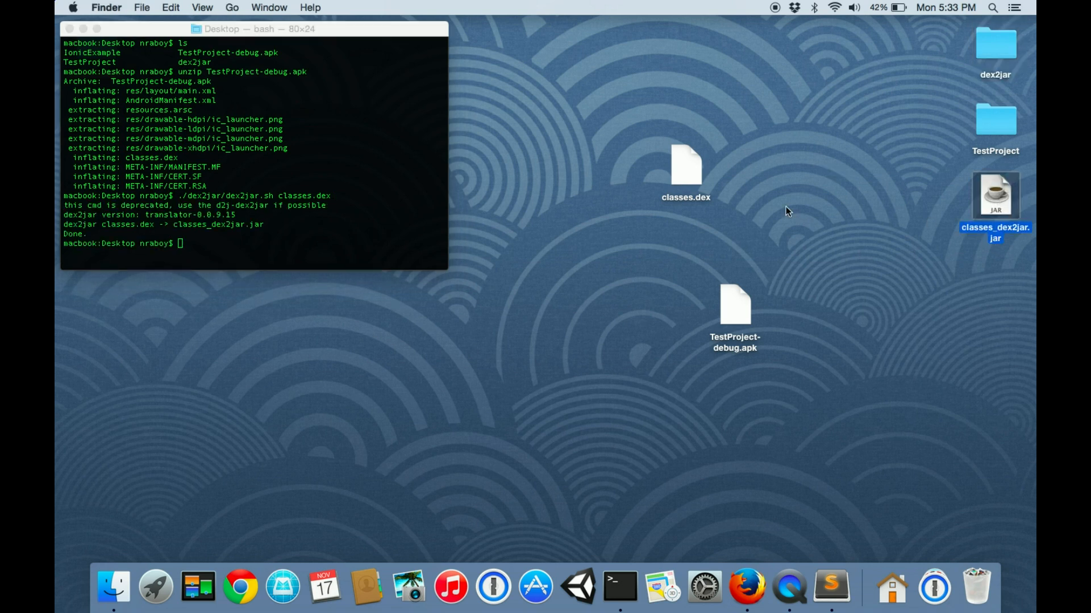
mouse_move(934, 586)
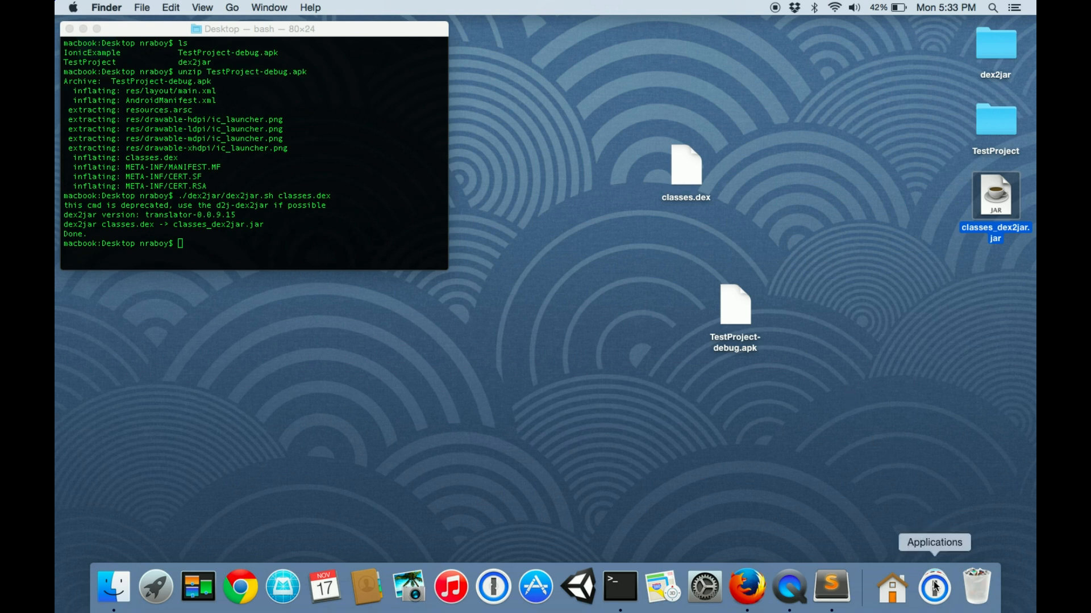
Step: Launch JD-GUI and load classes_dex2jar.jar from the Desktop
click(934, 586)
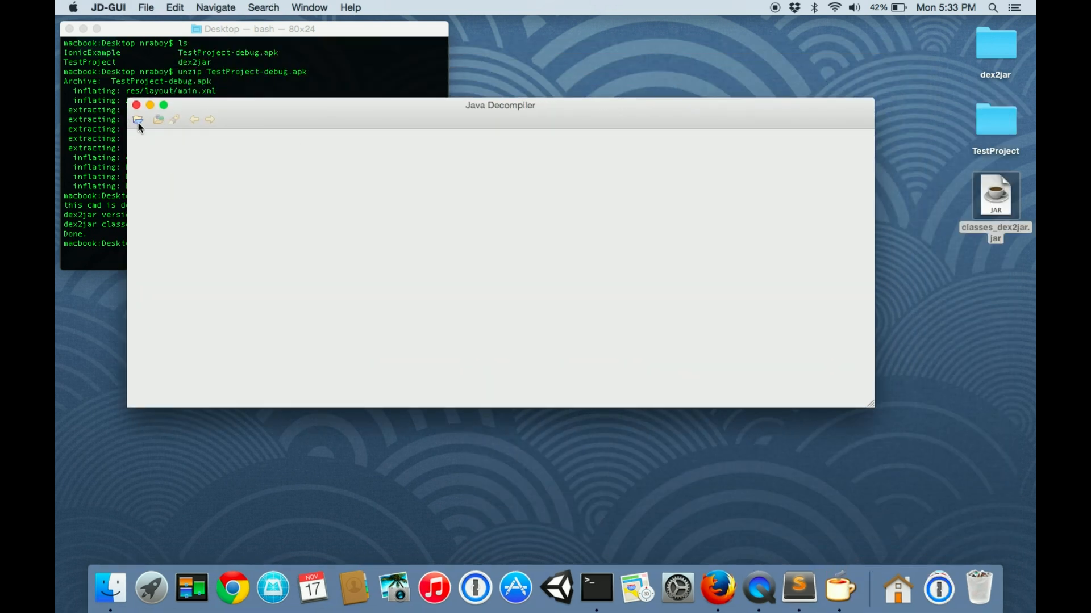
click(138, 120)
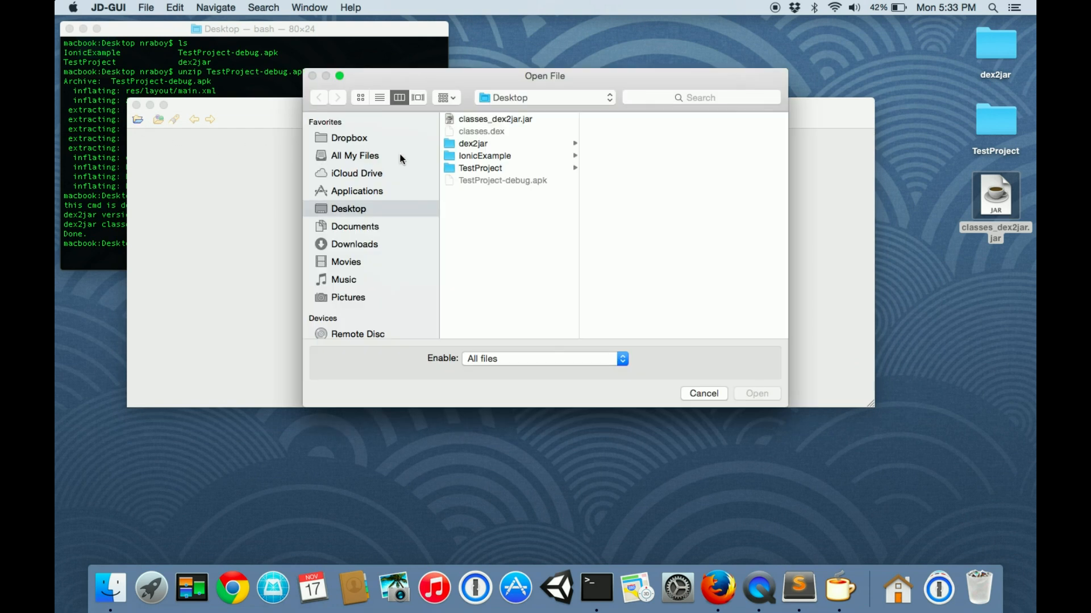
click(495, 119)
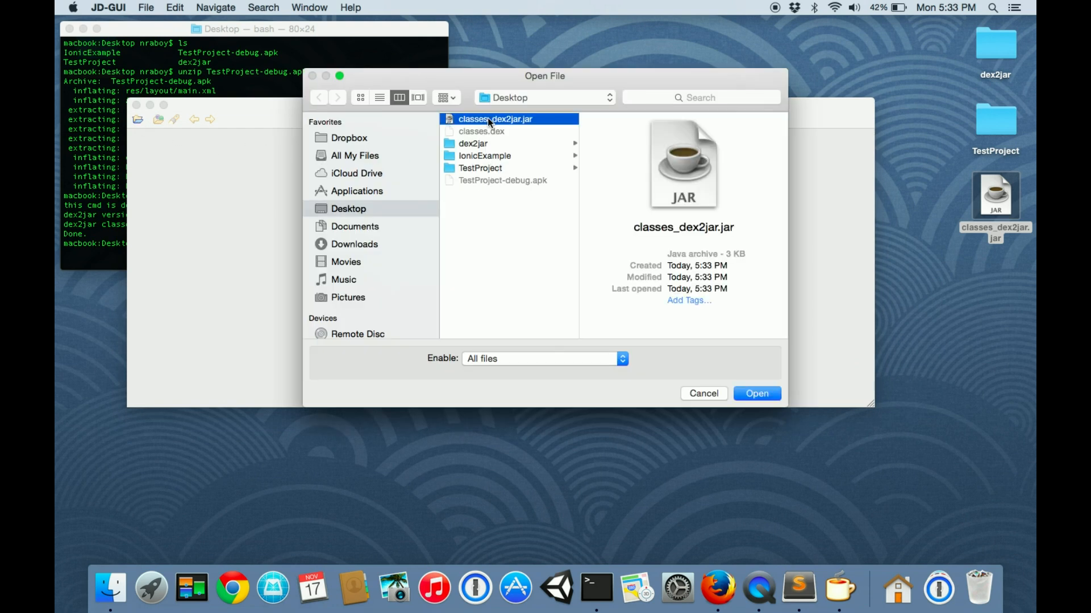
click(755, 393)
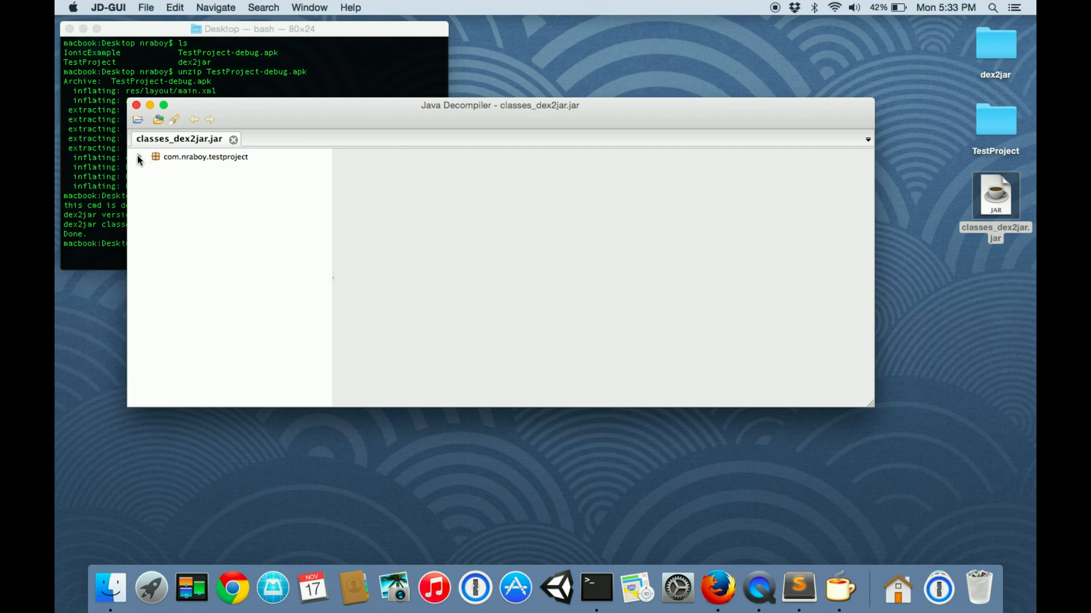
Step: Expand com.nraboy.testproject to read TestProjectActivity's source, then quit JD-GUI
click(140, 157)
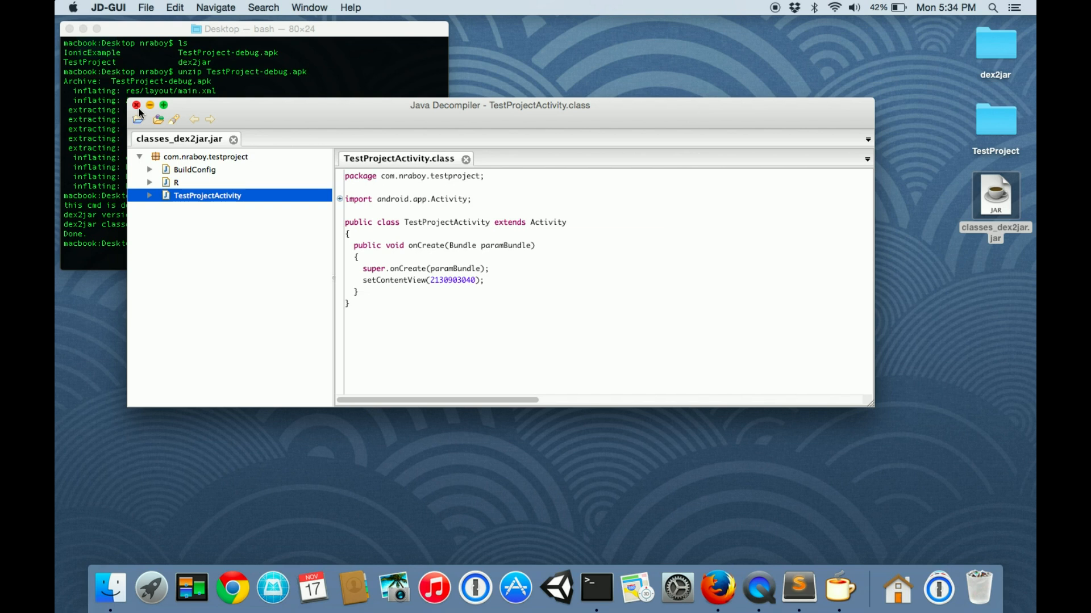
click(136, 104)
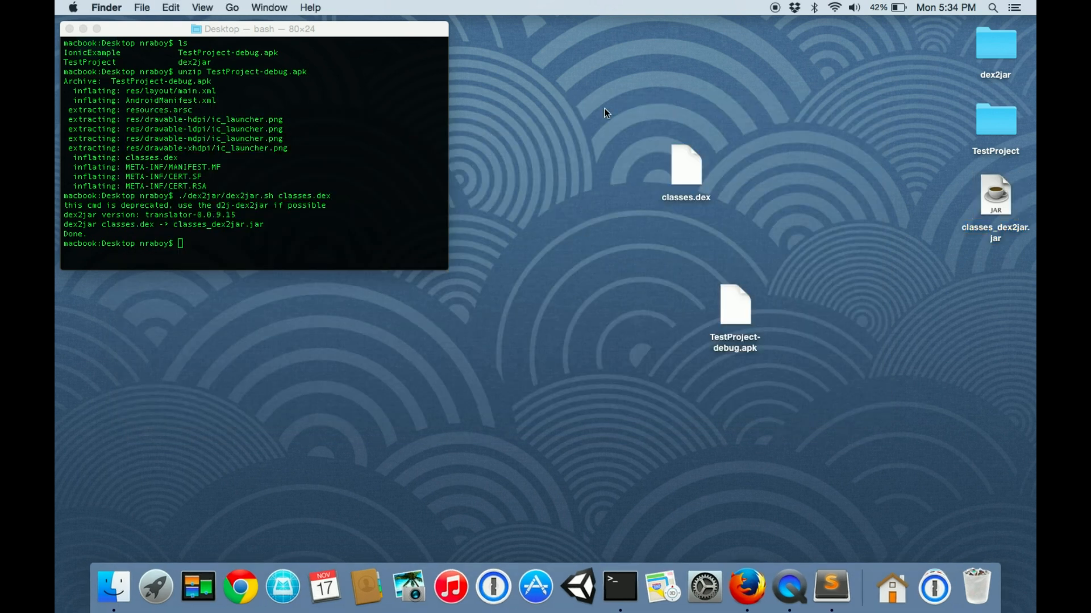
Step: Trash classes.dex, the APK, the jar and the TestProject folder, keeping dex2jar
drag(604, 113, 989, 343)
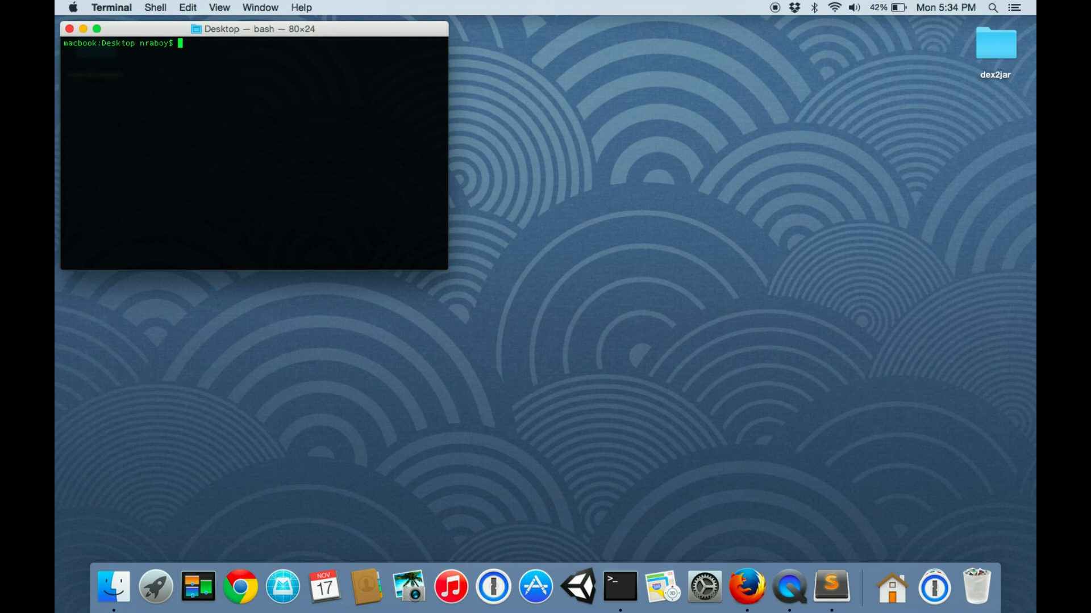
Step: Run 'cordova create TestProject com.nraboy.testproject TestProject' to scaffold the project on the Desktop
text(cordova)
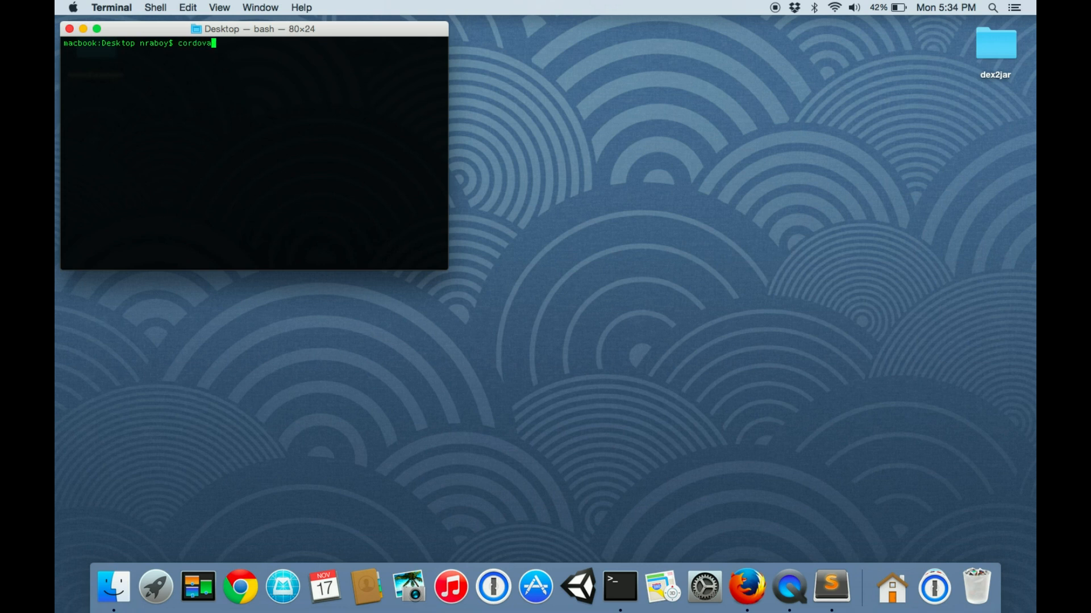
text(create TestPr)
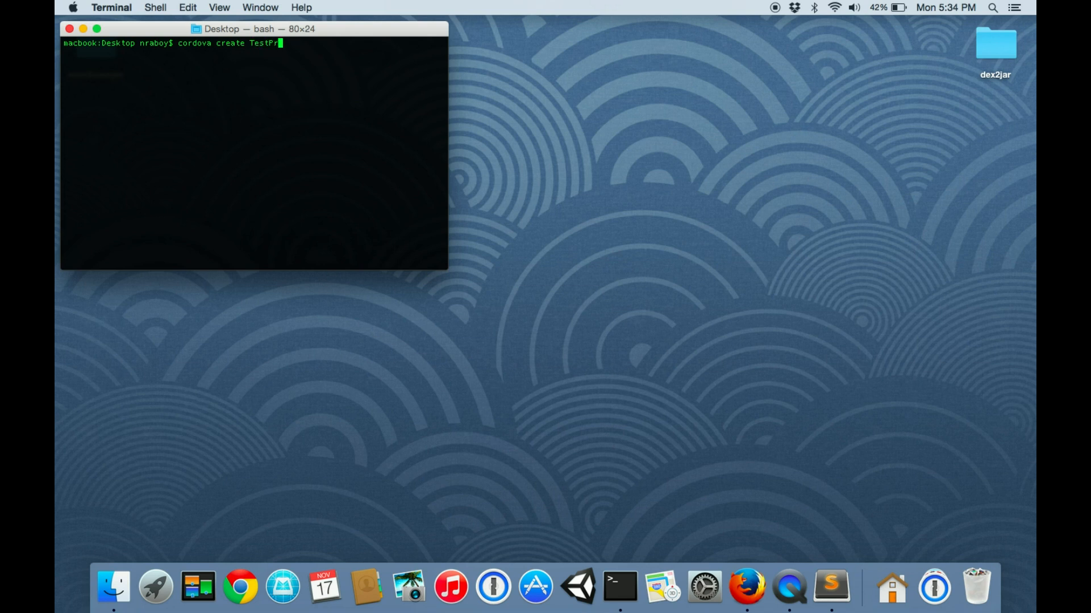
text(oject com.nr)
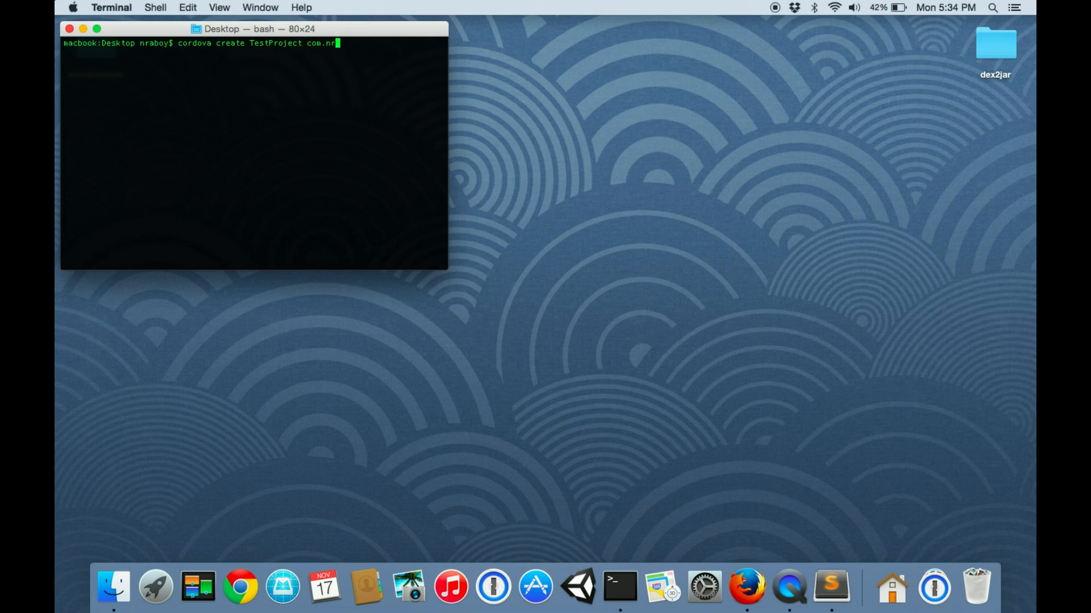
text(aboy.test)
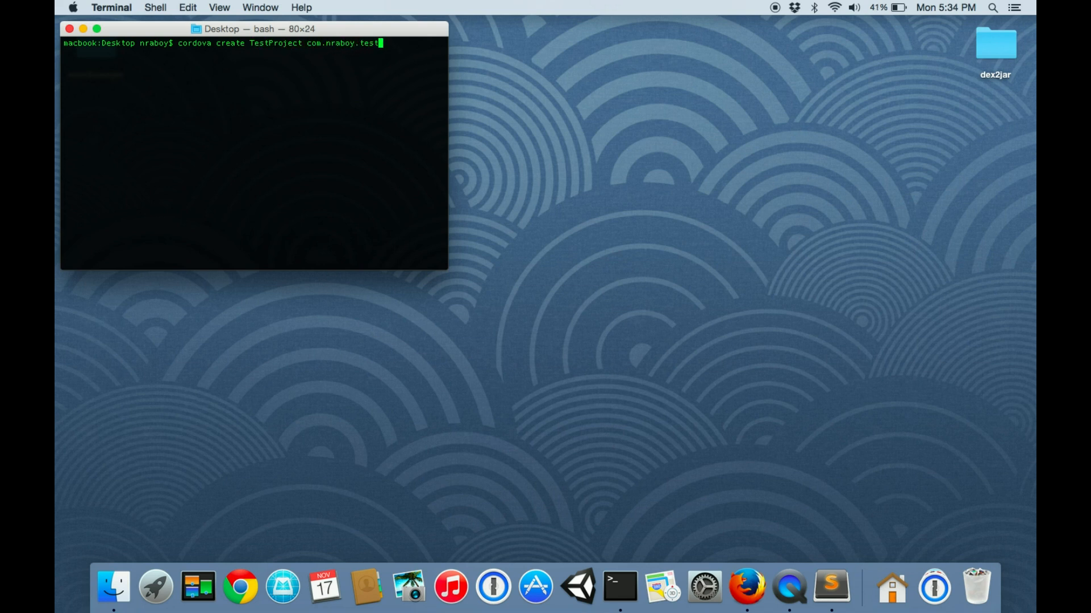
text(project TestProject)
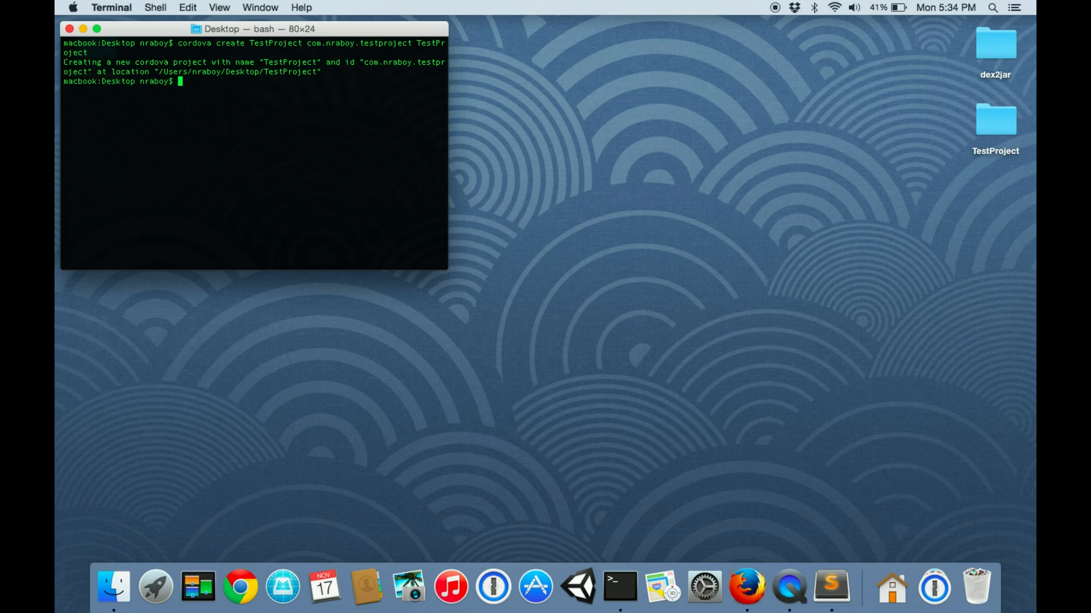
Step: Change into the TestProject folder and start typing the next cordova command
text(cd)
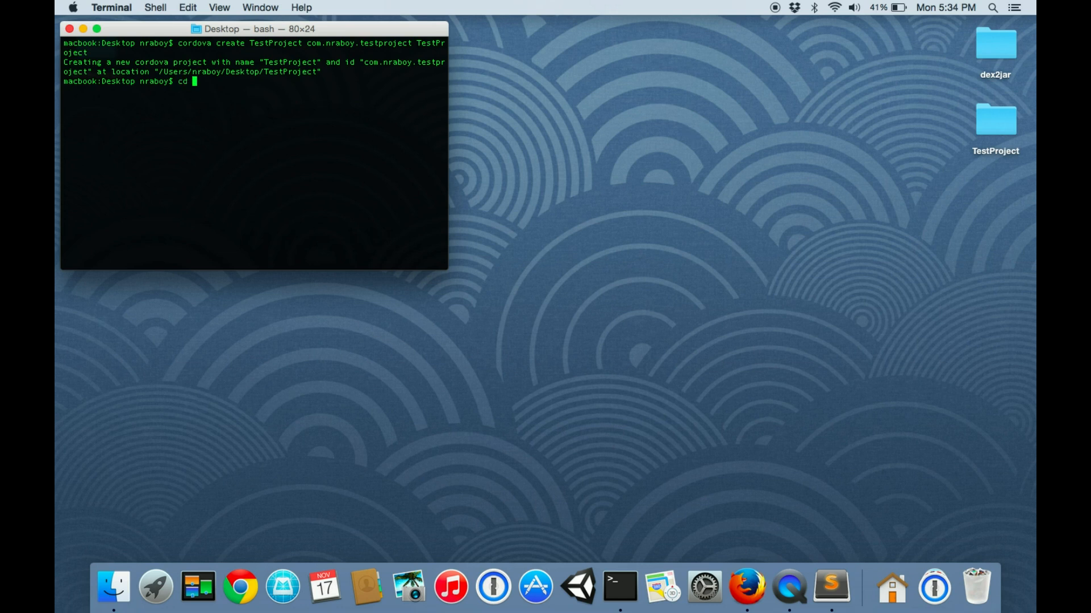
text(TestProject/)
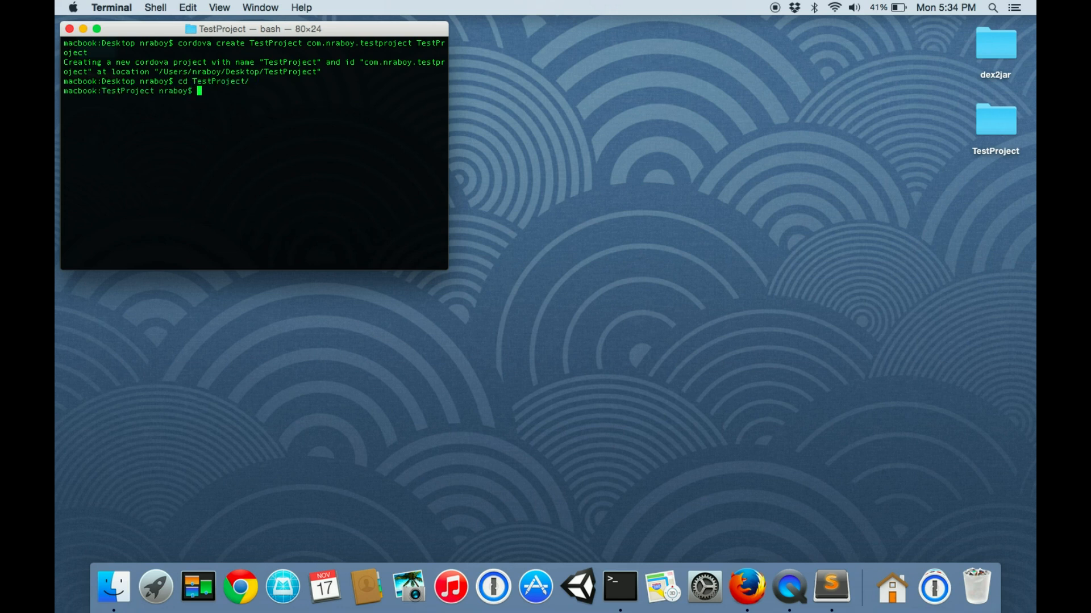
text(cord)
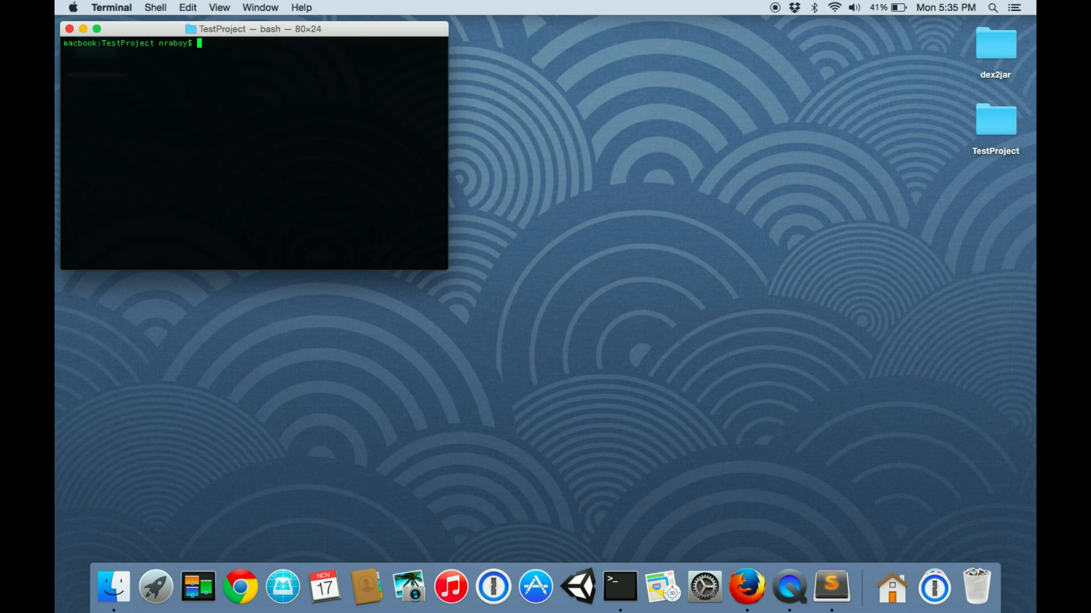
Step: Browse into TestProject/www/js in Finder and open index.js in Sublime Text 2
double_click(995, 119)
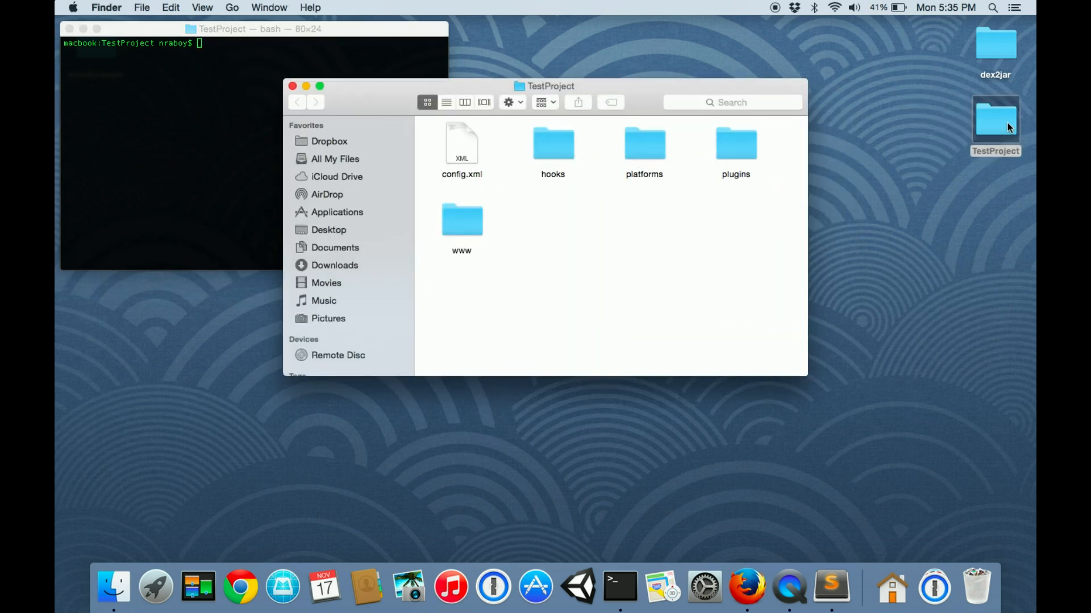
drag(552, 86, 628, 144)
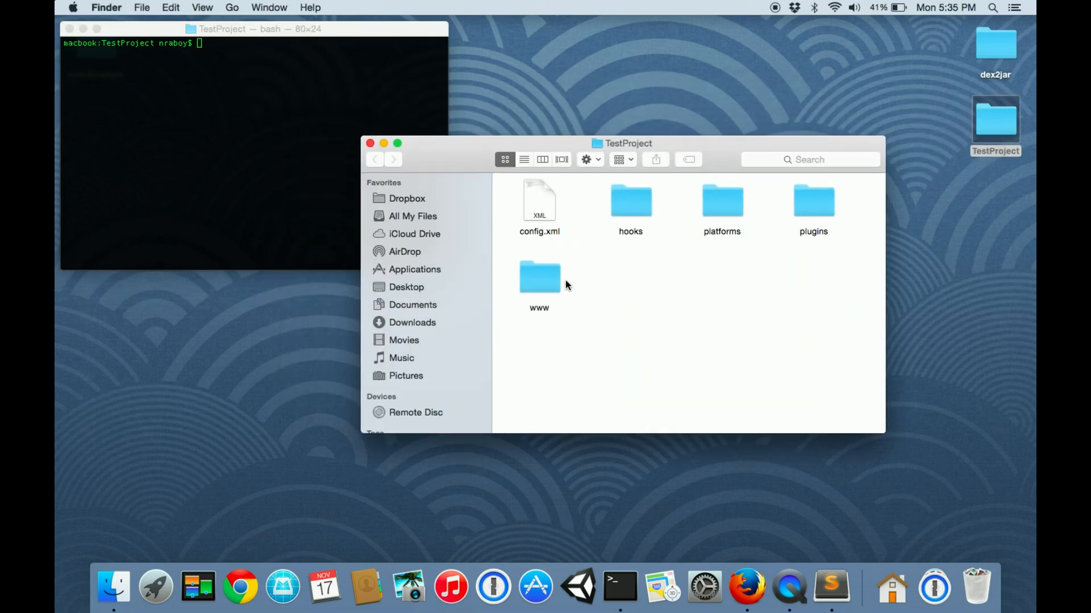
double_click(538, 276)
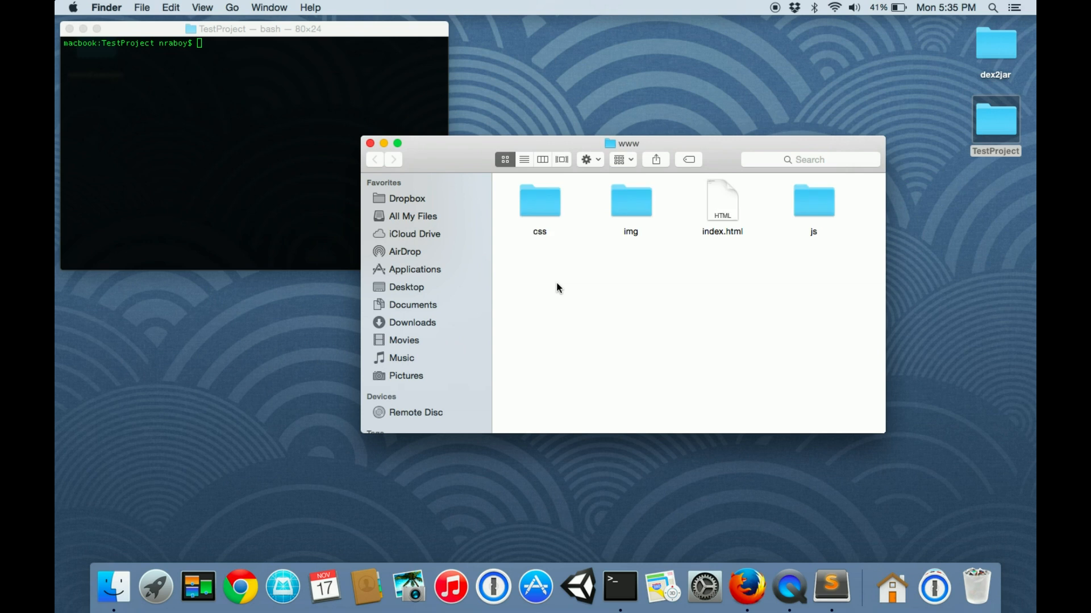
click(812, 200)
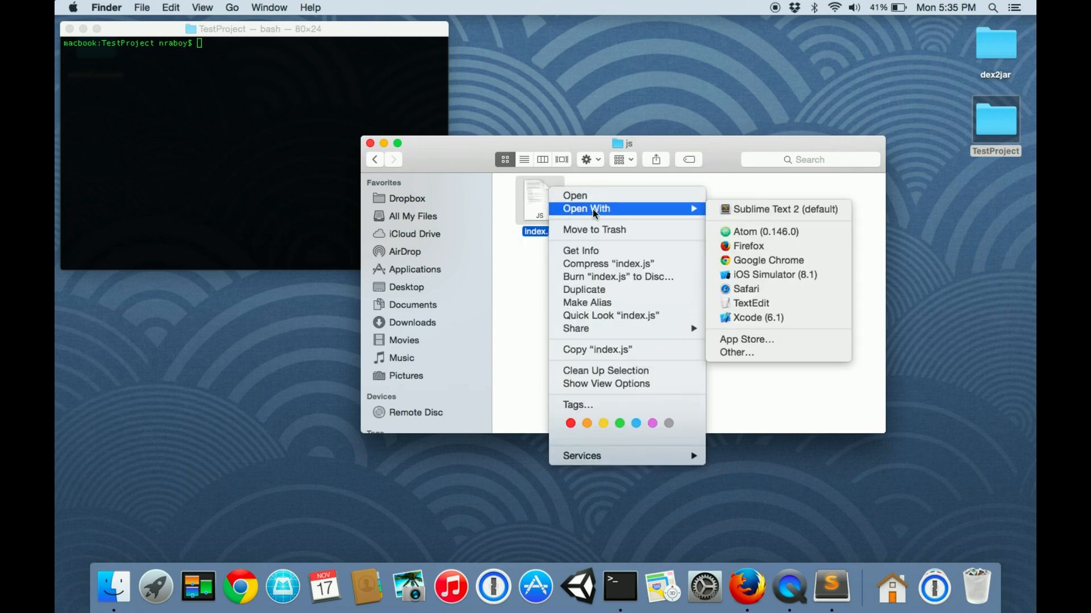
click(767, 209)
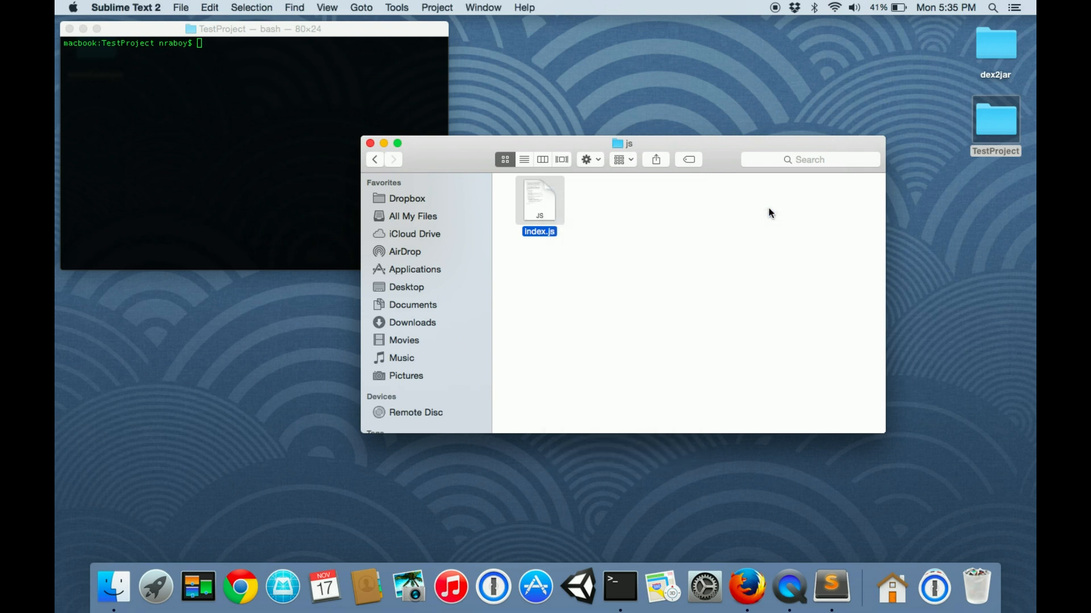
Step: Go back to www and open index.html in Safari via Open With
double_click(539, 196)
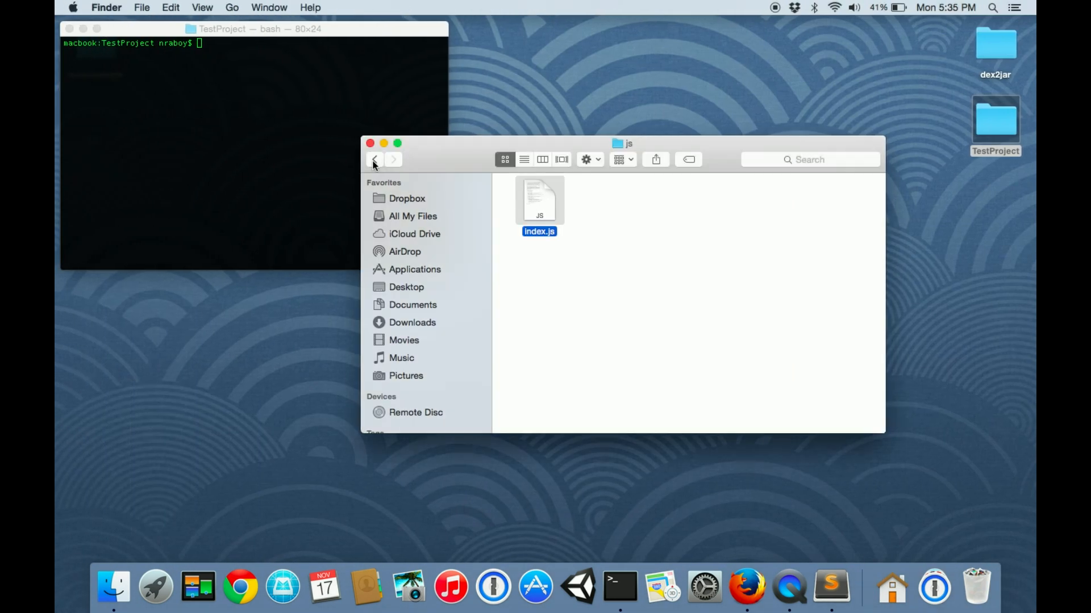
right_click(723, 202)
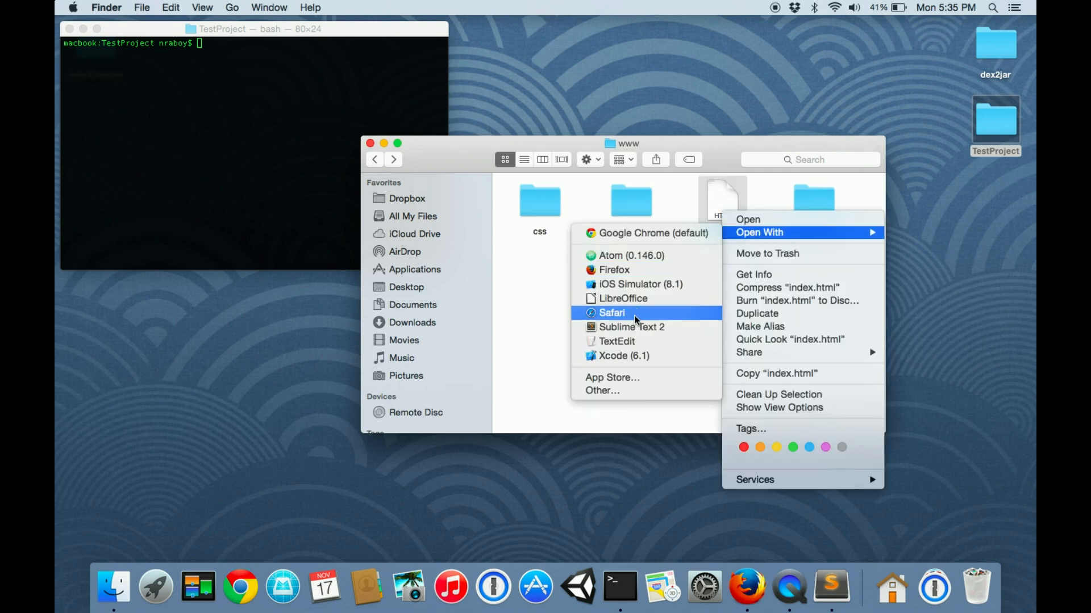
click(631, 327)
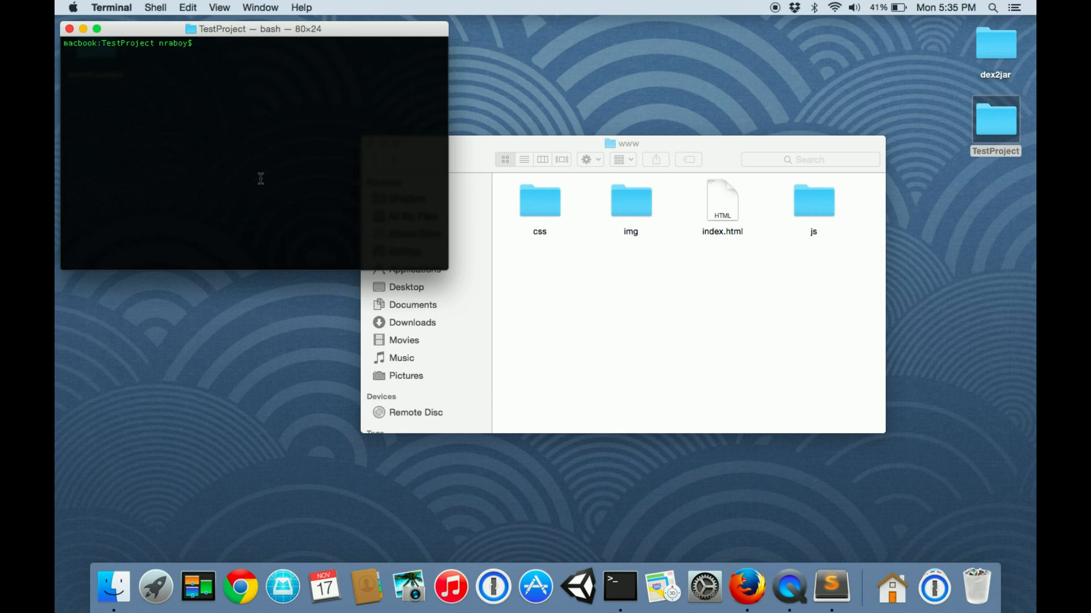
Step: Run the cordova Android build for TestProject and wait for it to compile
text(cord)
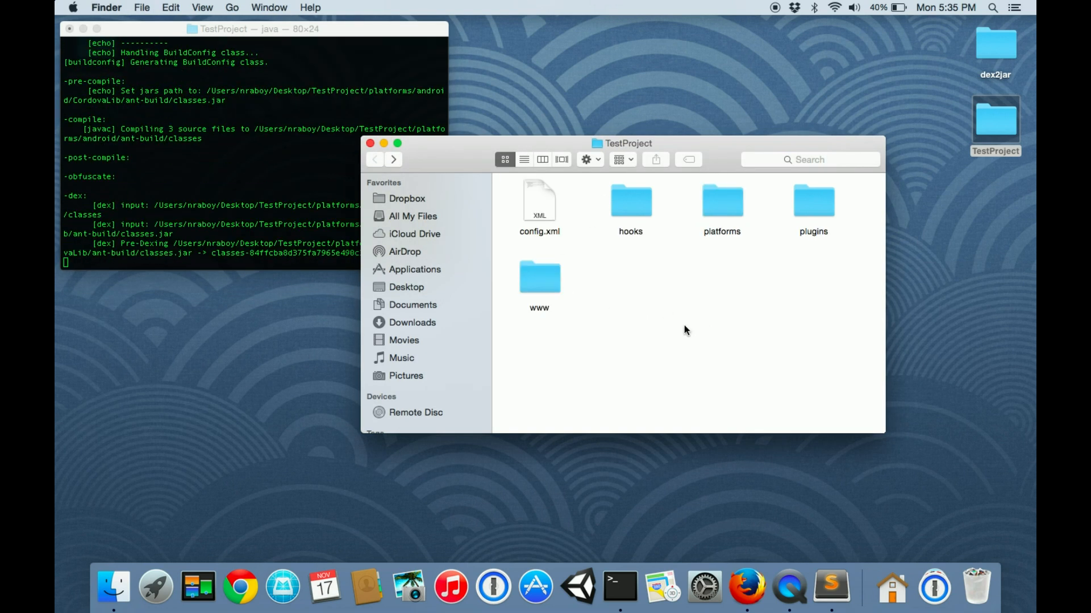
mouse_move(726, 146)
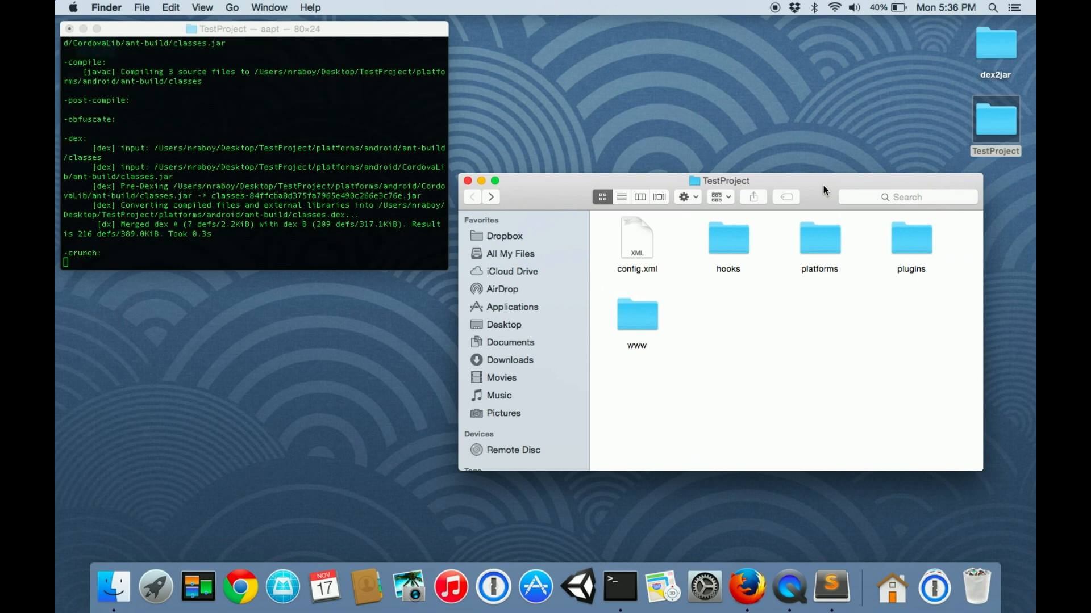
mouse_move(855, 156)
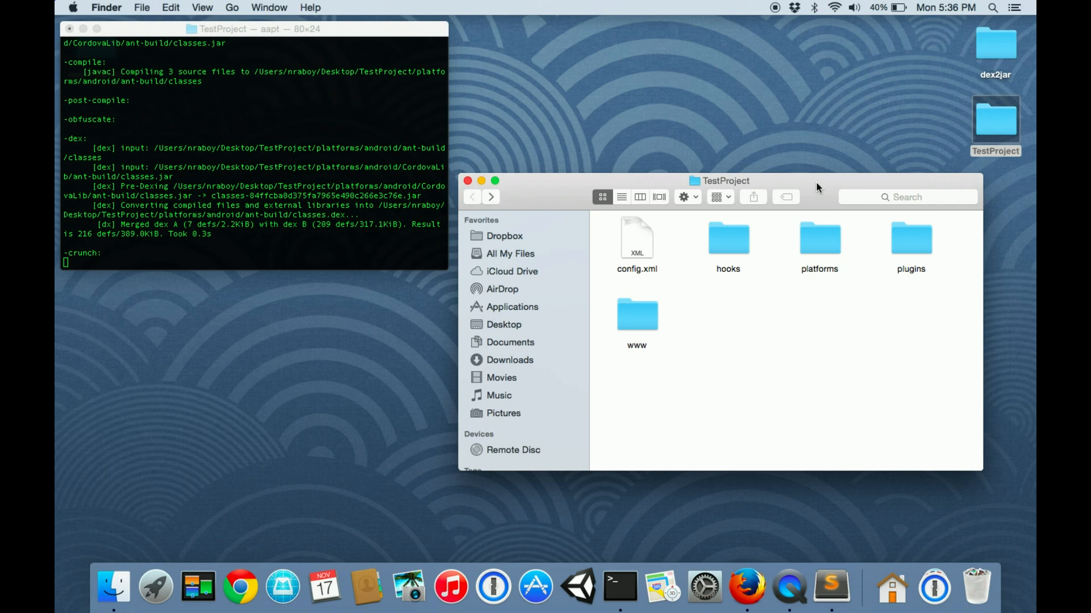
mouse_move(817, 200)
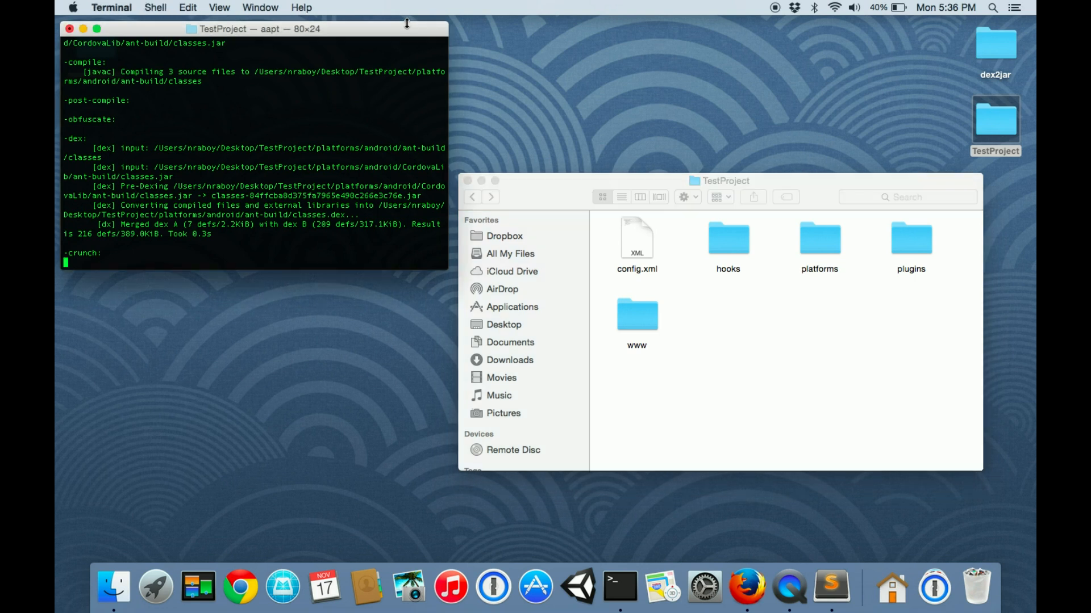
mouse_move(376, 126)
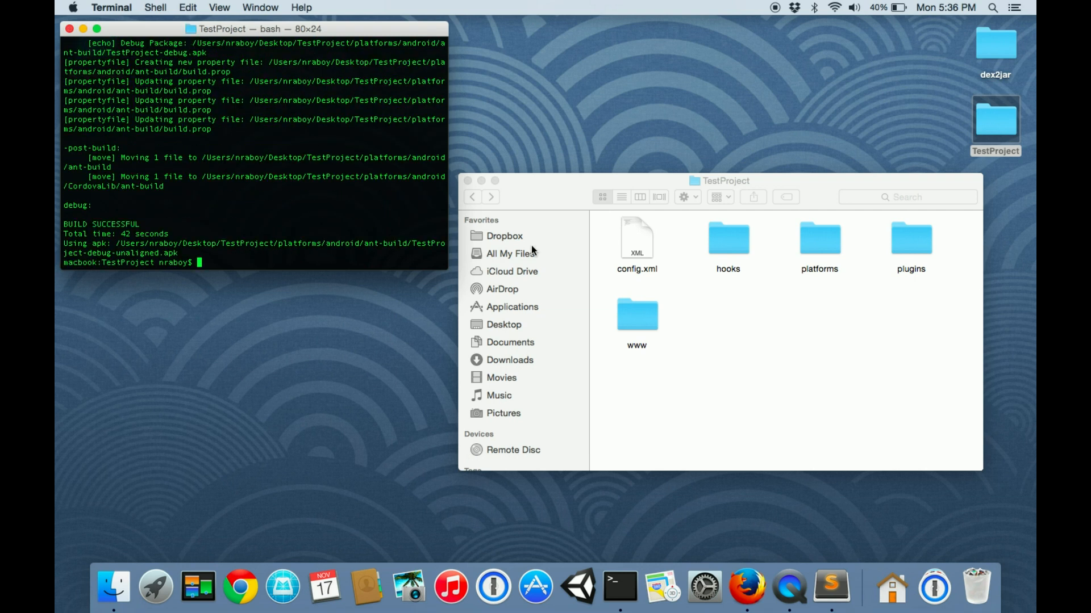
Step: Browse platforms/android/ant-build and select TestProject-debug.apk to copy to the Desktop
double_click(819, 238)
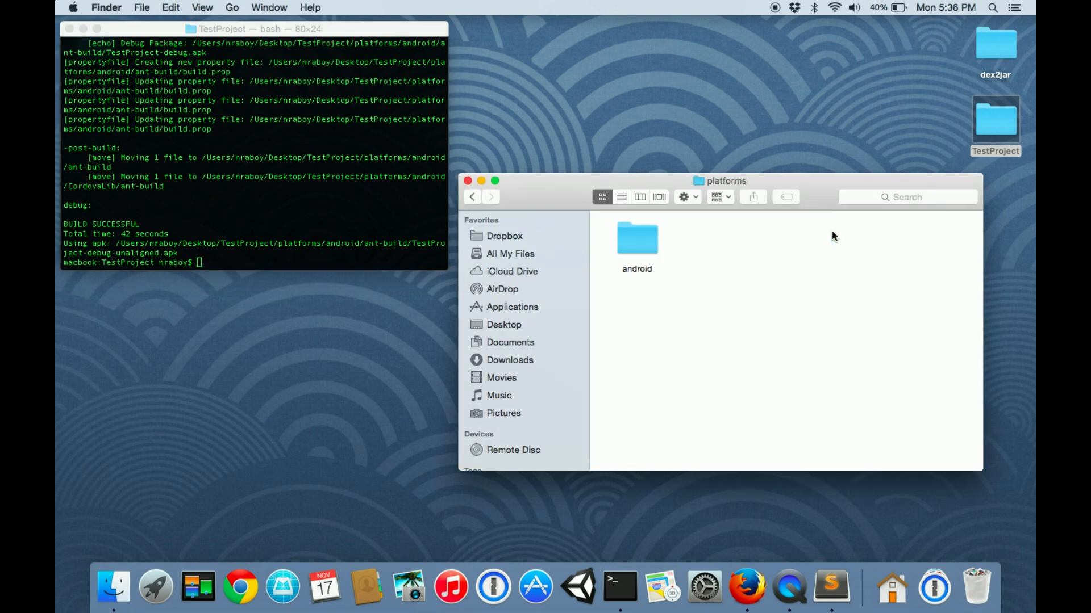
double_click(636, 238)
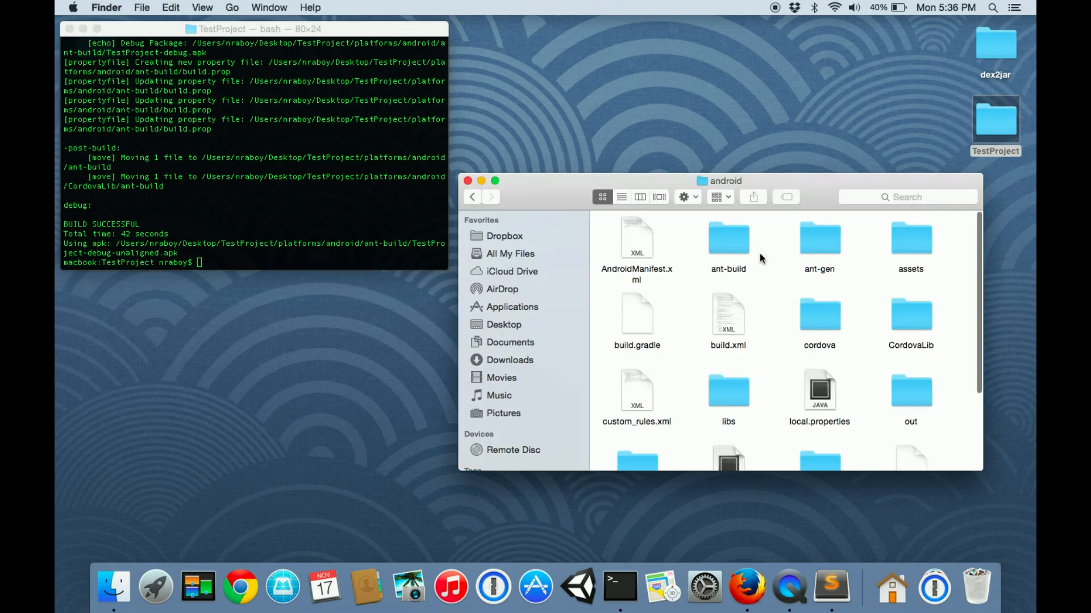
double_click(727, 240)
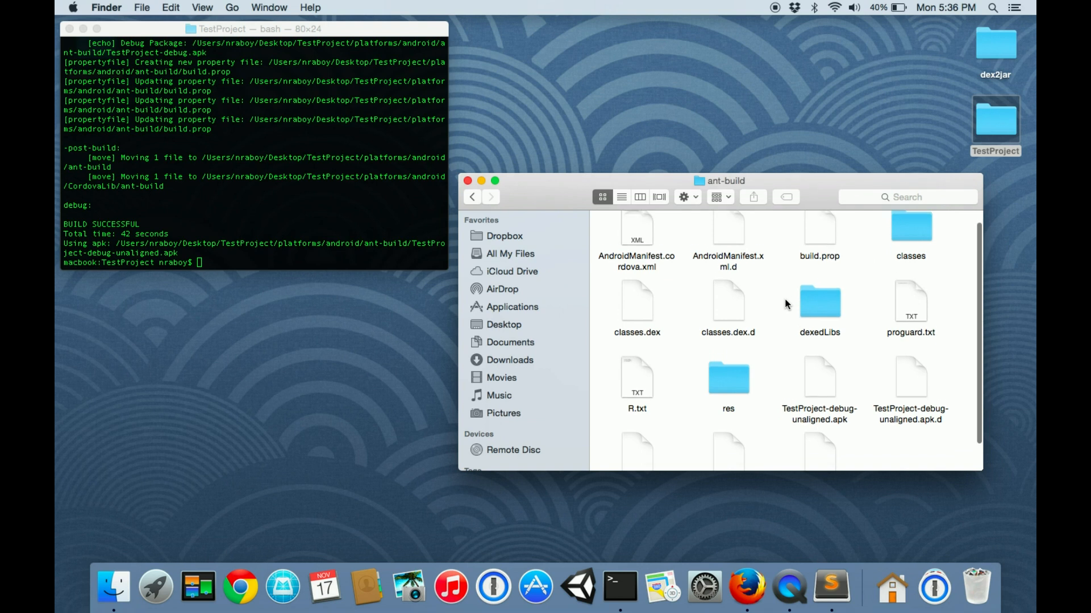
scroll(down, 3)
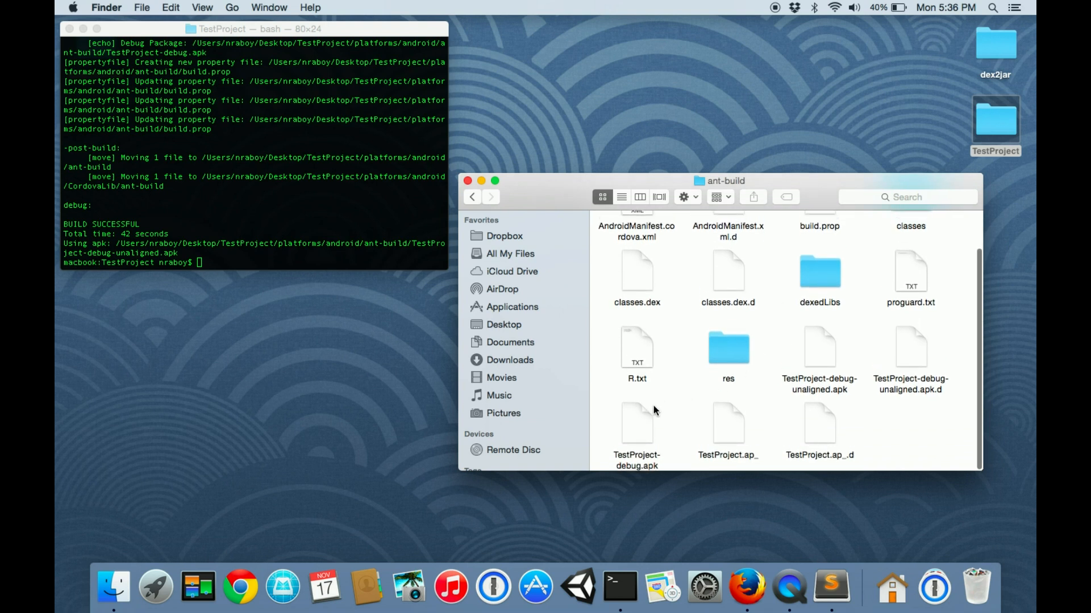
click(637, 424)
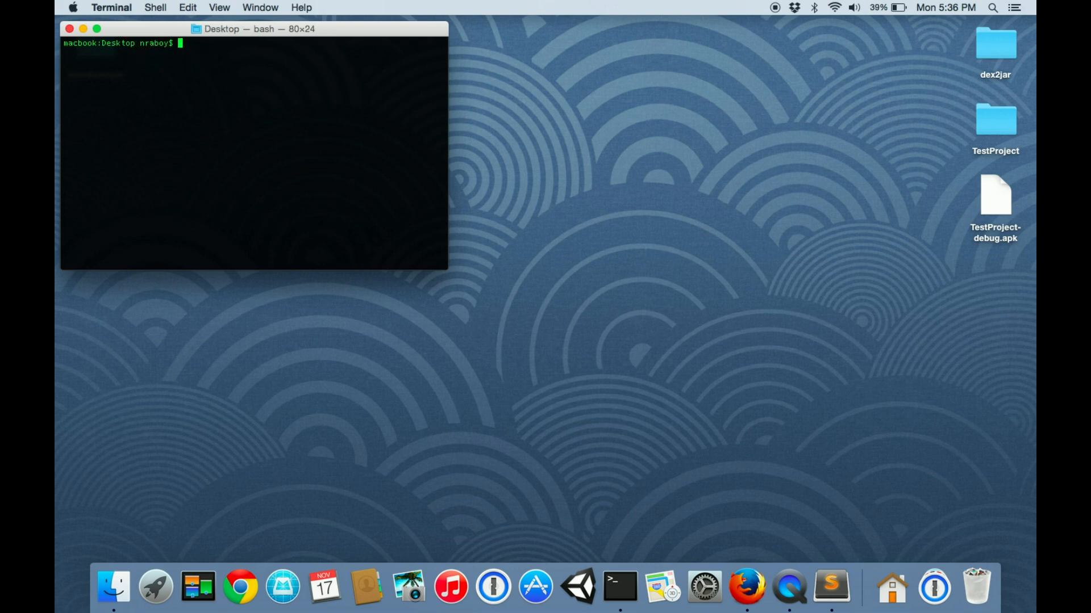
Step: Confirm the Desktop with pwd, then run 'unzip TestProject-debug.apk' to extract its contents
text(pwd)
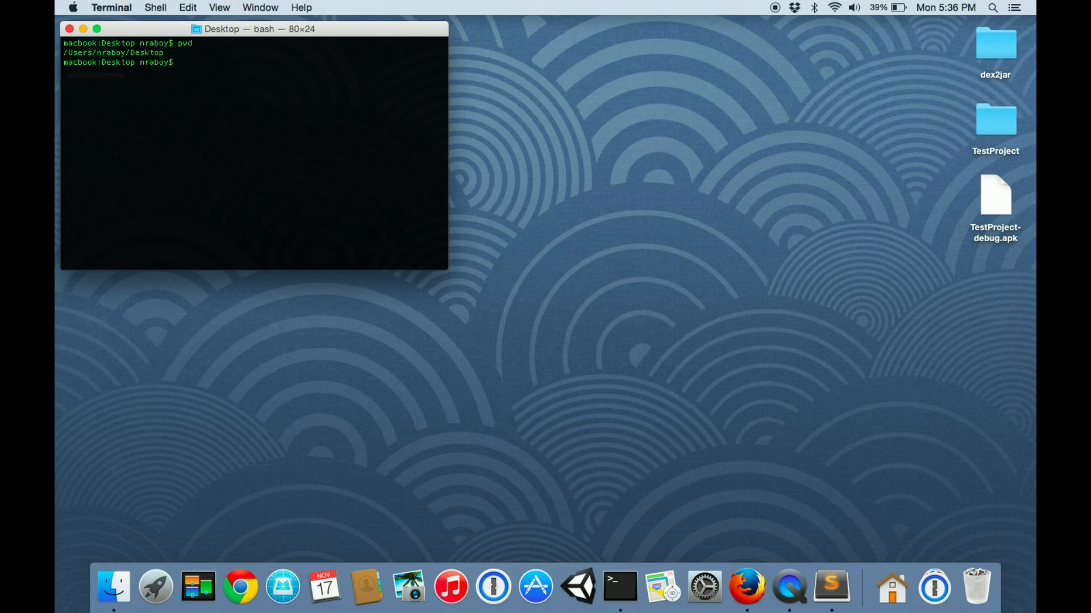
text(unzip)
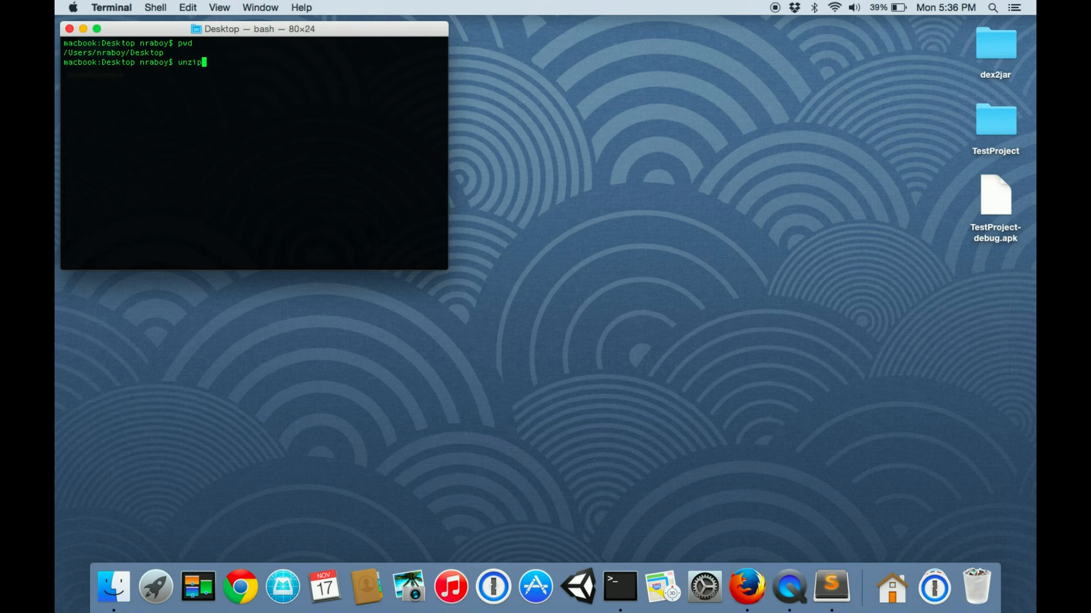
text(Test-)
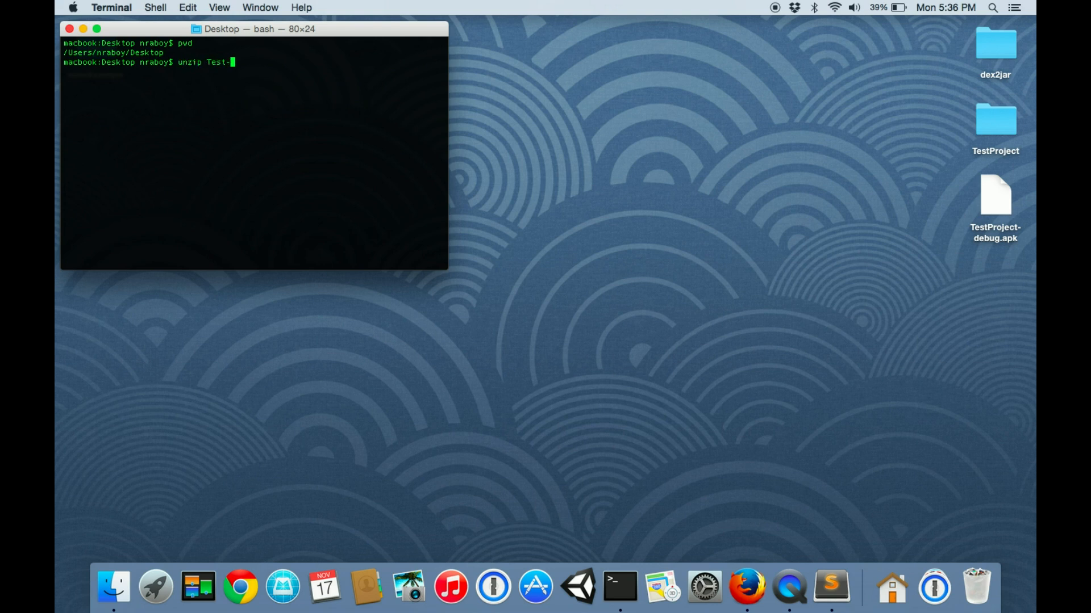
text(Project-debug.apk)
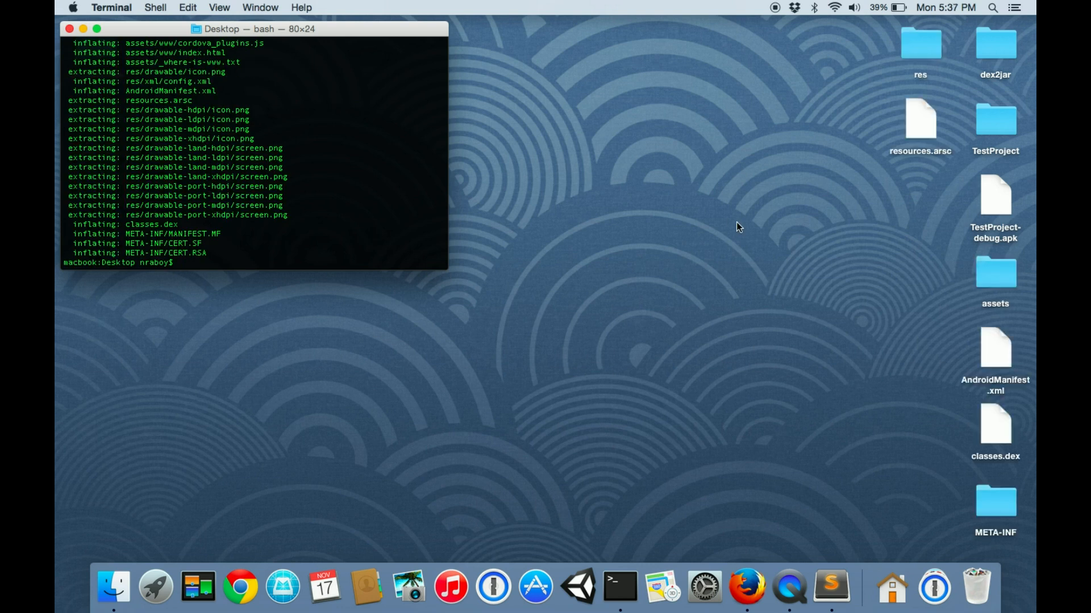
mouse_move(844, 249)
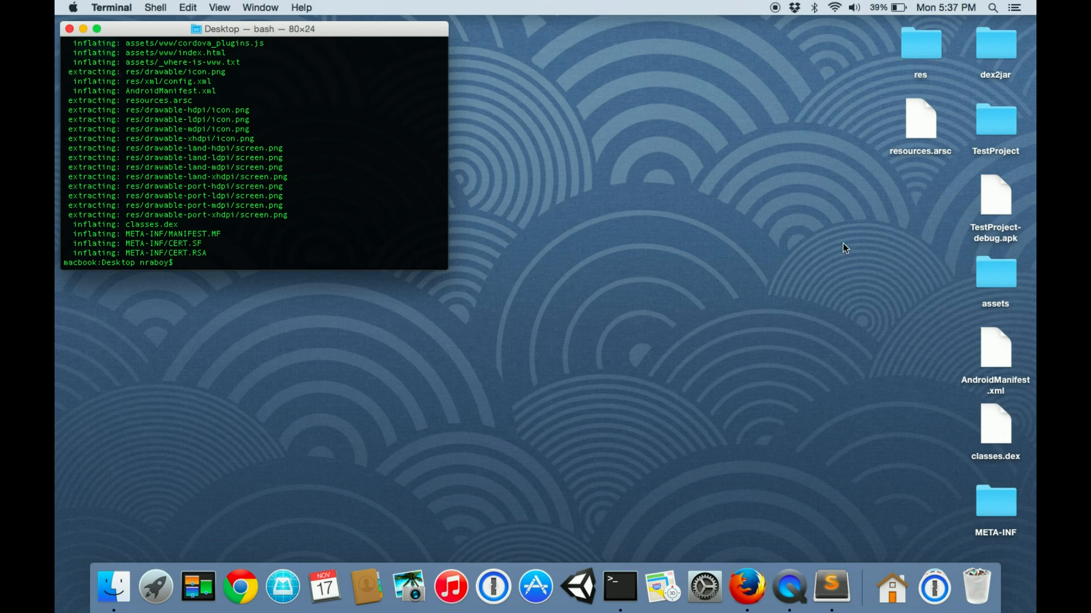
mouse_move(844, 222)
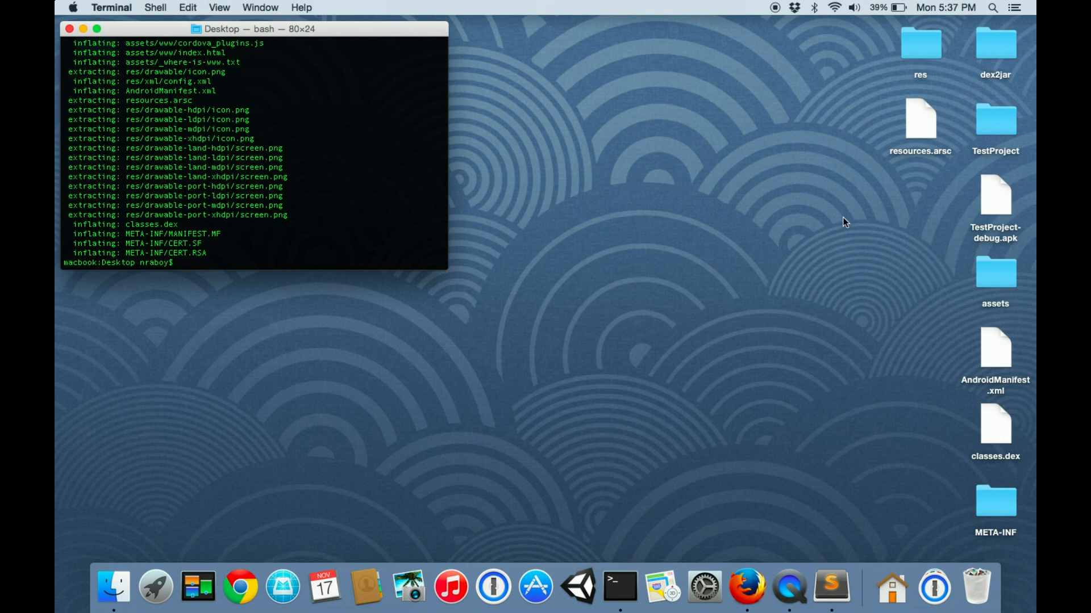
double_click(995, 271)
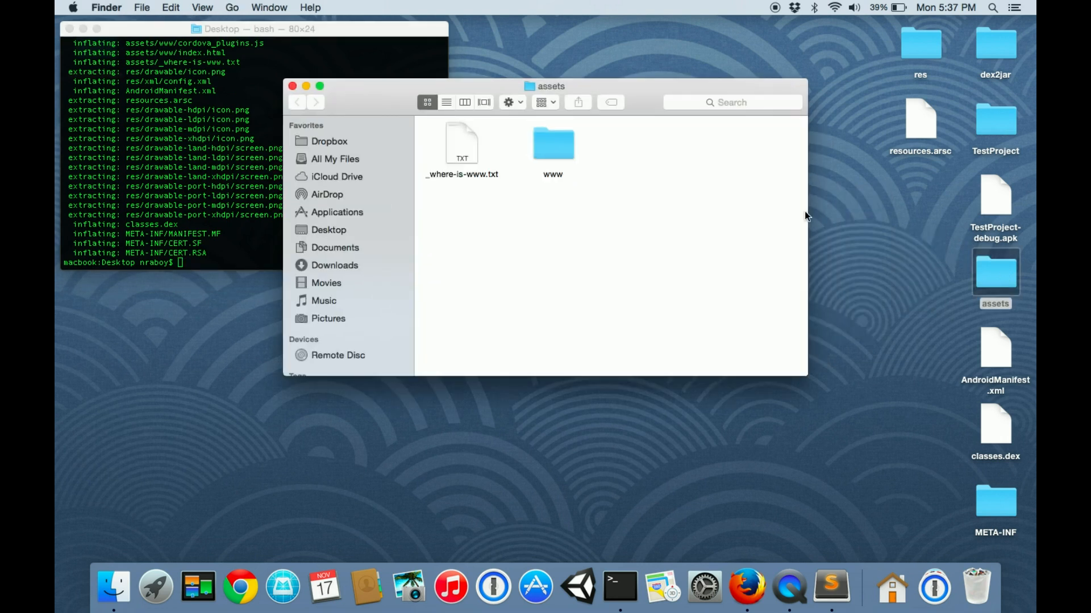
double_click(553, 143)
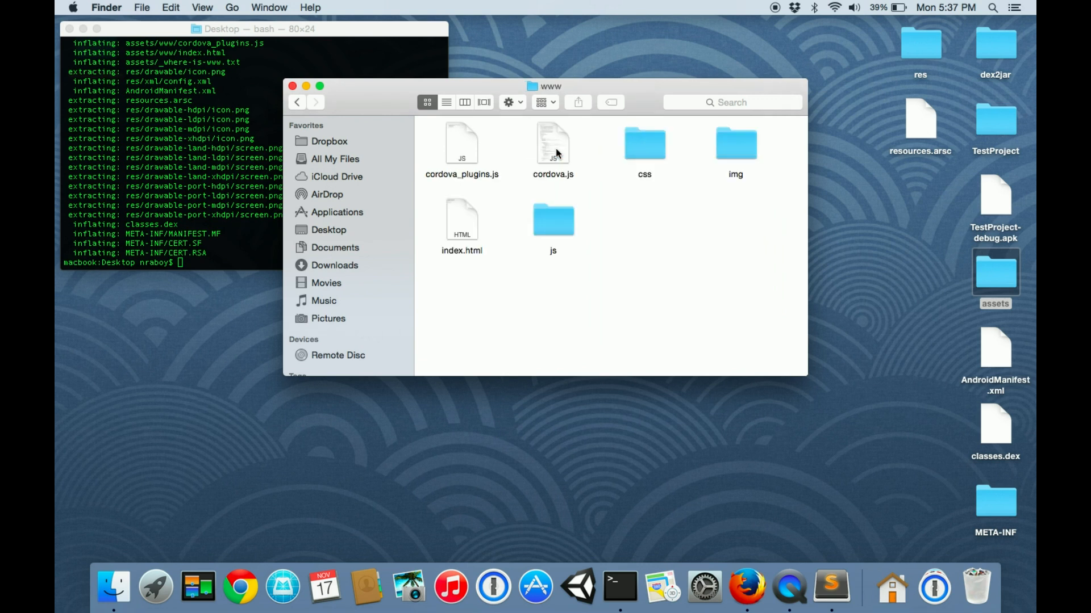
mouse_move(623, 232)
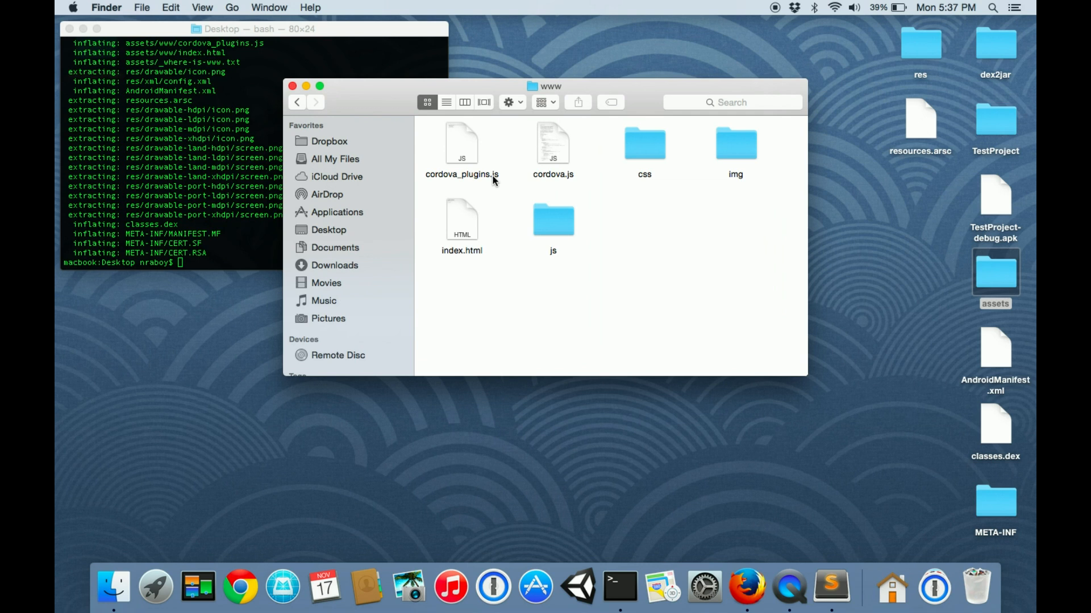
click(553, 219)
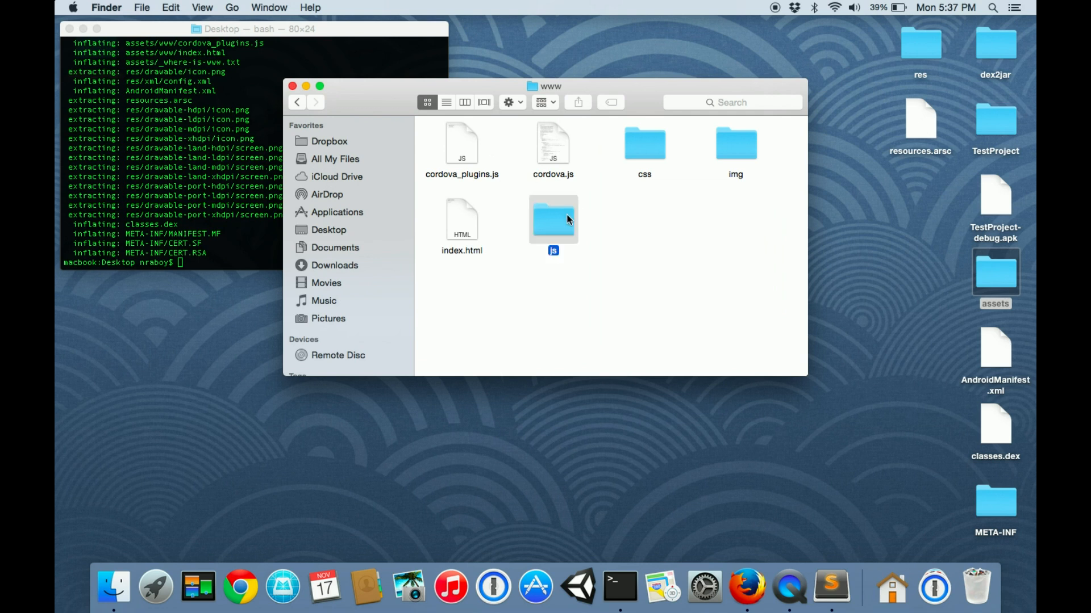
double_click(553, 219)
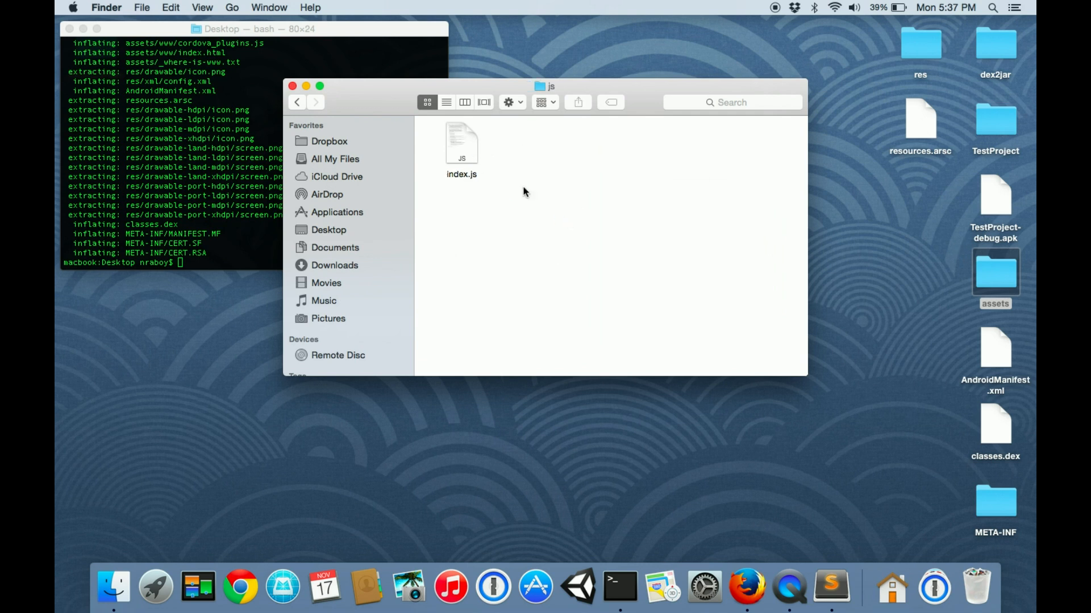
mouse_move(447, 145)
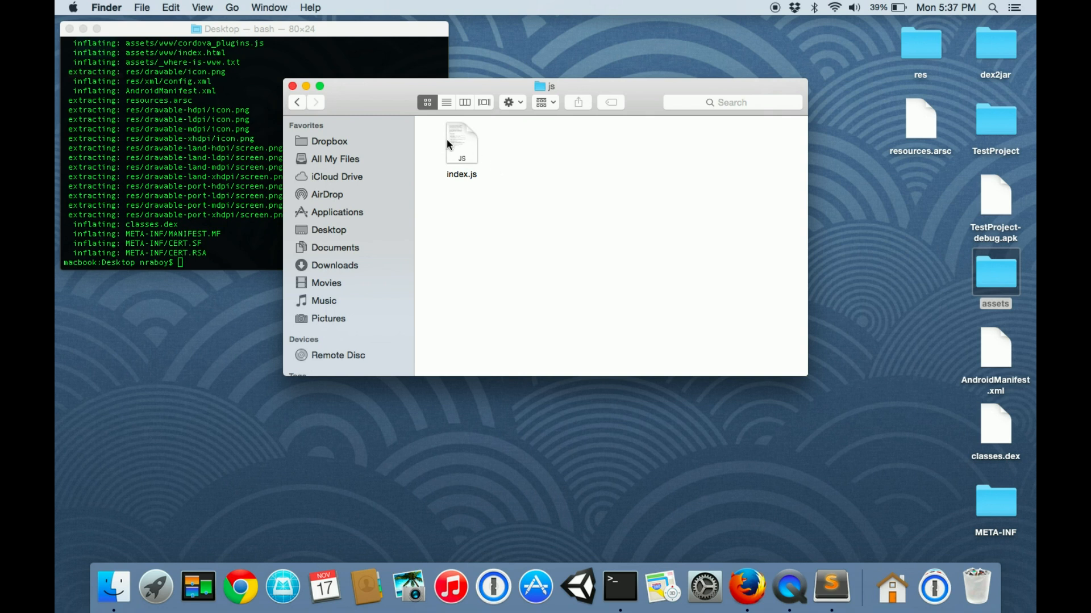
right_click(461, 143)
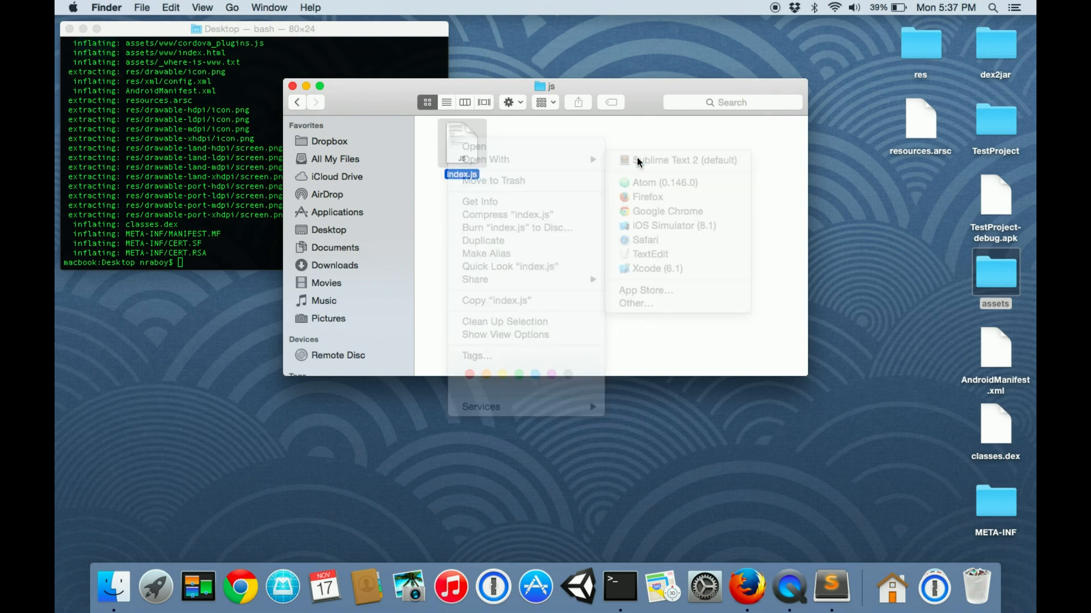
click(682, 161)
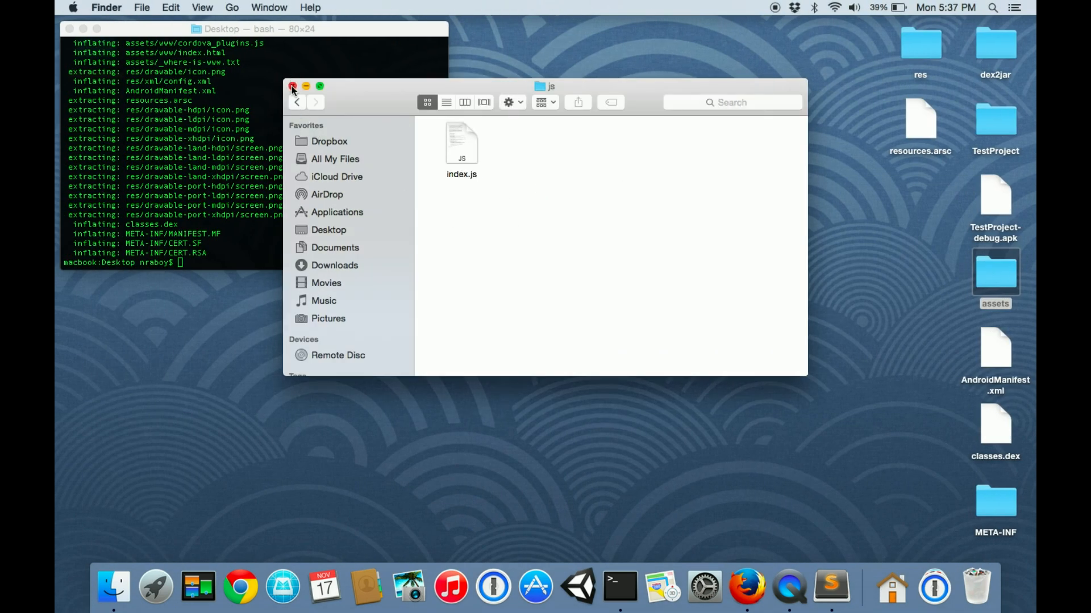
click(292, 86)
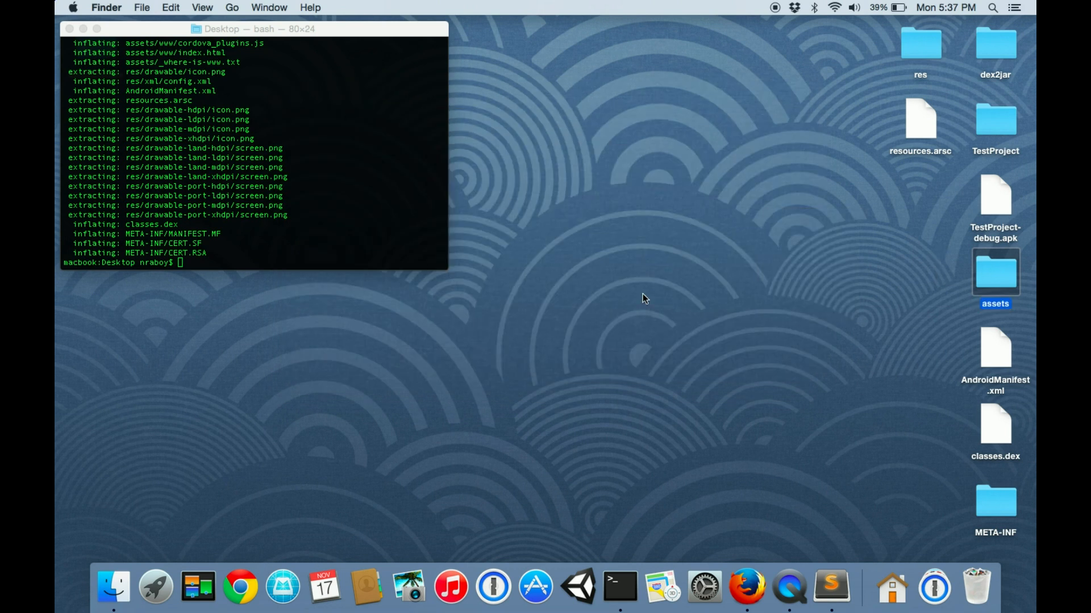
mouse_move(633, 201)
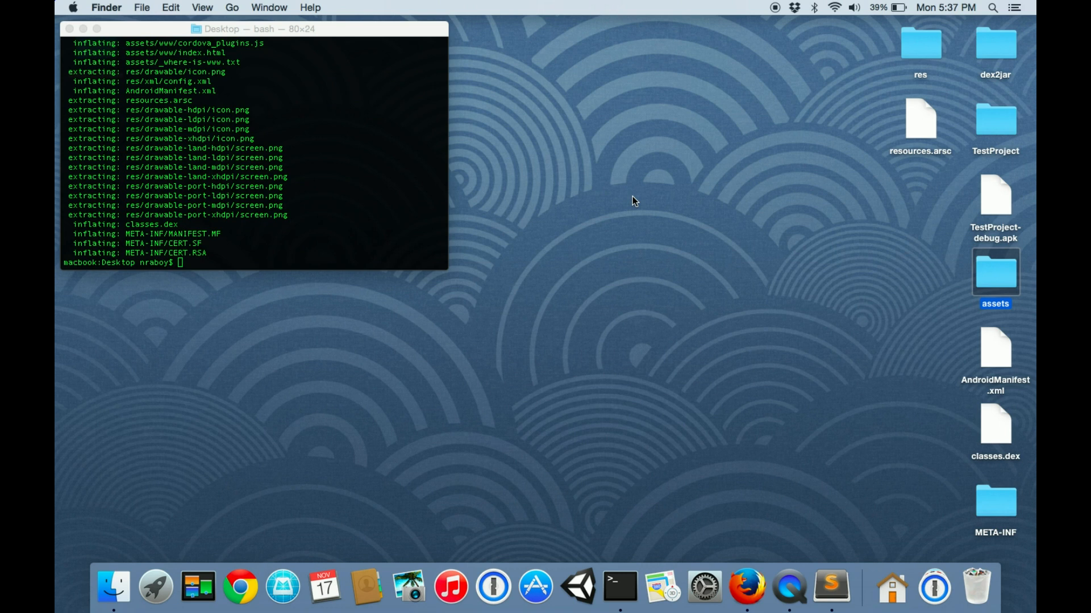
mouse_move(800, 138)
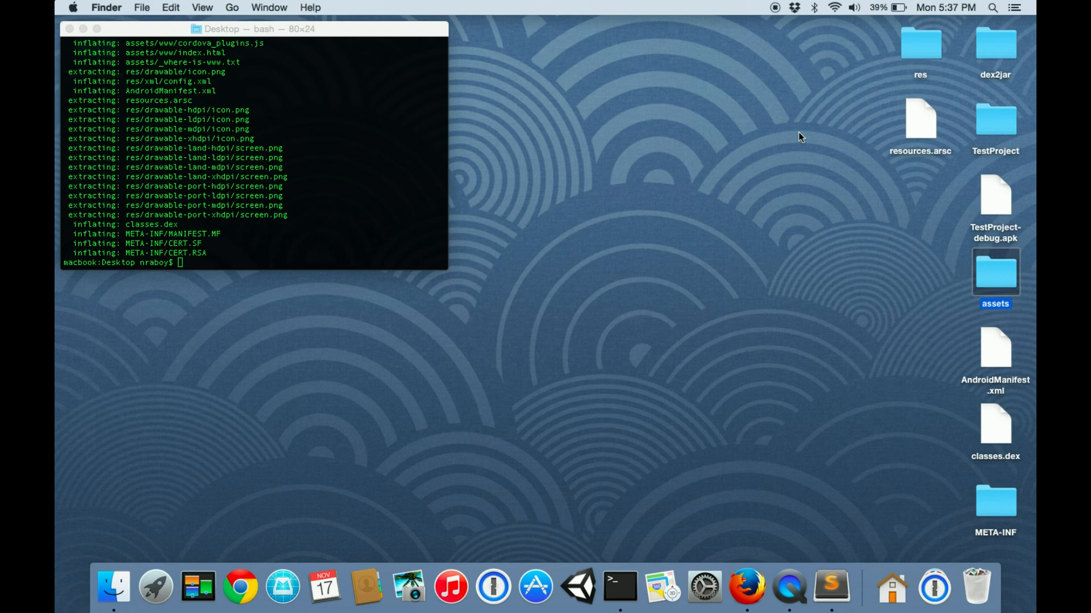
mouse_move(639, 134)
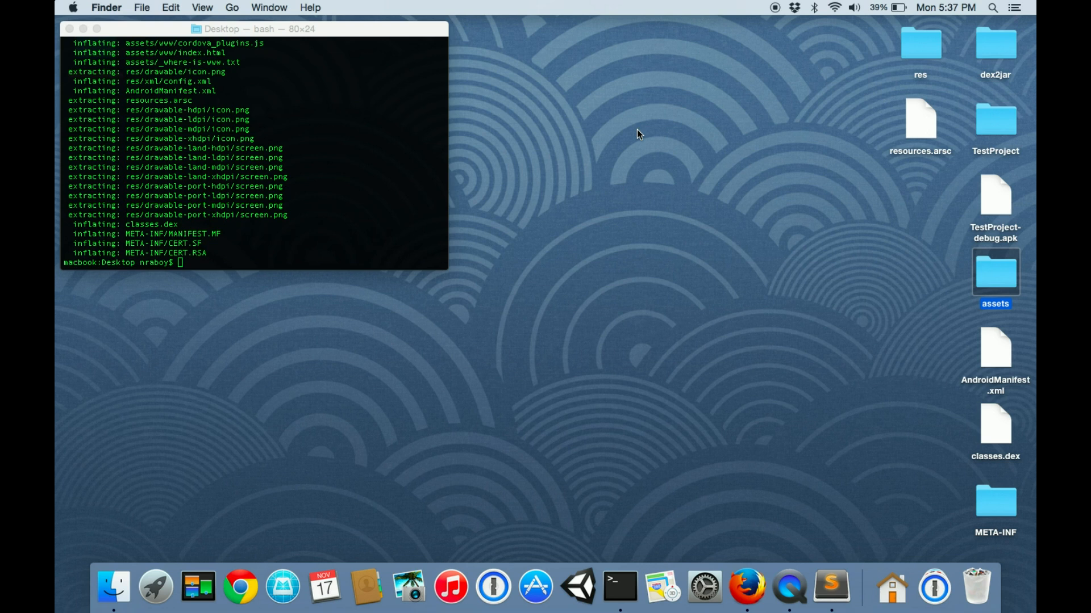
mouse_move(717, 454)
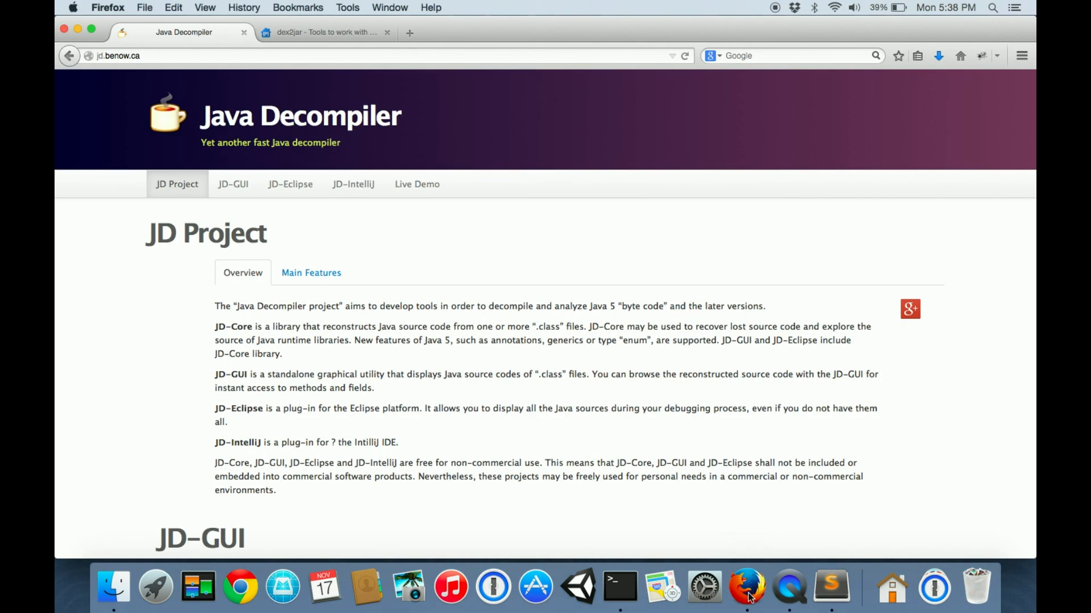
Step: Google 'uglify' in a new tab and read down the mishoo/UglifyJS GitHub README
click(409, 32)
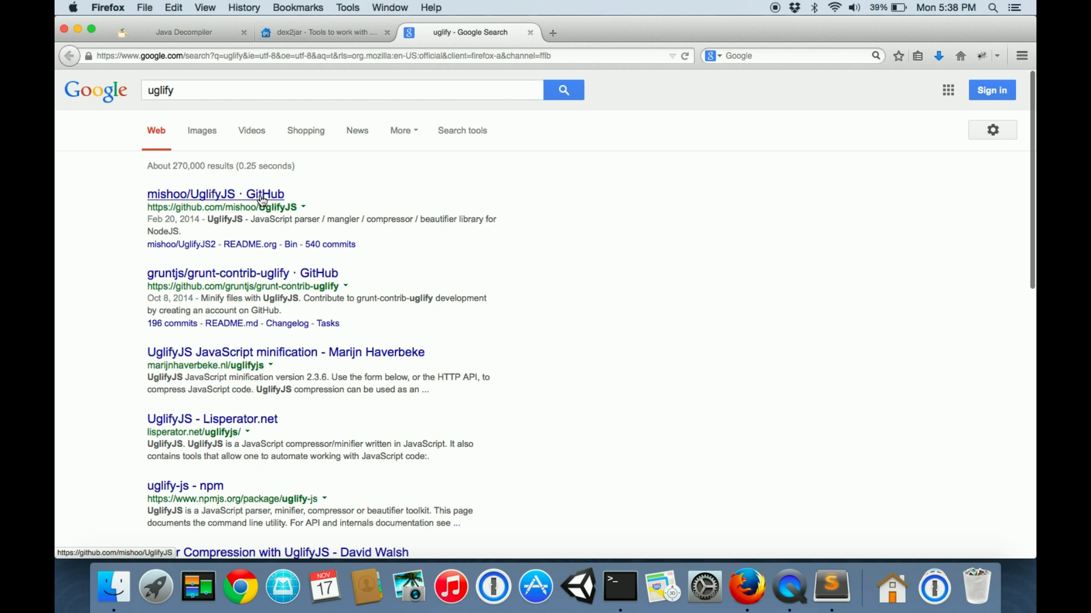
click(215, 194)
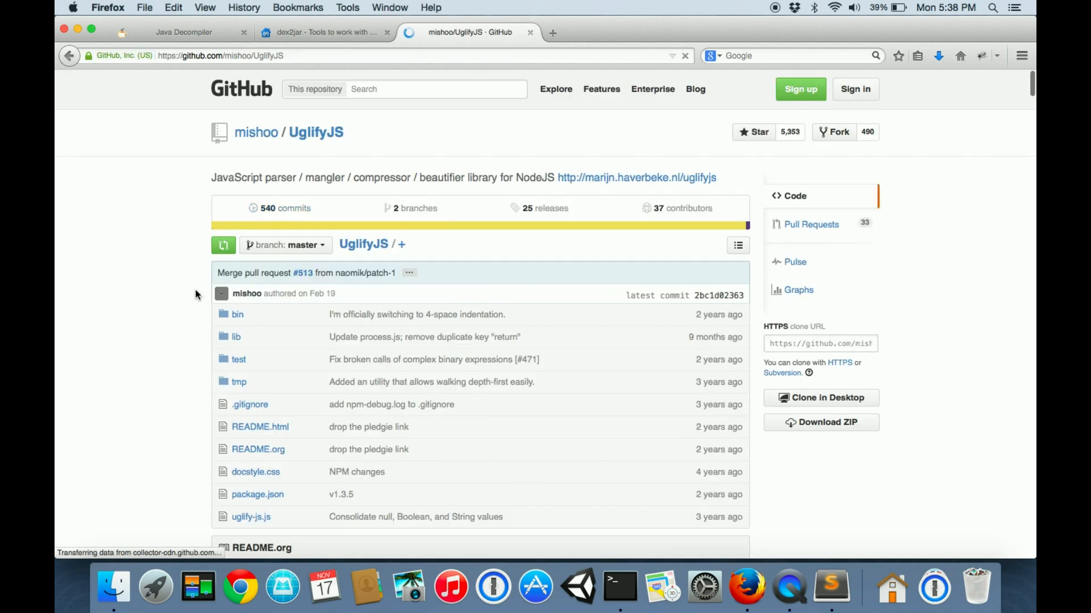
scroll(down, 3)
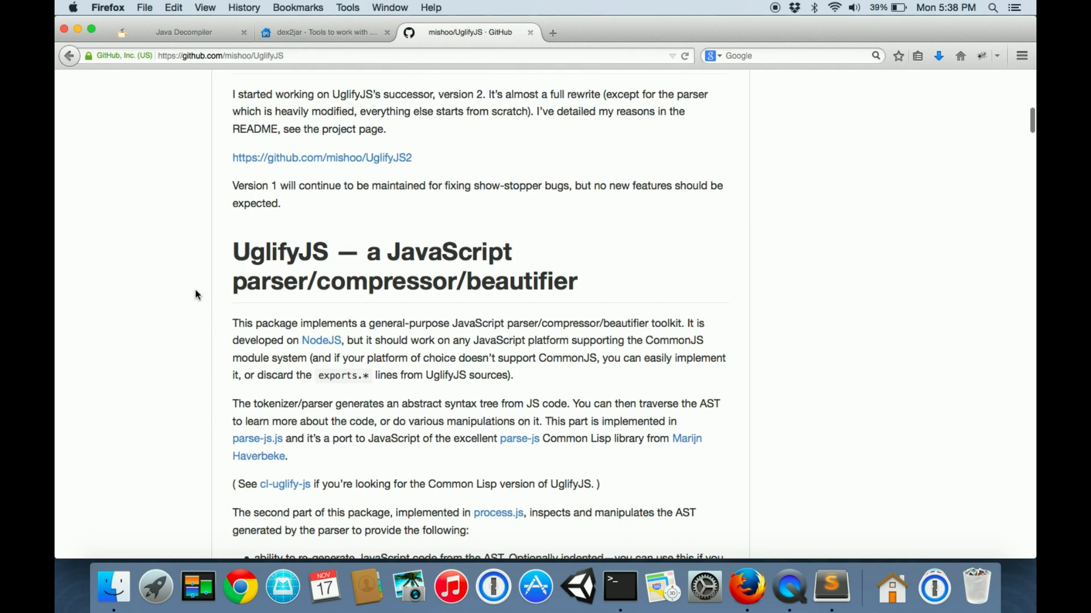
scroll(down, 3)
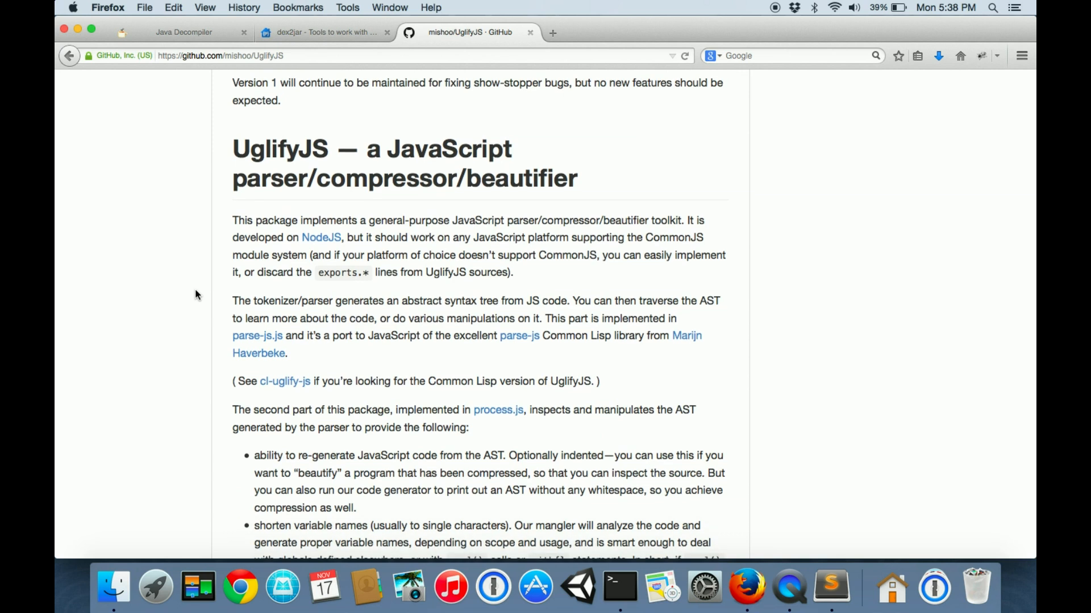
scroll(down, 3)
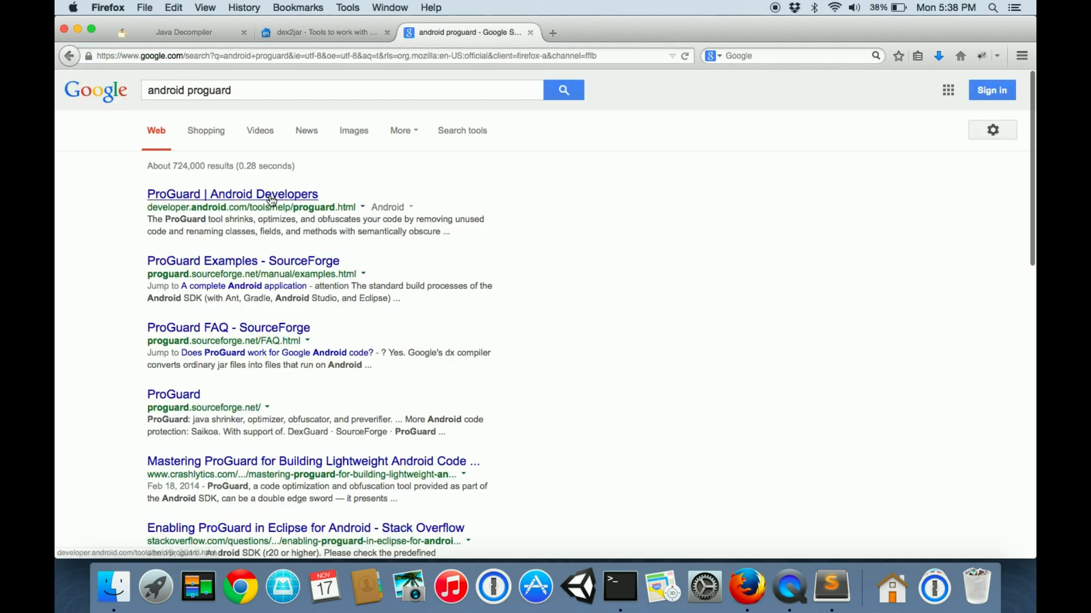
Step: Open the Android Developers ProGuard page and scroll to the Enabling ProGuard section
click(232, 194)
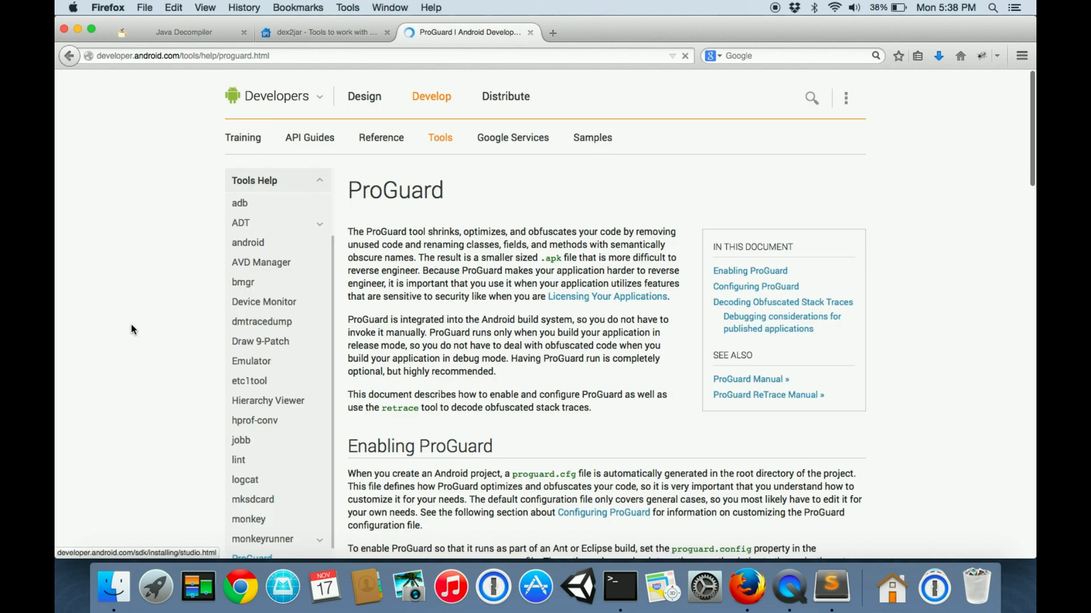
scroll(down, 3)
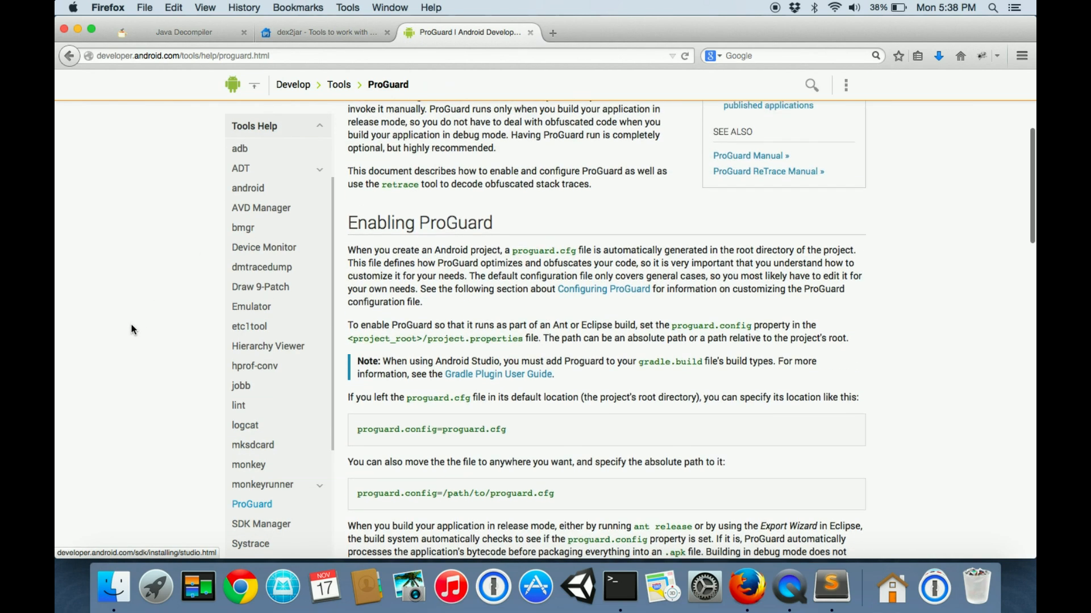
scroll(down, 3)
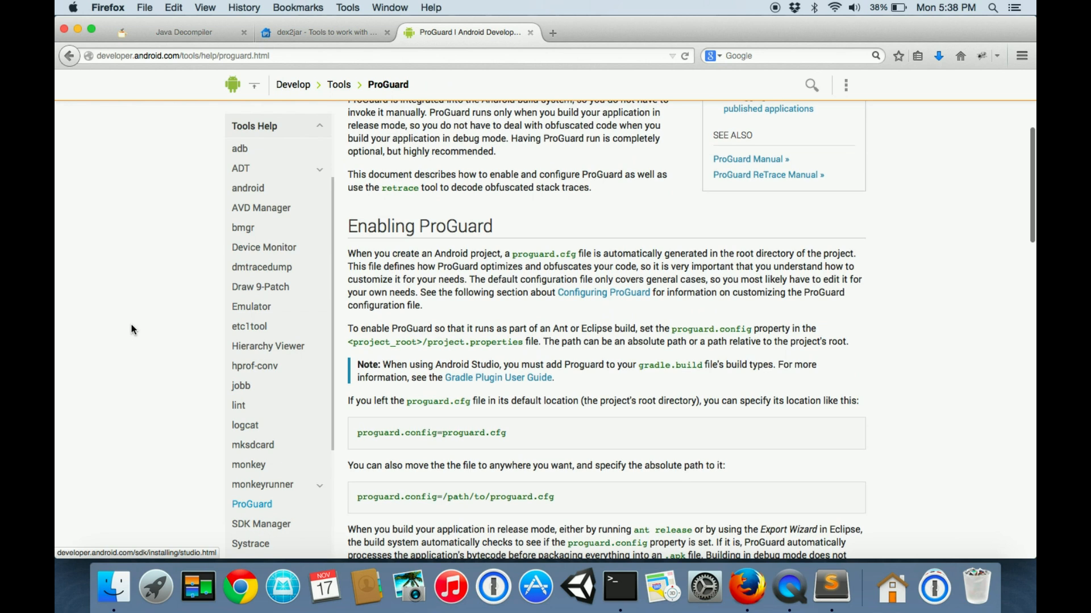